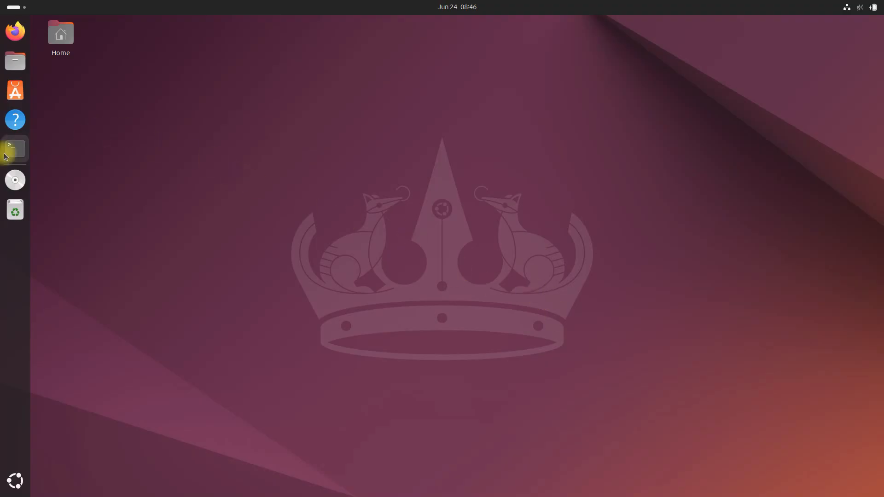
- Start a terminal in ~/ros2_ws/src/mycobot_ros2, list its package folders, then clear the screen
left_click(15, 148)
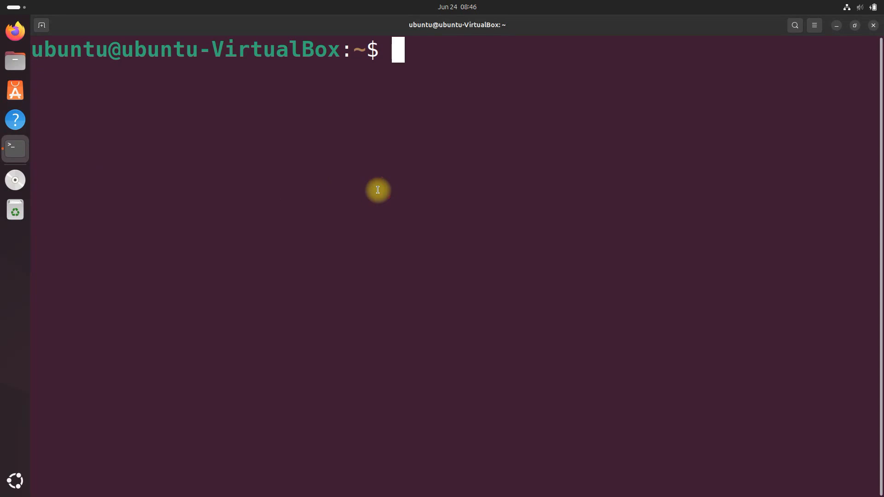
type("cd")
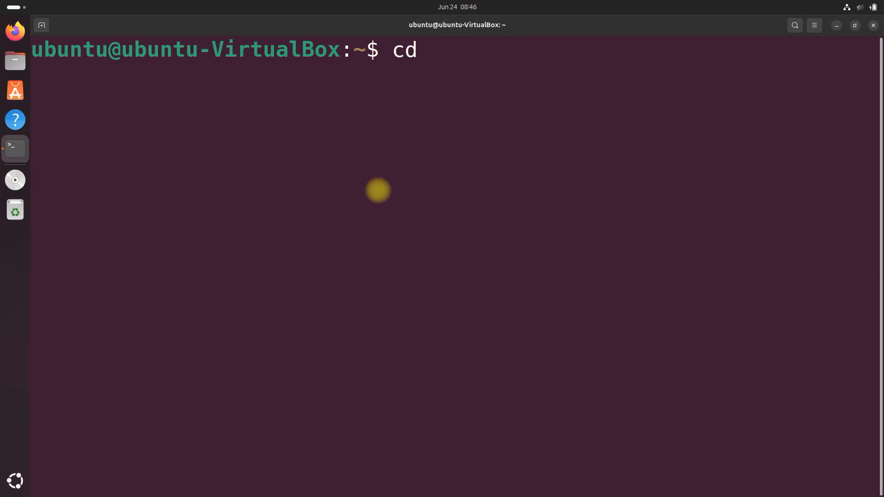
type("ros2_ws/")
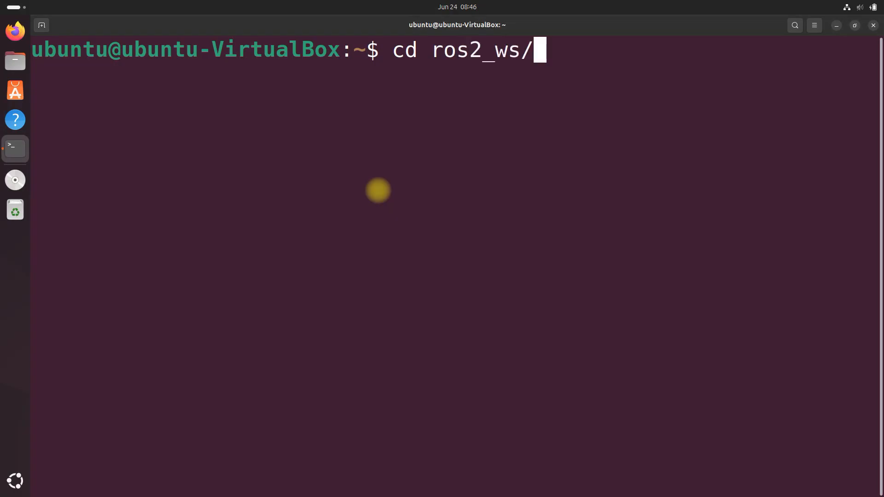
type("src/my")
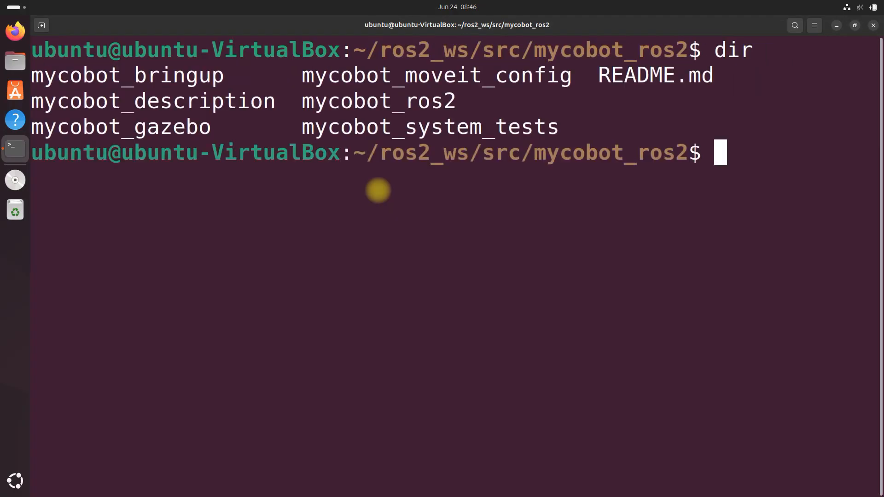
key("ctrl+l")
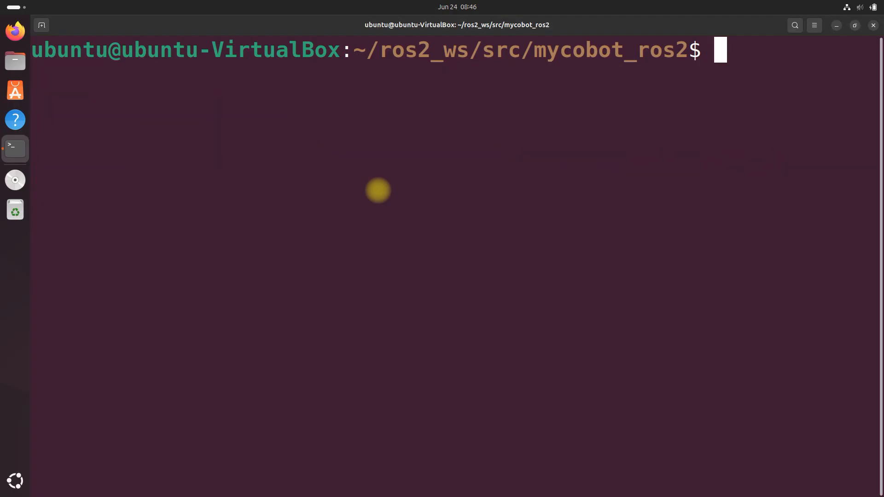
- Begin ros2 pkg create with build type ament_cmake and dependencies moveit_ros_planning_interface rclcpp
type("ros")
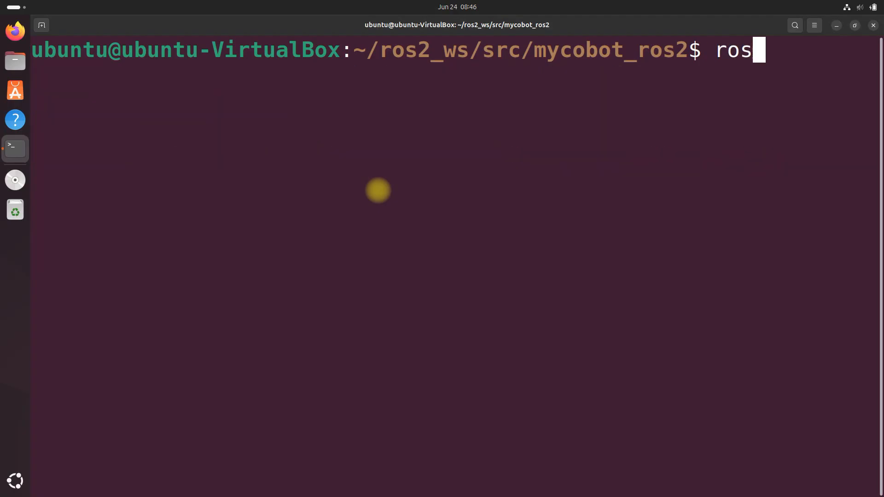
type("2 pkg")
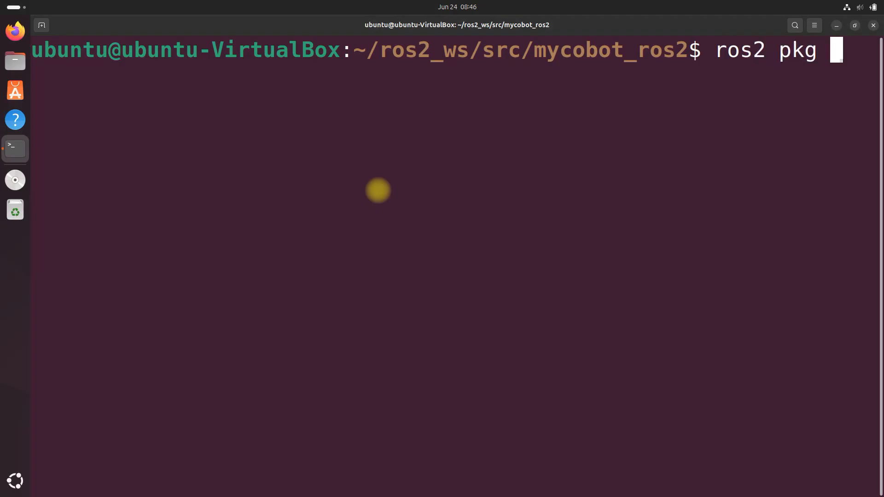
type("create")
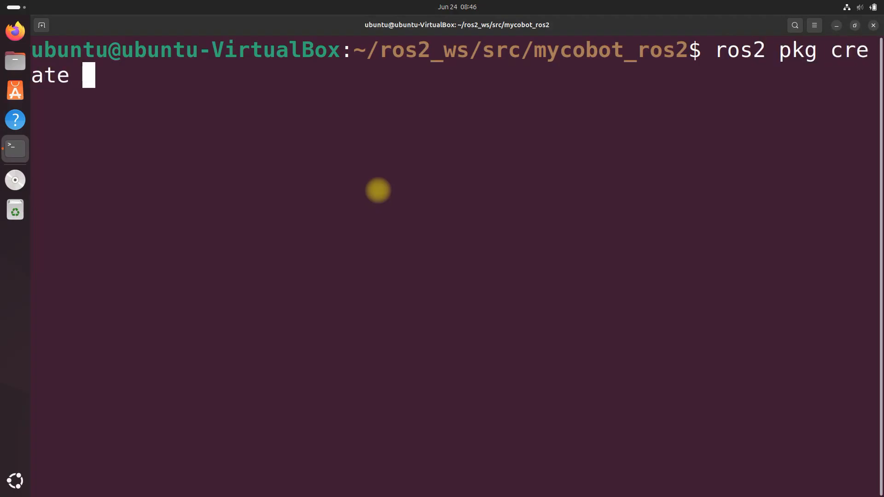
type("--built-ty")
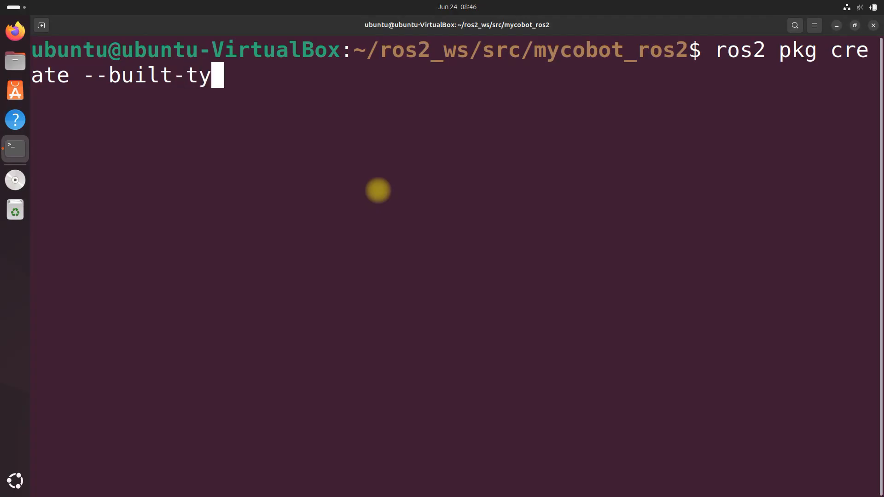
type("pe ament_")
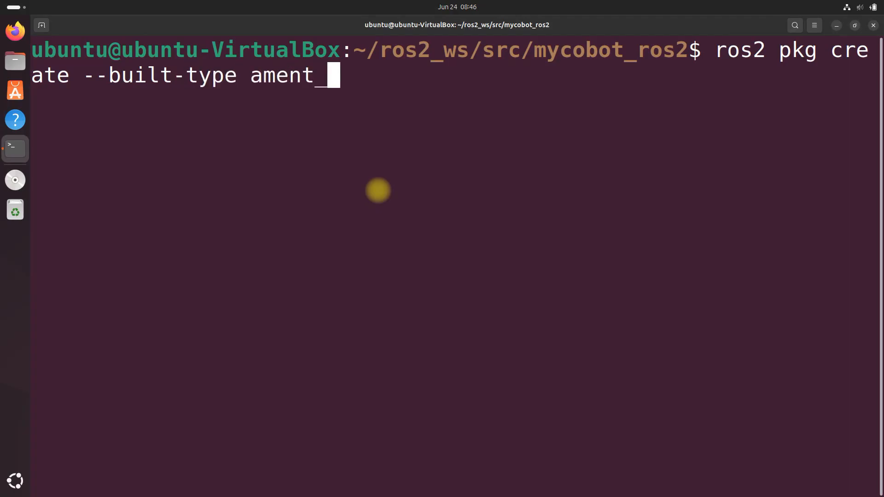
type("cmake")
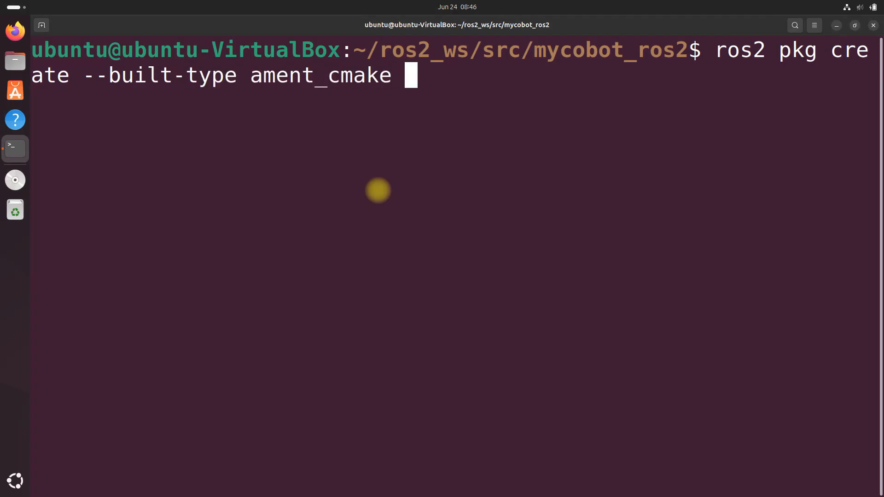
type("--depen")
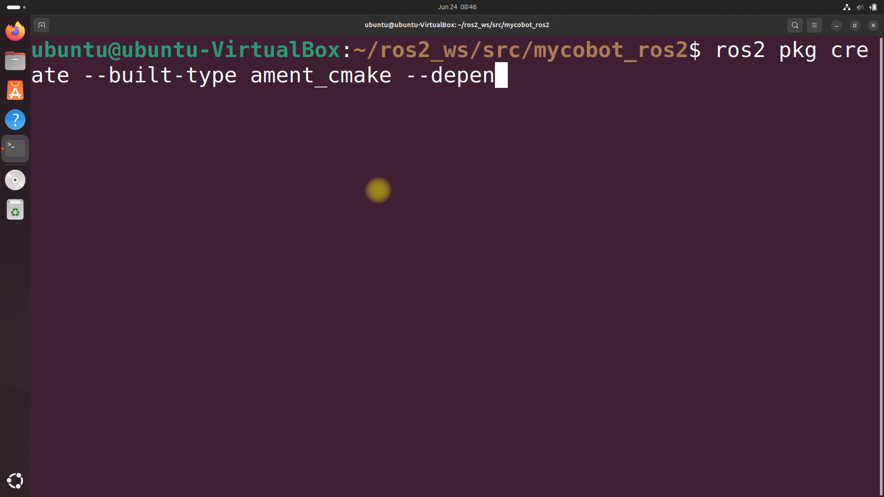
type("dencies")
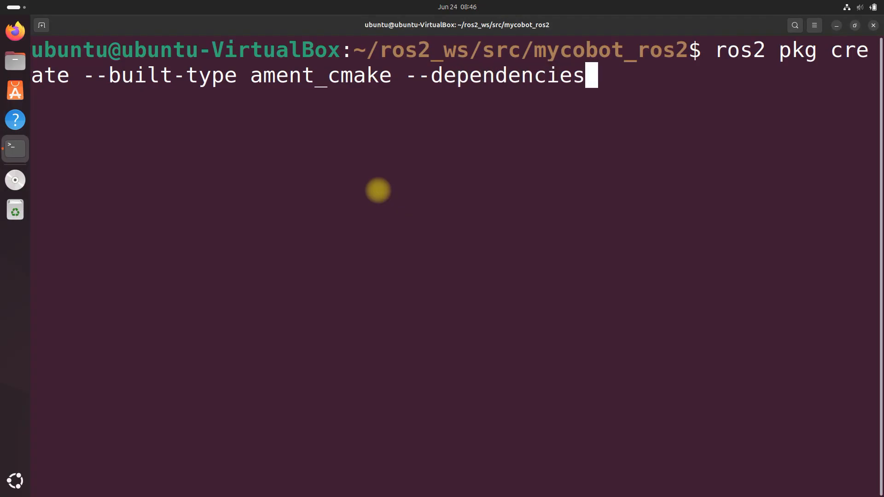
type("moveit")
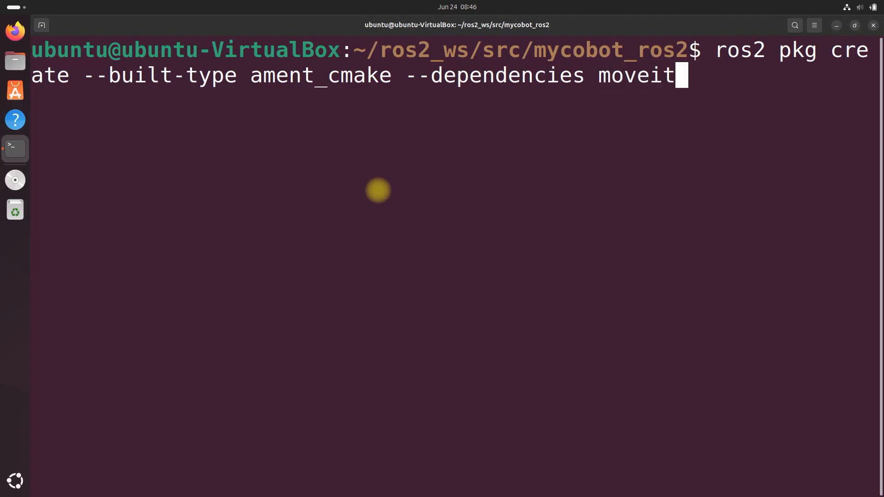
type("_")
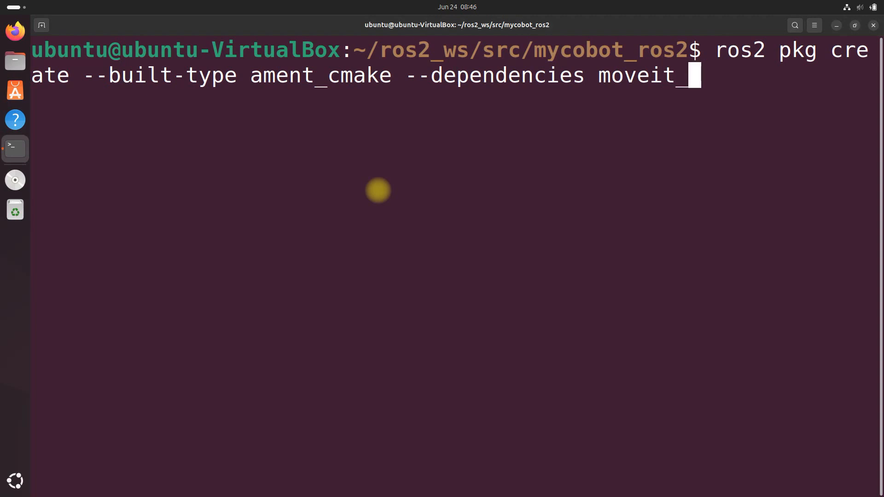
type("ros_plan")
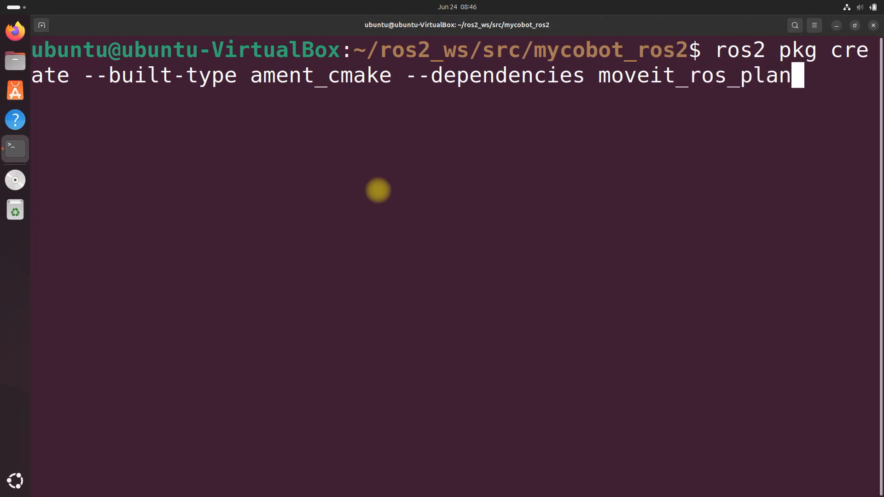
type("ning_inter")
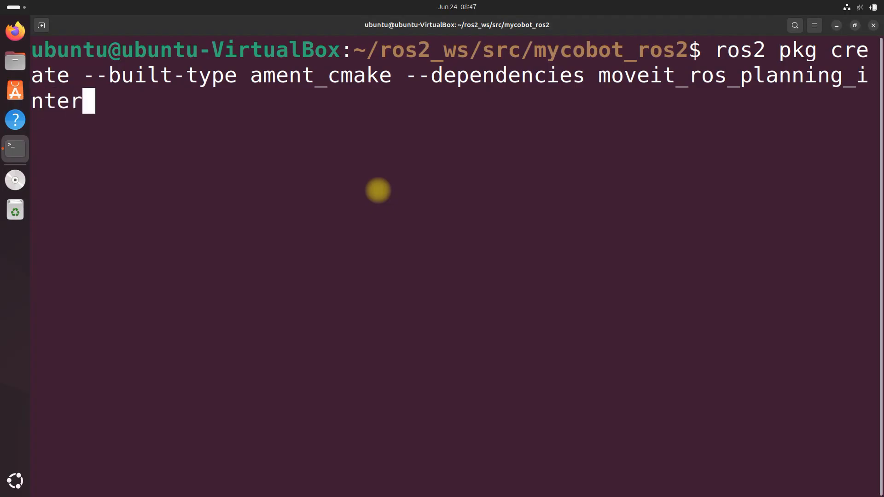
type("face r")
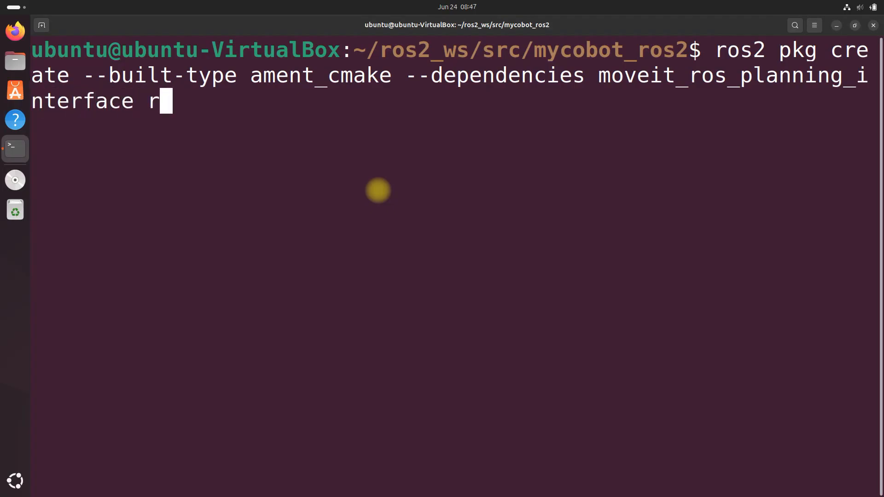
type("clcpp")
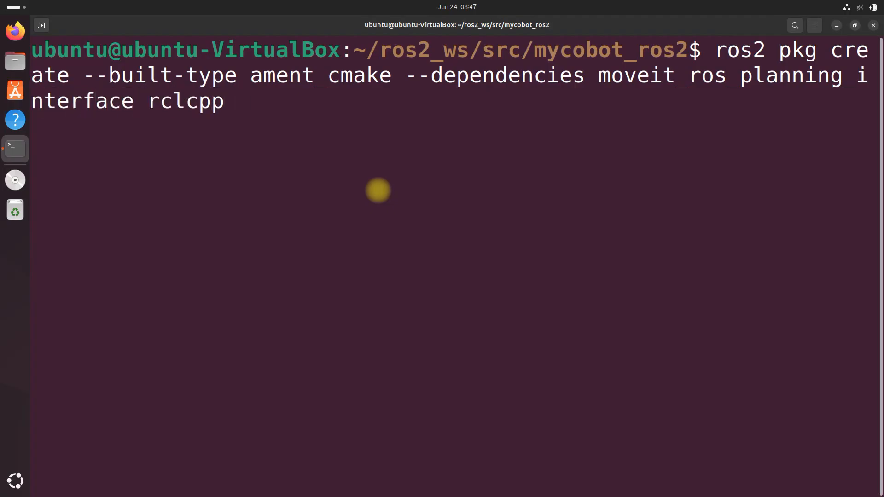
type("--licen")
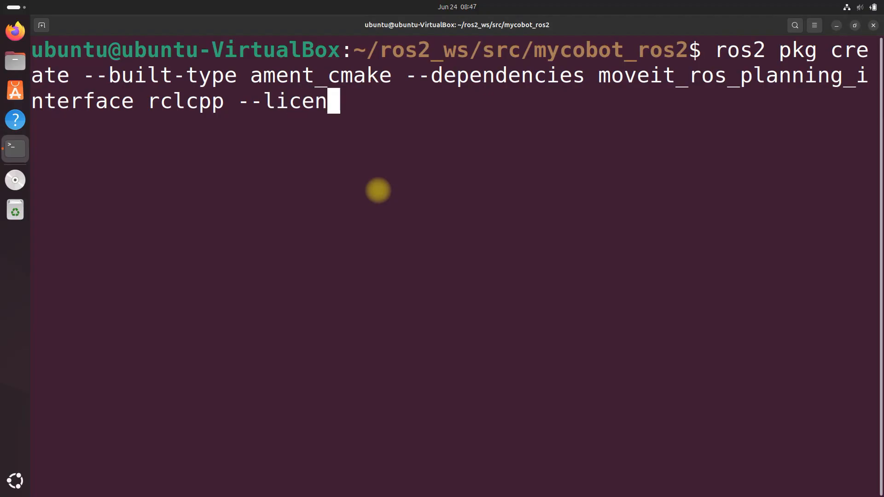
type("se BSD")
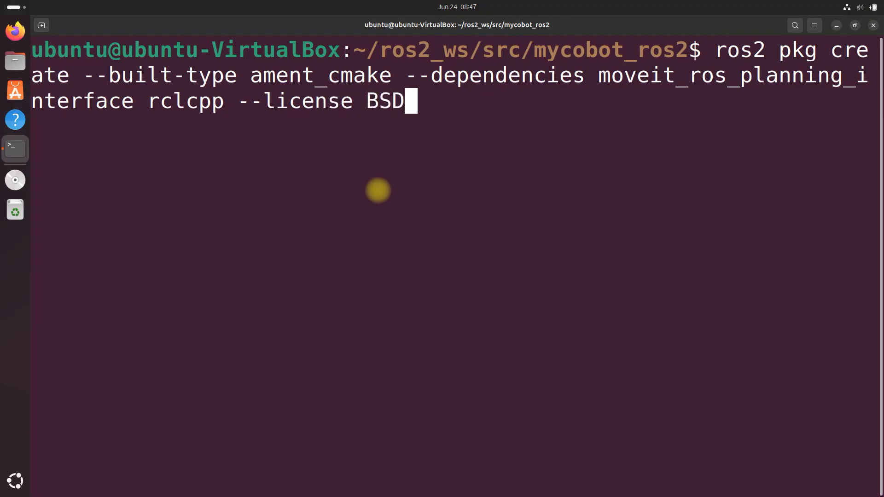
type("-3")
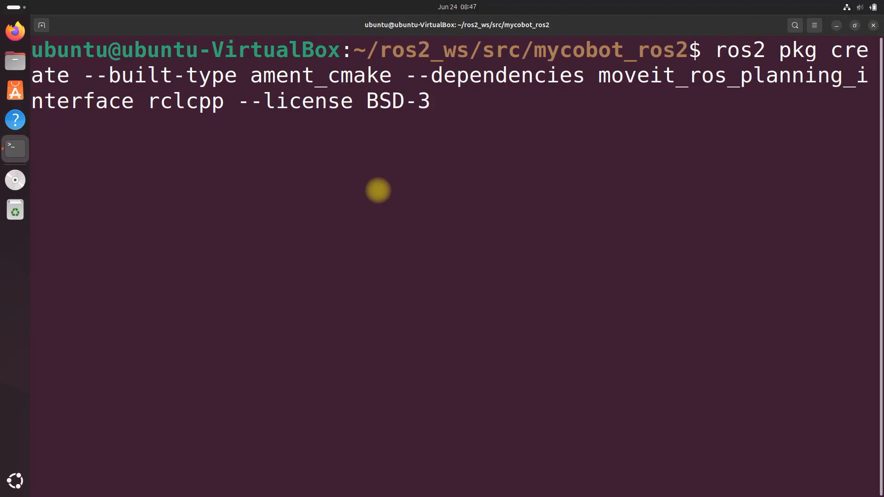
type("-Clause")
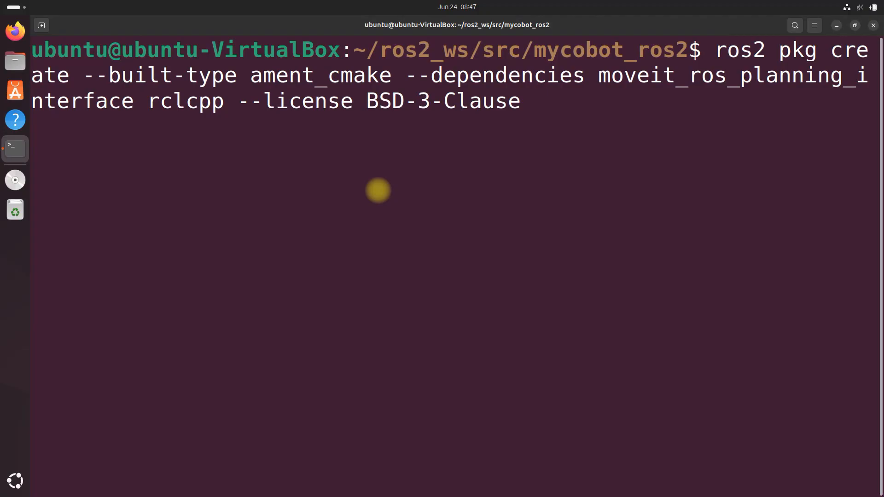
type("--maintaine")
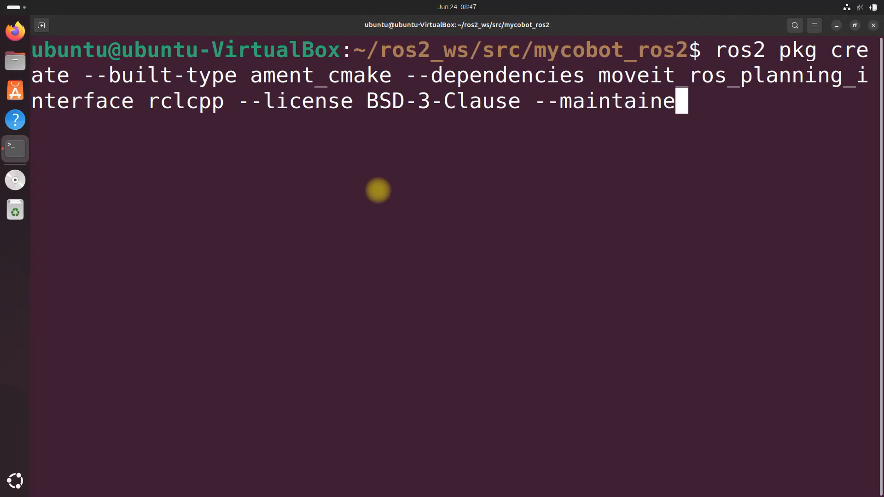
type("r-n")
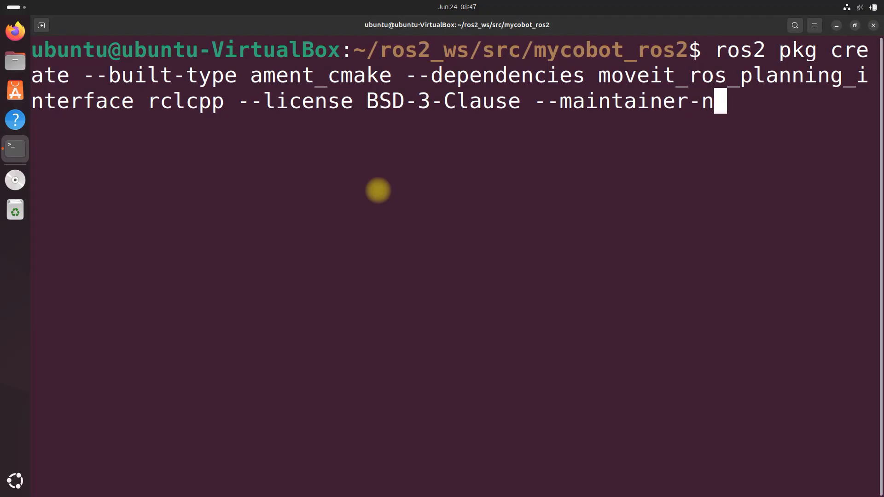
type("ame ubuntu --maintai")
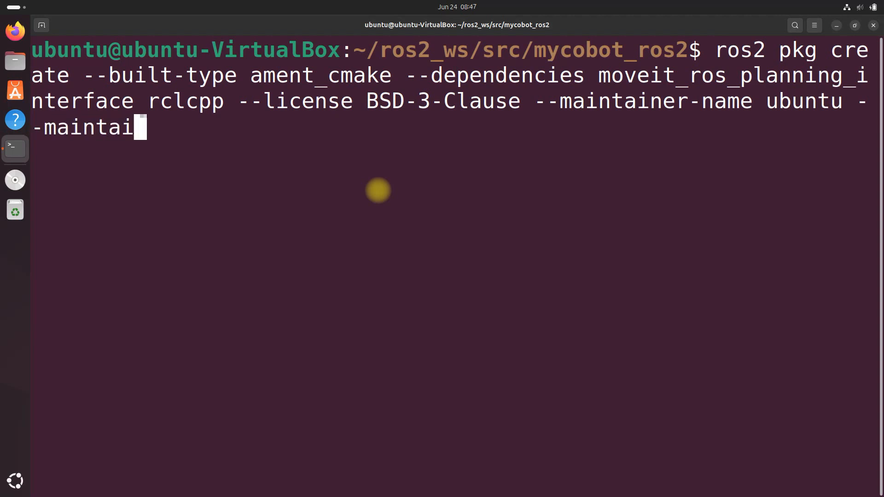
type("ner-email")
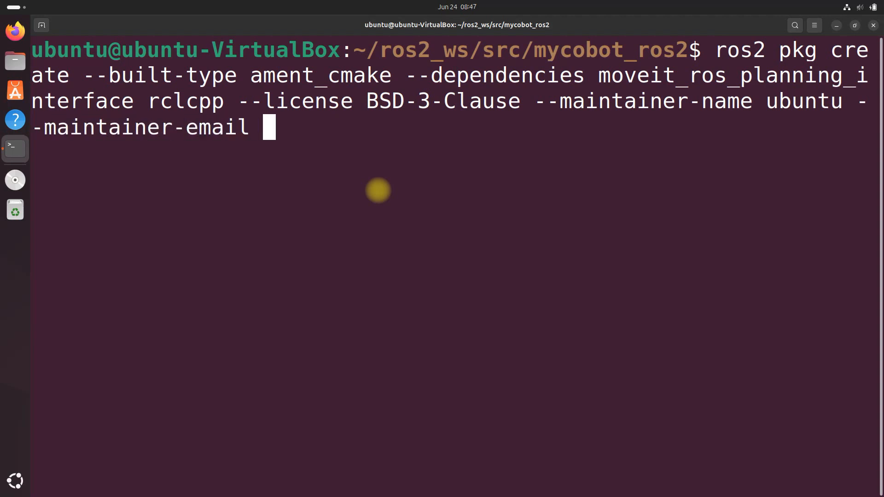
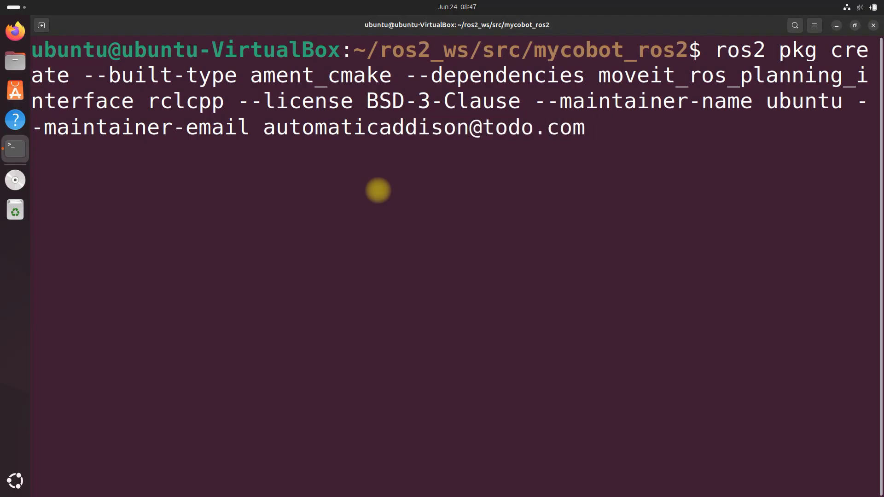
- Finish the command with node name hello_moveit and package name mycobot_moveit_demos
type("--node-")
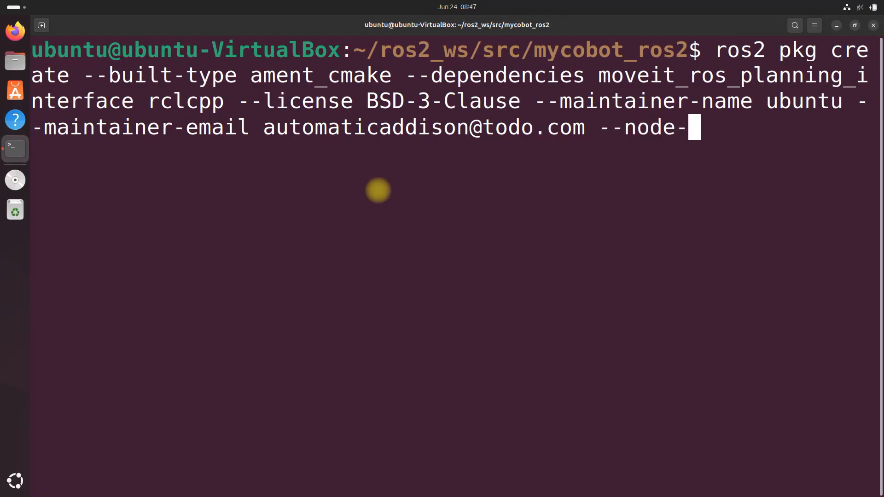
type("name h")
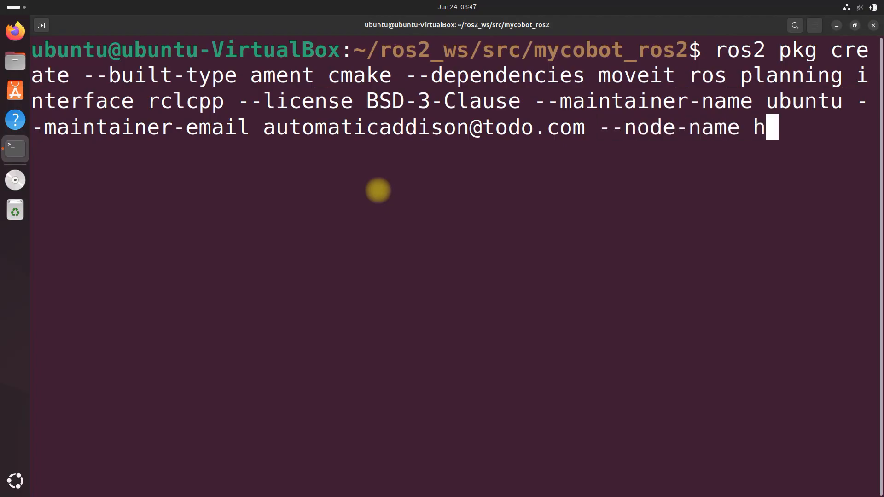
type("ello_moveit")
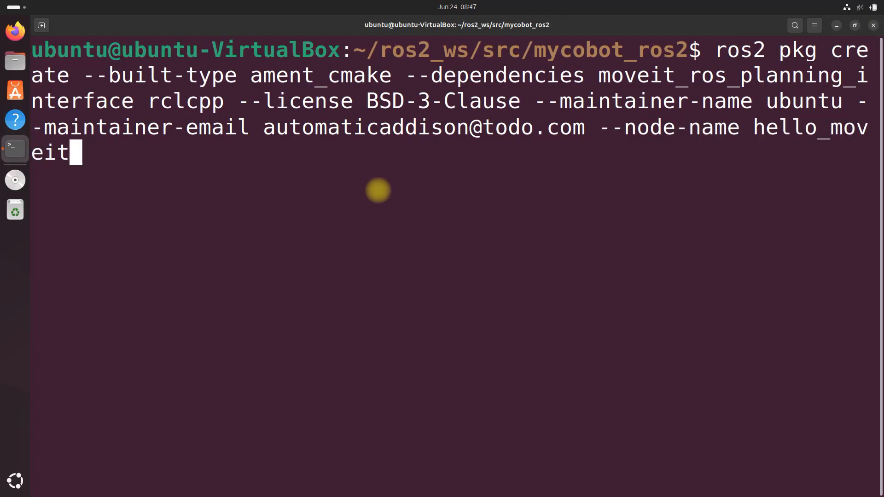
type("myco")
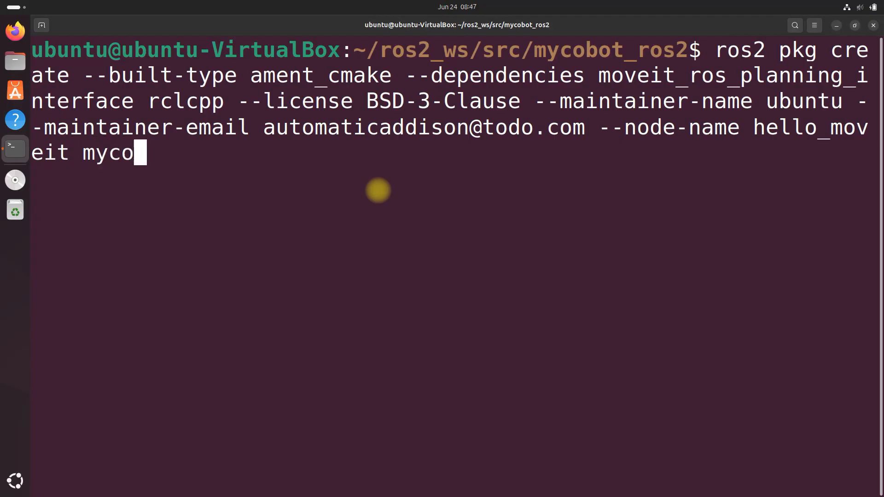
type("bot_move")
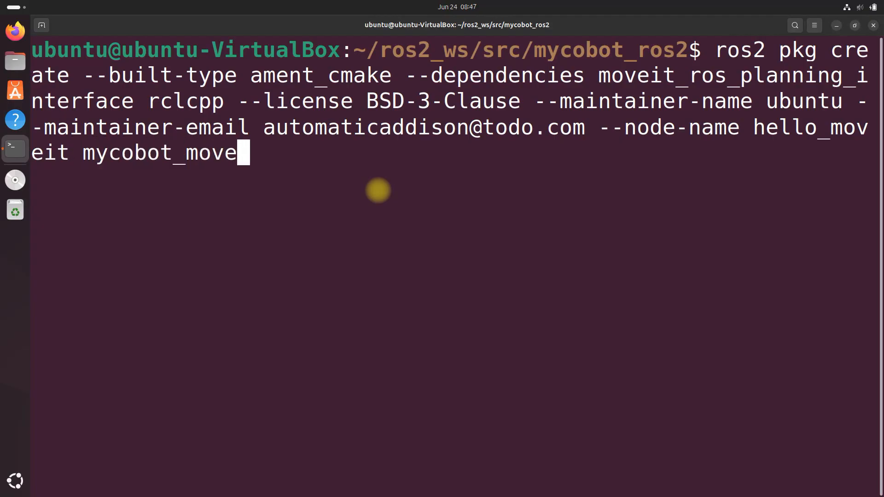
type("it_demos")
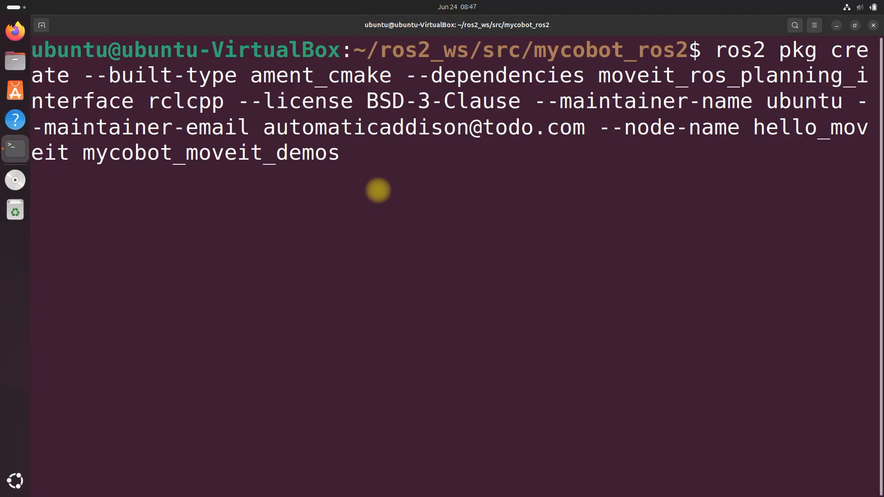
- Run the command, correct --built-type to --build-type after the error, and create mycobot_moveit_demos
key("Return")
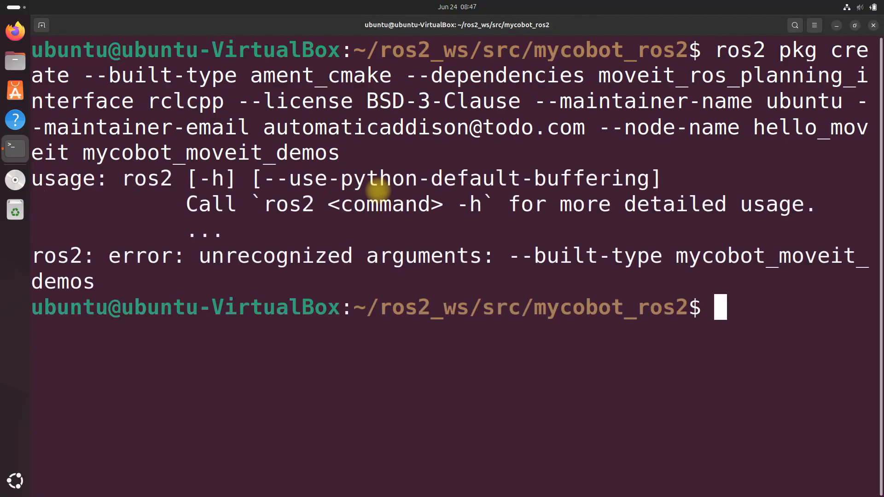
key("Up")
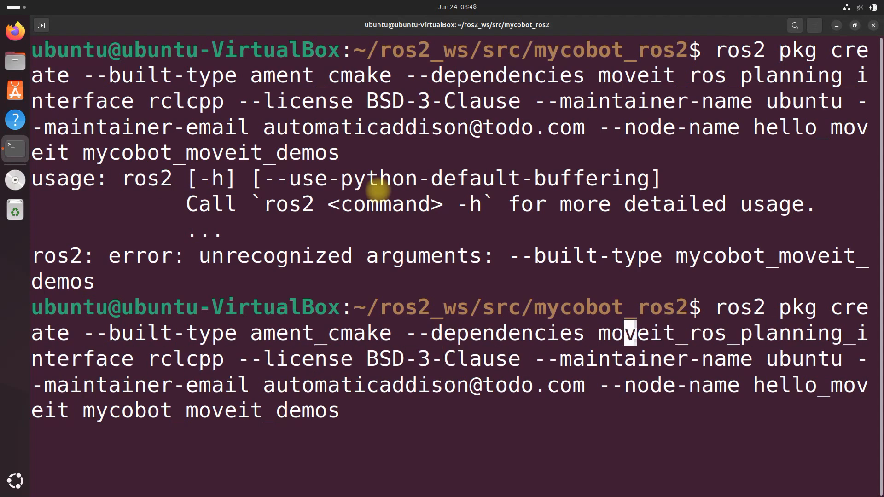
key("Left")
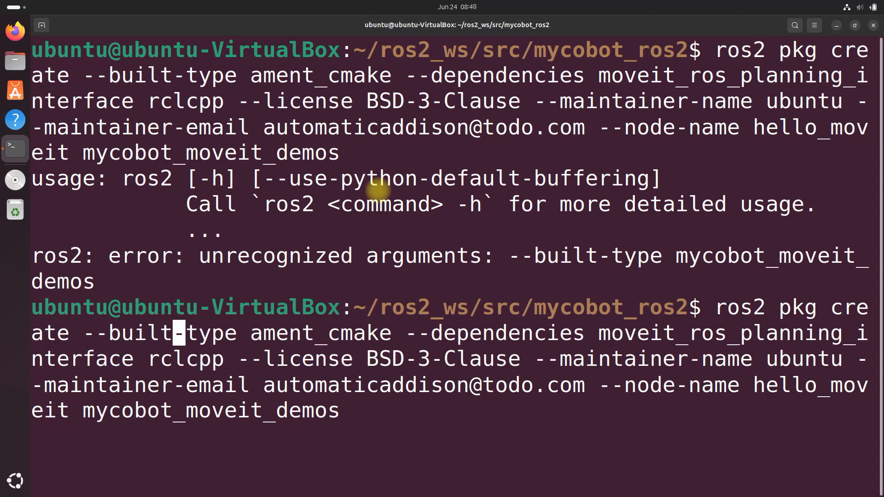
key("Return")
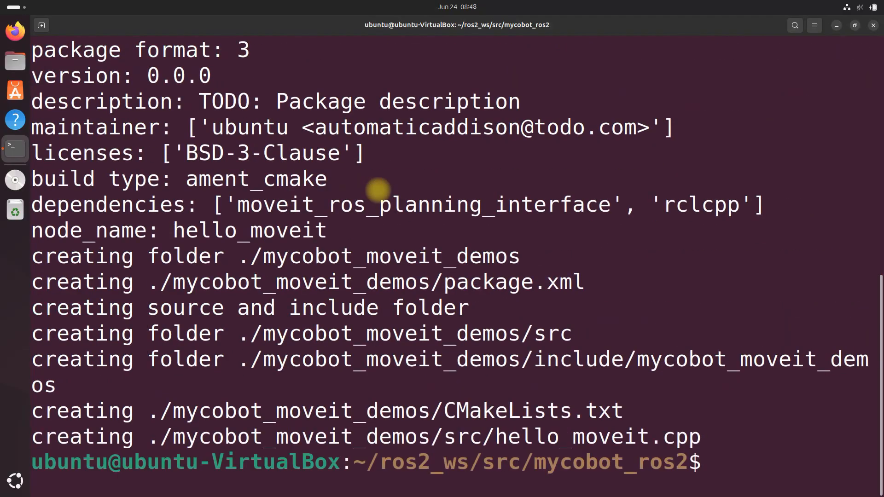
type("dir")
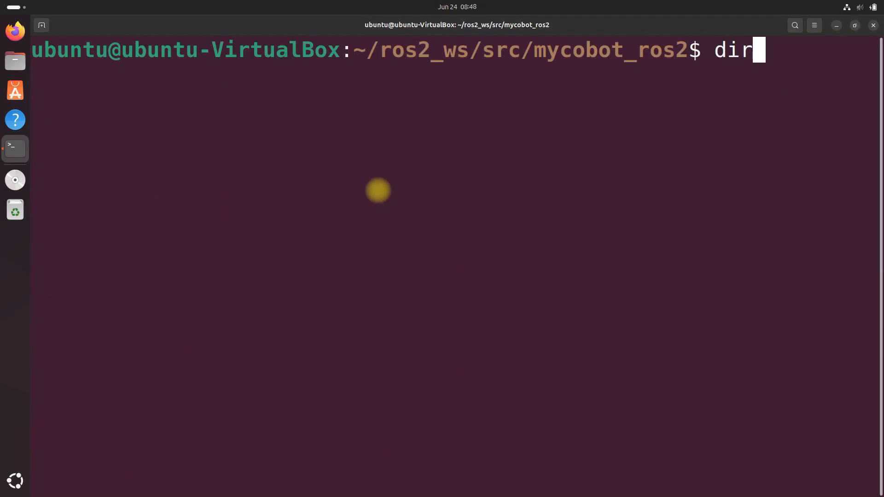
- List mycobot_ros2 to confirm mycobot_moveit_demos appears, then clear the screen
key("Return")
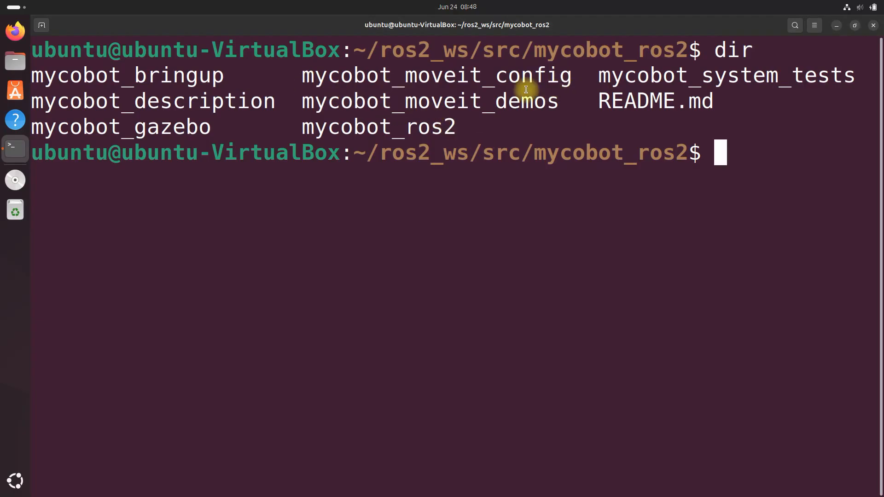
mouse_move(16, 91)
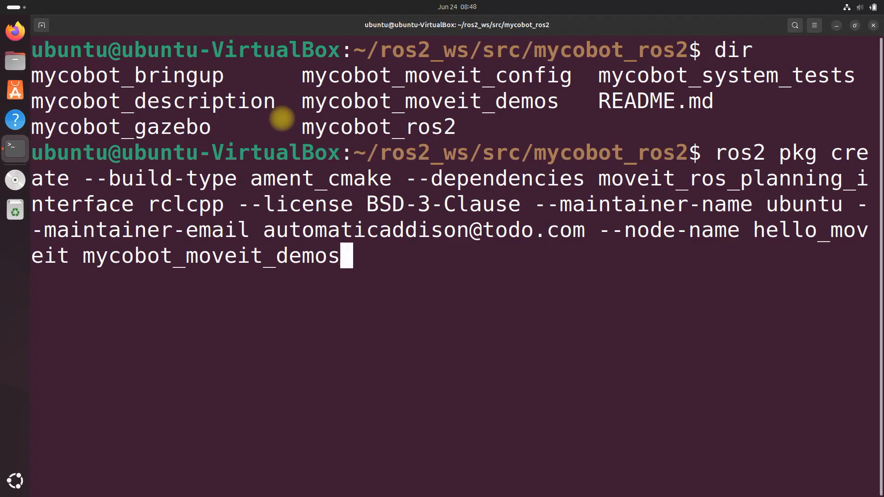
mouse_move(210, 292)
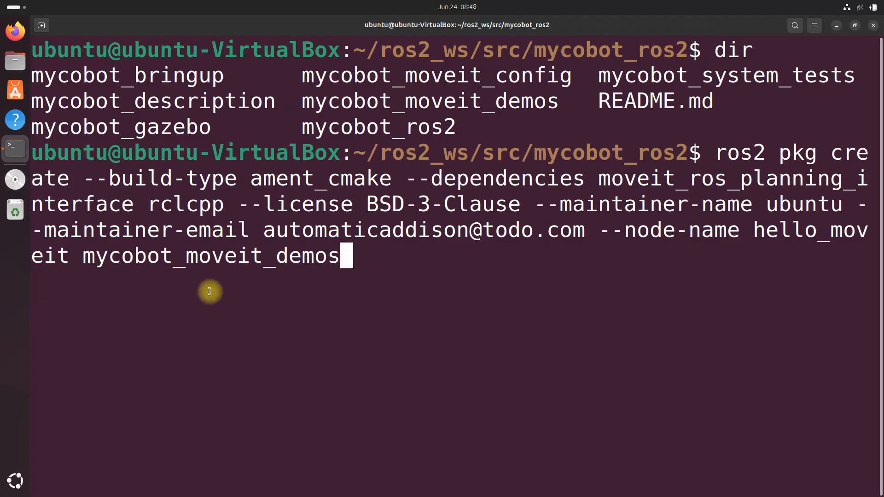
type("c")
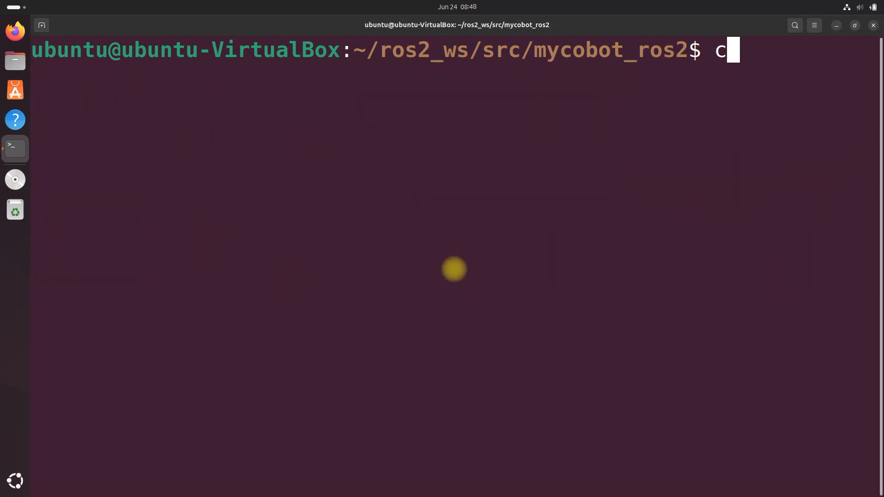
- Move into mycobot_moveit_demos and its src folder, listing the package files and hello_moveit.cpp
type("d m")
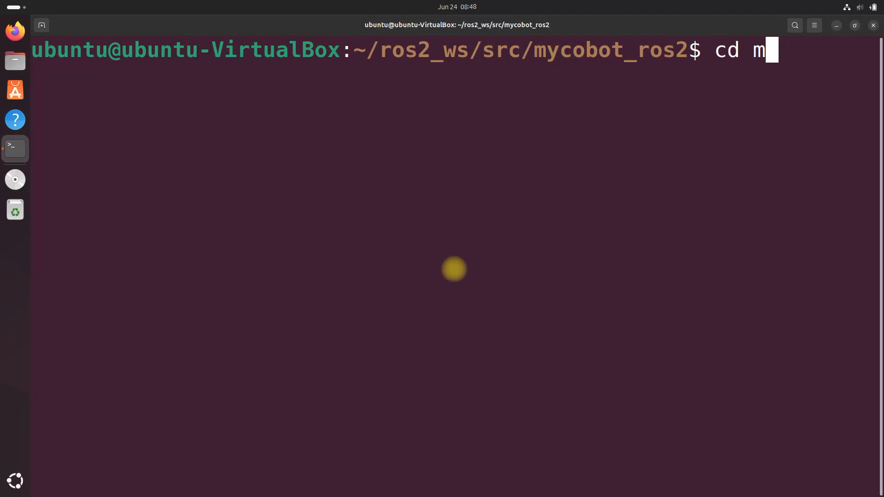
type("ycobot_moveit_")
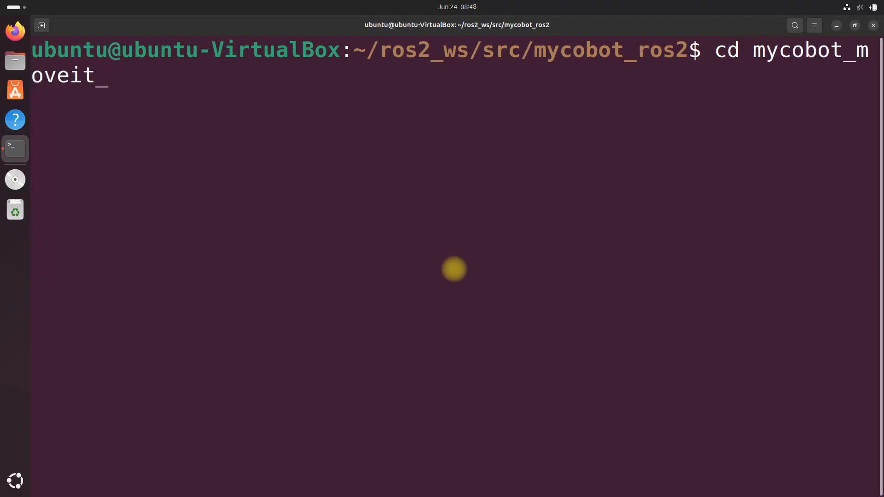
key("Return")
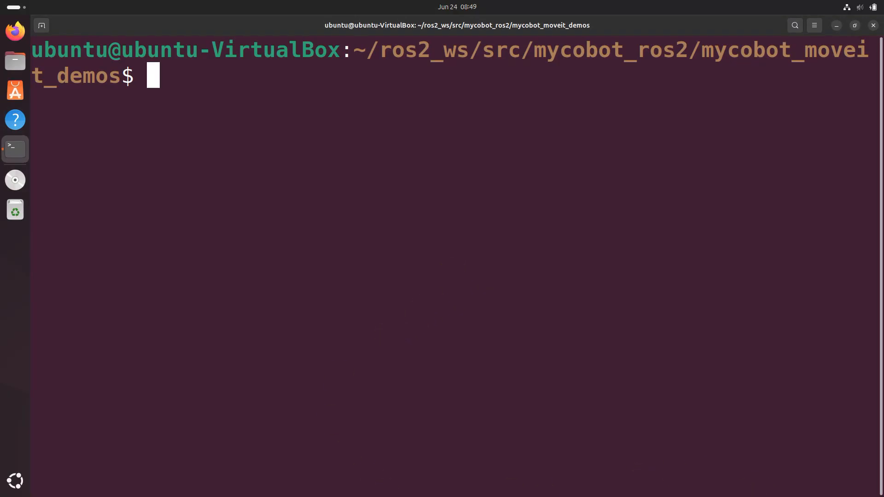
mouse_move(543, 205)
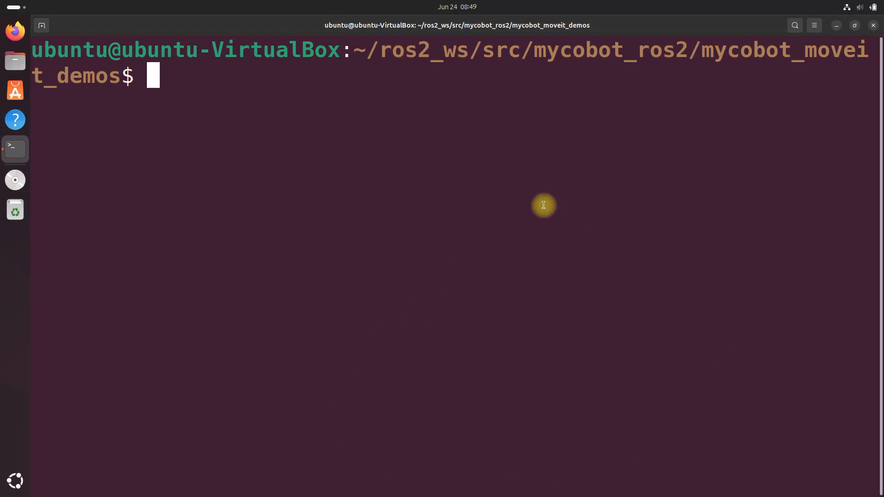
mouse_move(530, 220)
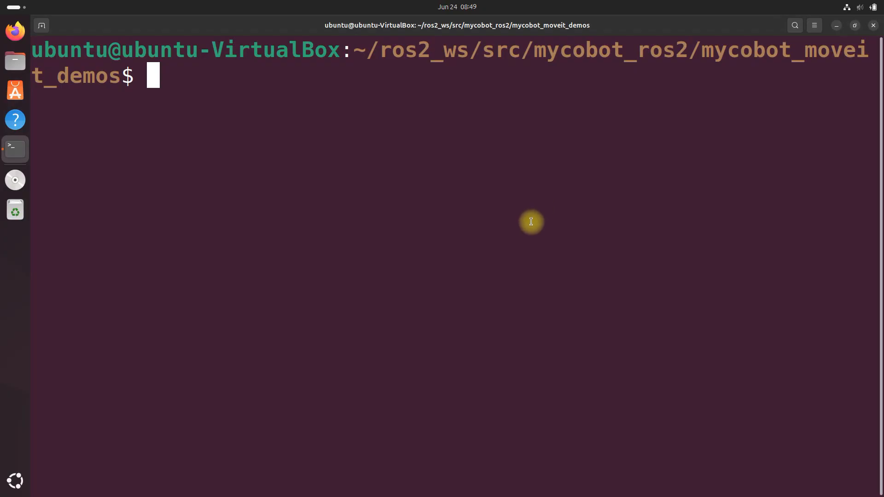
mouse_move(528, 222)
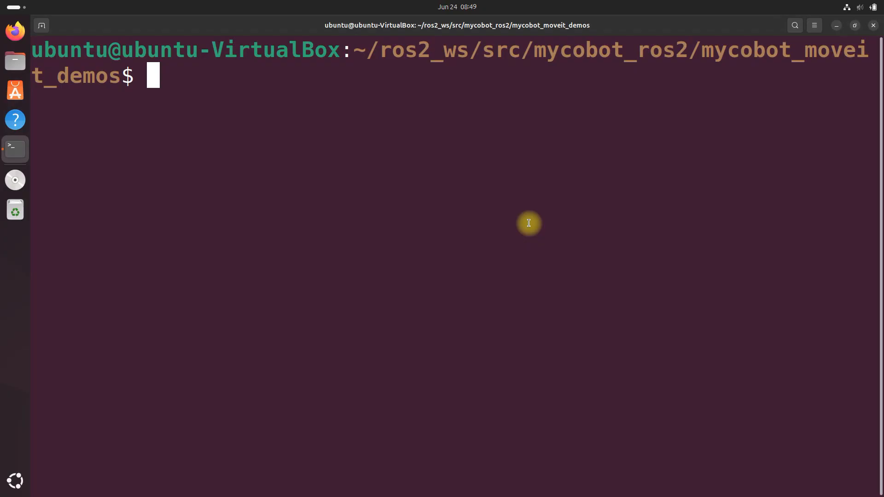
mouse_move(363, 93)
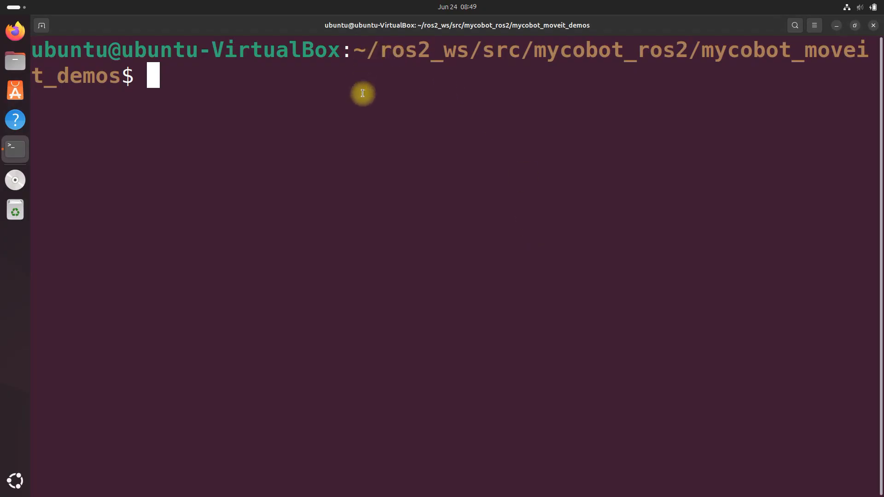
mouse_move(15, 90)
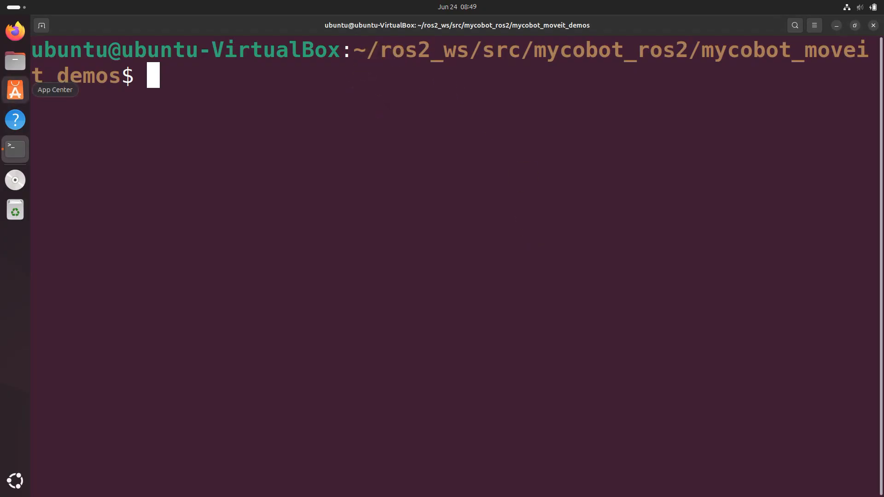
mouse_move(328, 189)
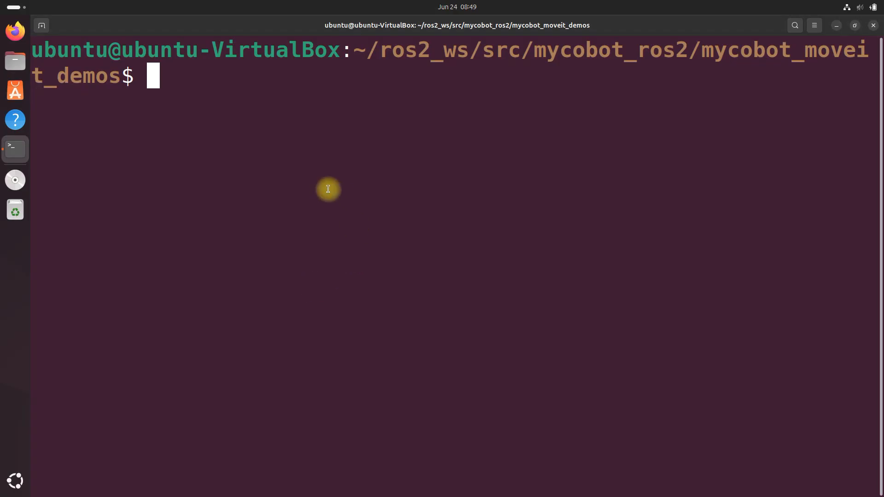
type("cd")
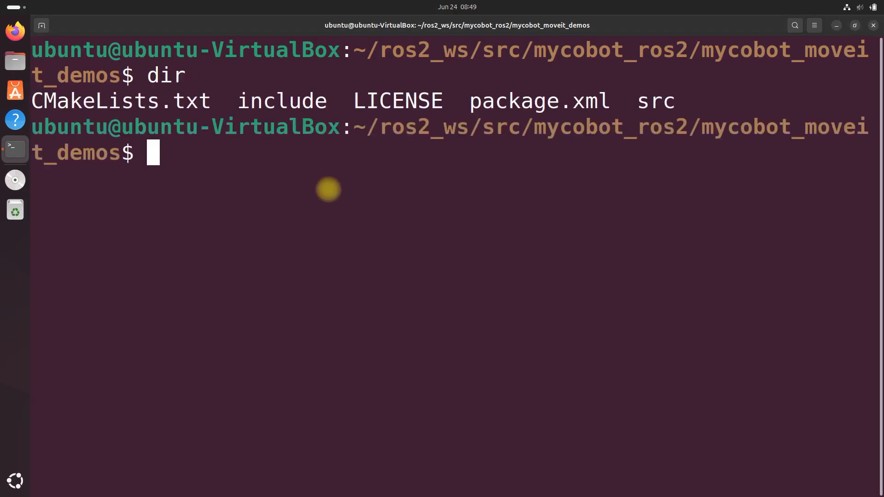
type("cd src/")
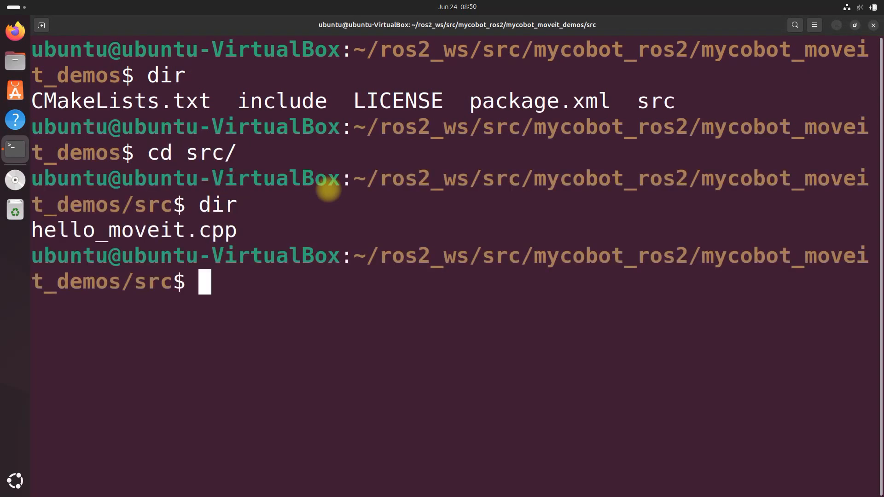
type("gedi")
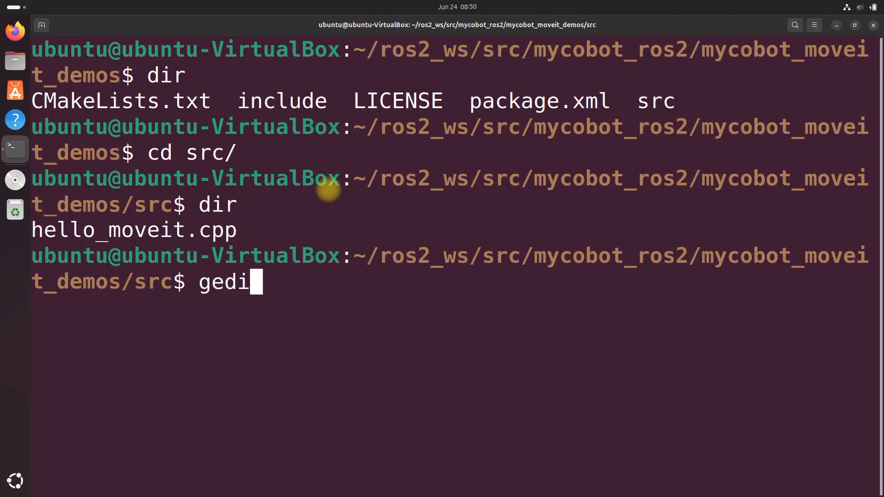
- Open hello_moveit.cpp in gedit, showing the generated hello-world main function
key("Return")
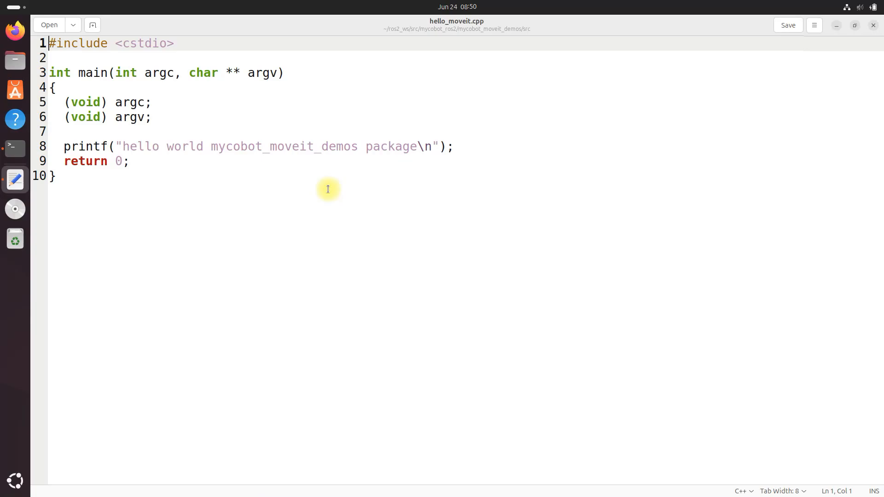
mouse_move(328, 189)
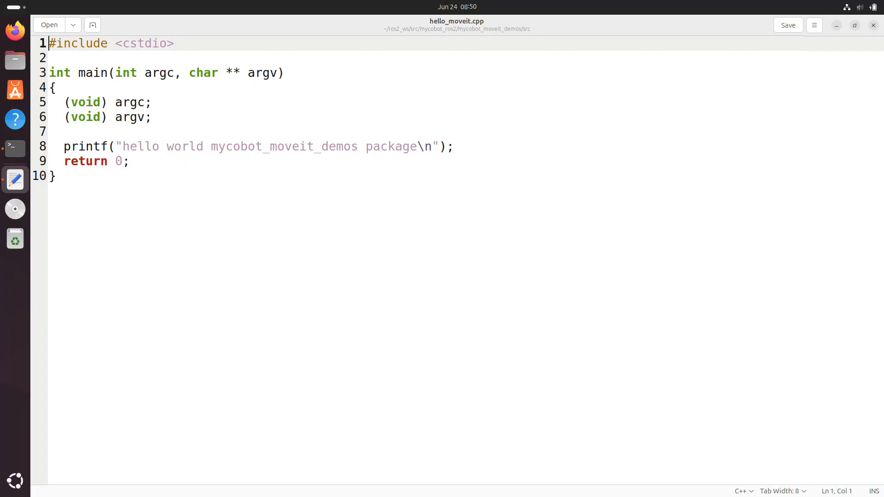
mouse_move(16, 209)
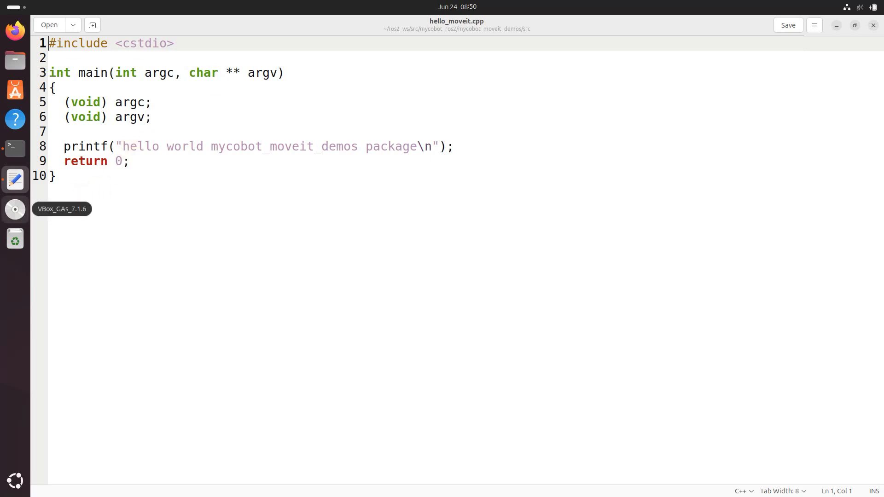
mouse_move(15, 61)
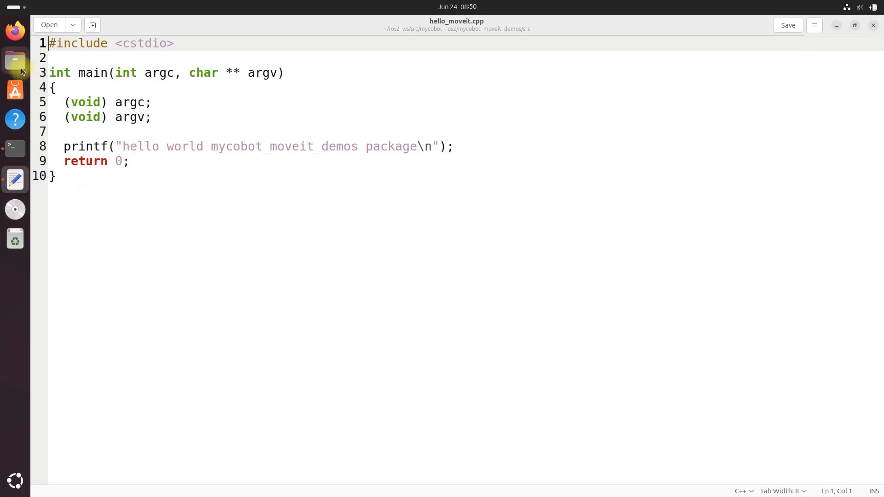
- Browse Downloads/mycobot_ros2/mycobot_moveit_demos/src in Files and open the reference hello_moveit.cpp
left_click(15, 61)
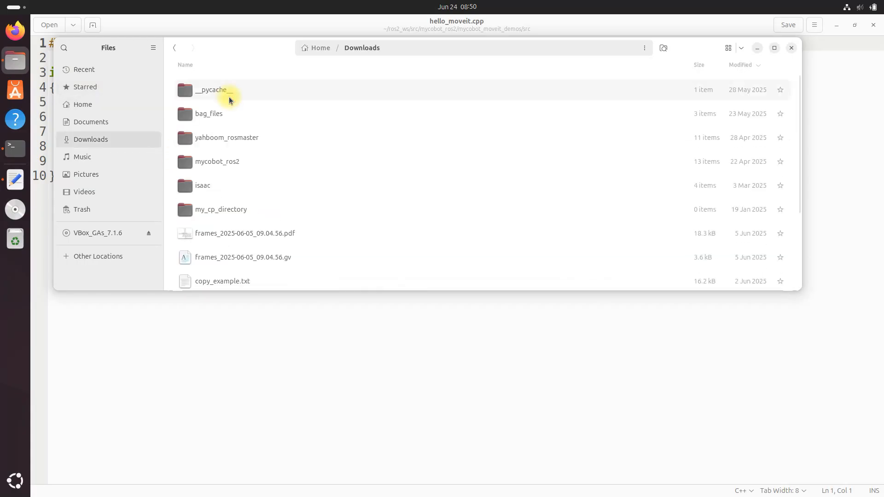
double_click(217, 161)
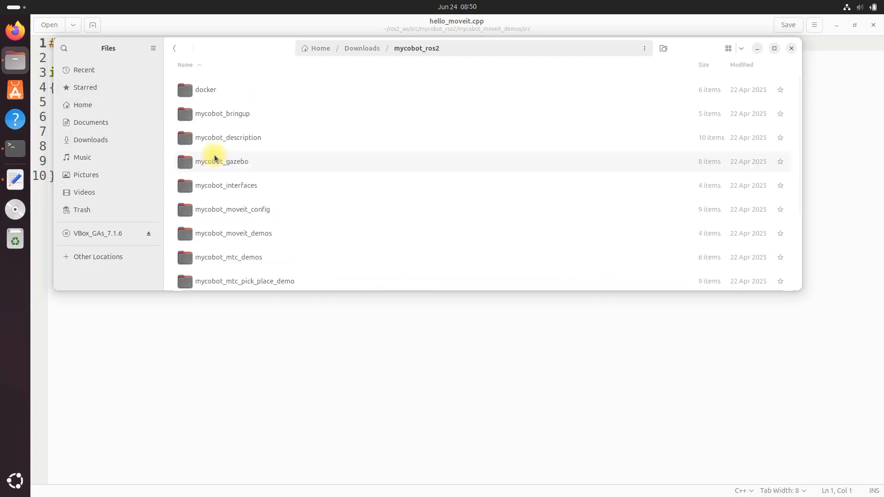
scroll("down", 3)
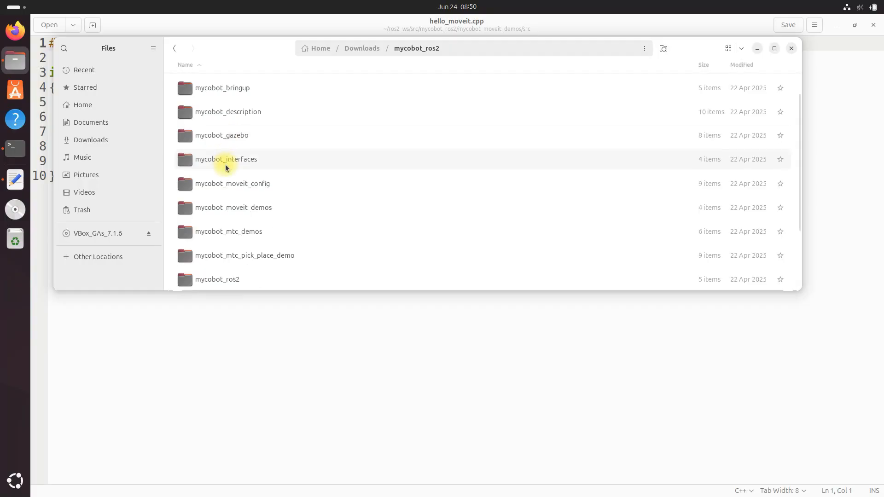
double_click(233, 208)
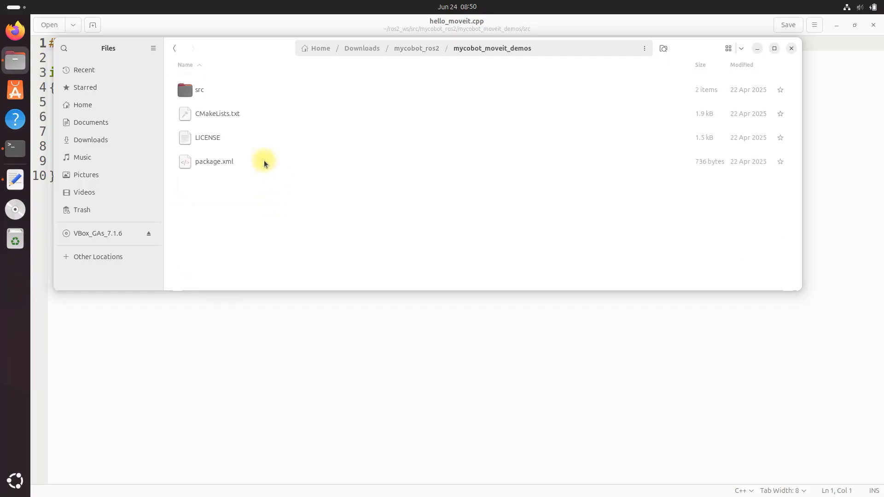
double_click(200, 89)
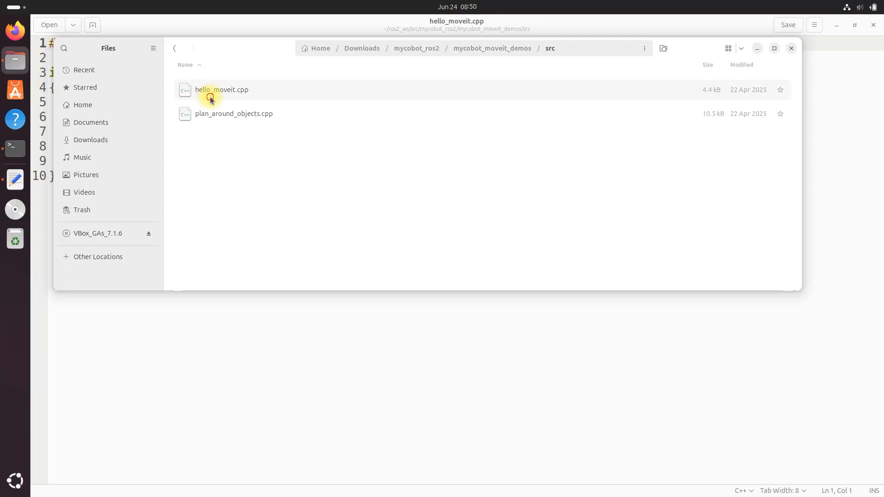
double_click(222, 90)
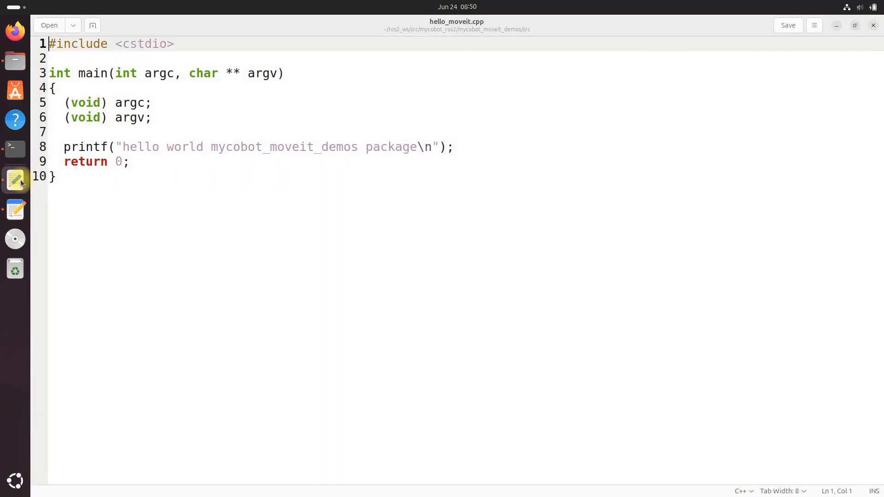
- Paste the full MoveIt robot-arm program over the hello-world code in hello_moveit.cpp and save it
key("ctrl+a")
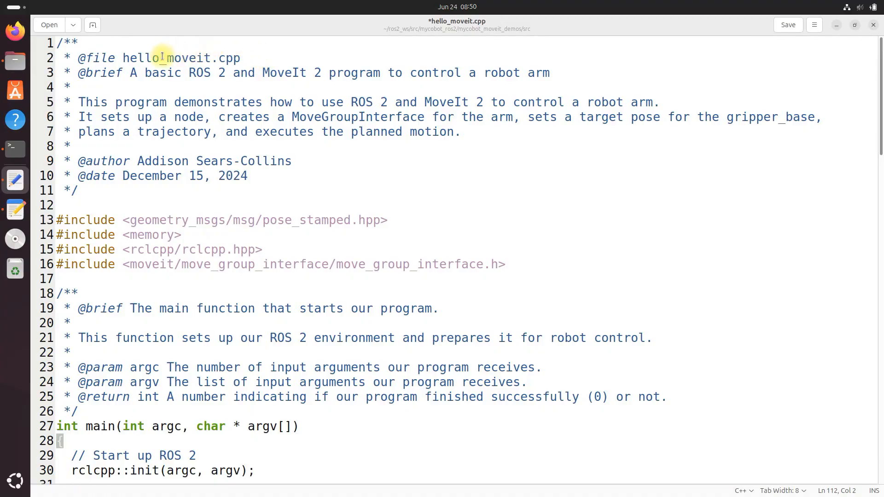
mouse_move(697, 12)
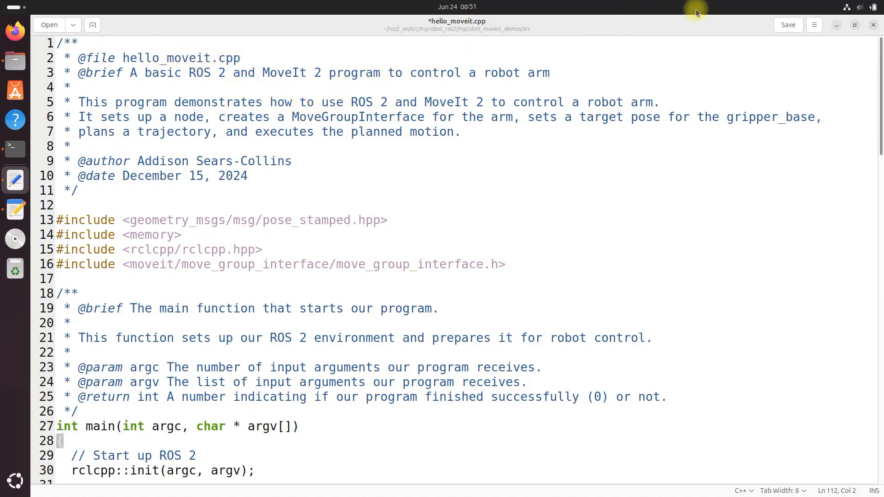
left_click(788, 24)
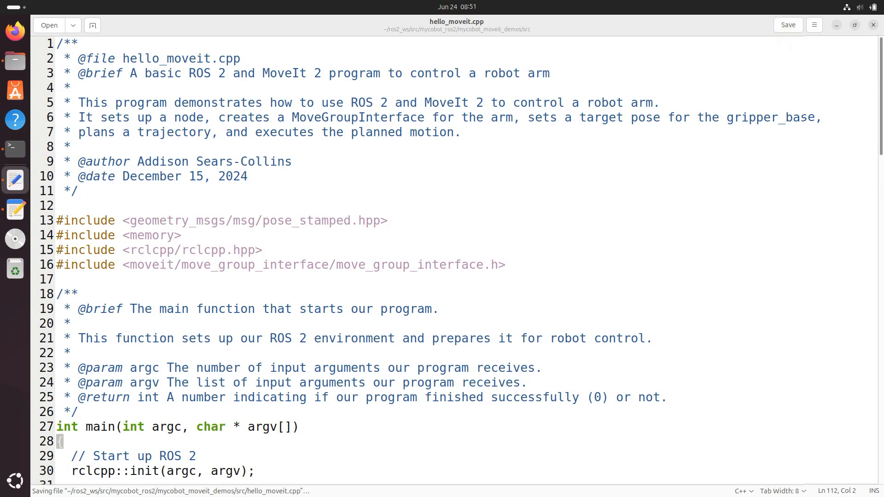
mouse_move(16, 180)
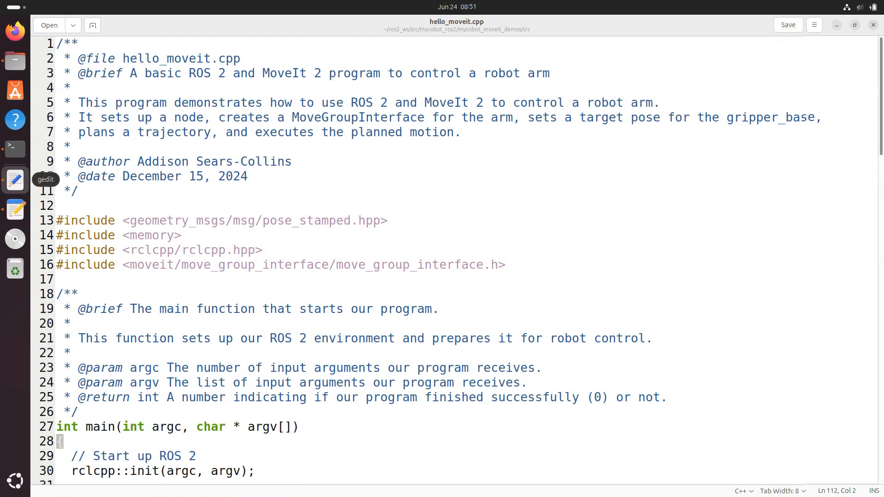
left_click(260, 249)
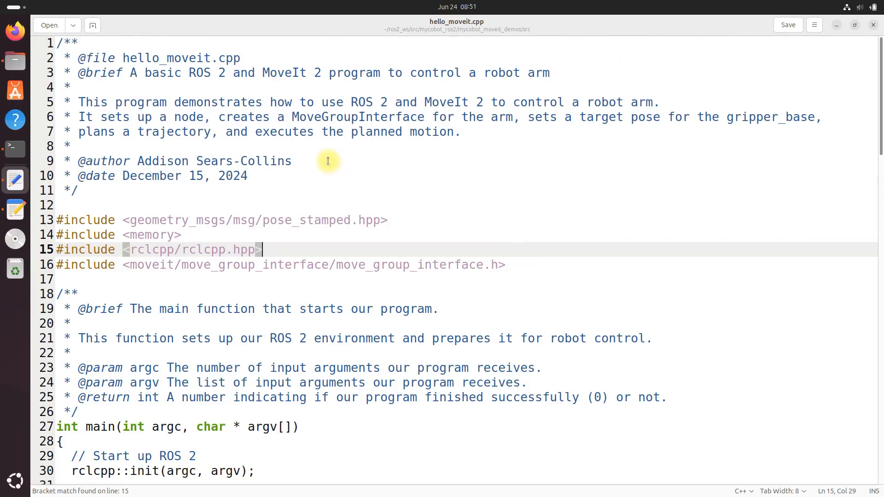
left_click(327, 160)
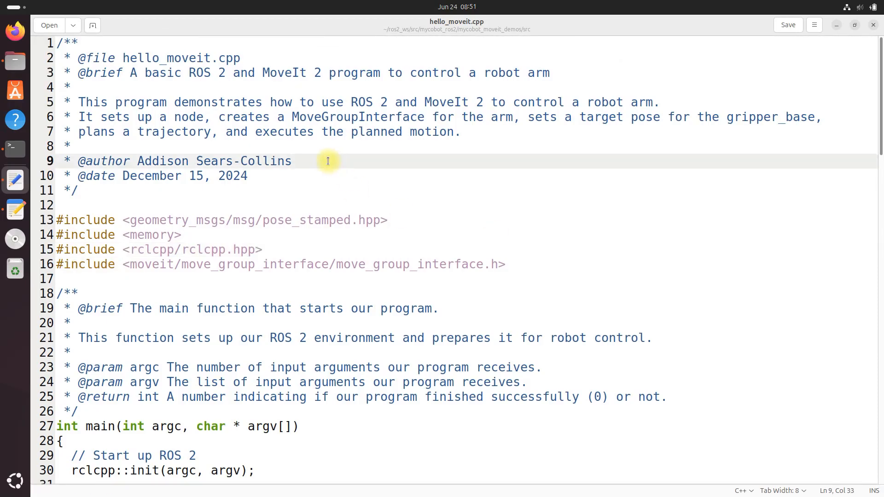
left_click(292, 162)
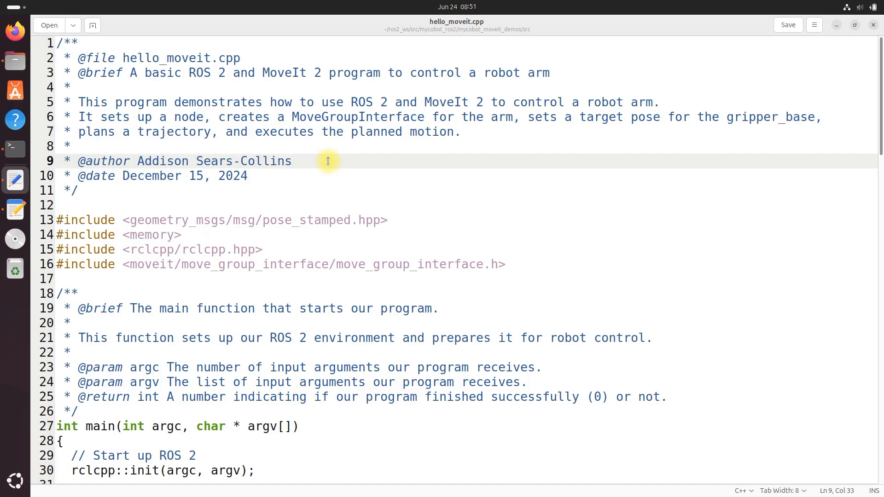
left_click(292, 161)
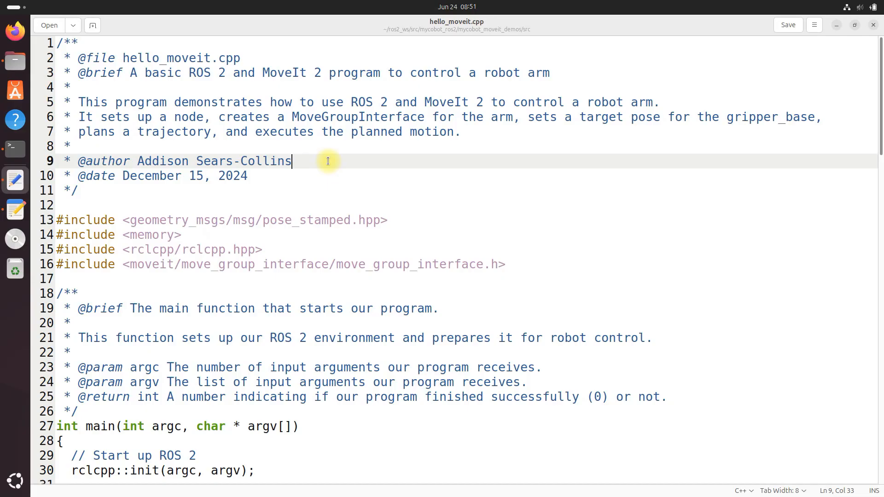
mouse_move(328, 161)
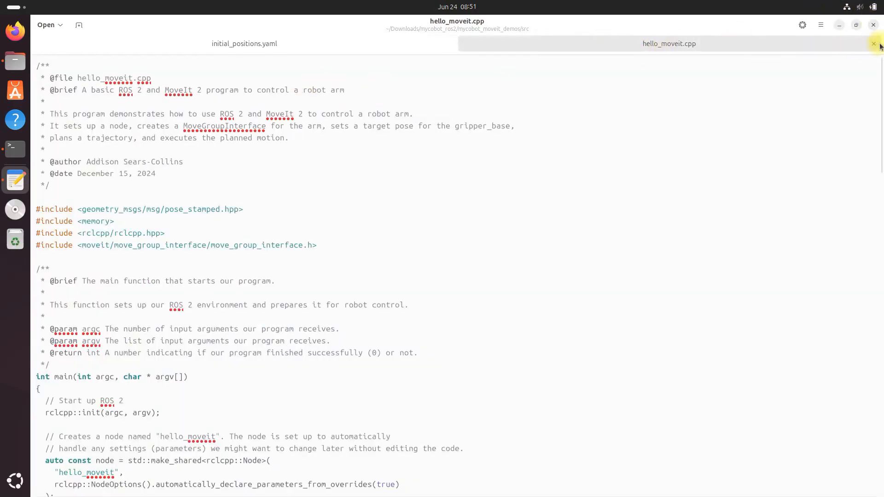
- Close the reference editor tab and Files window, then return the terminal to ~/ros2_ws
left_click(873, 44)
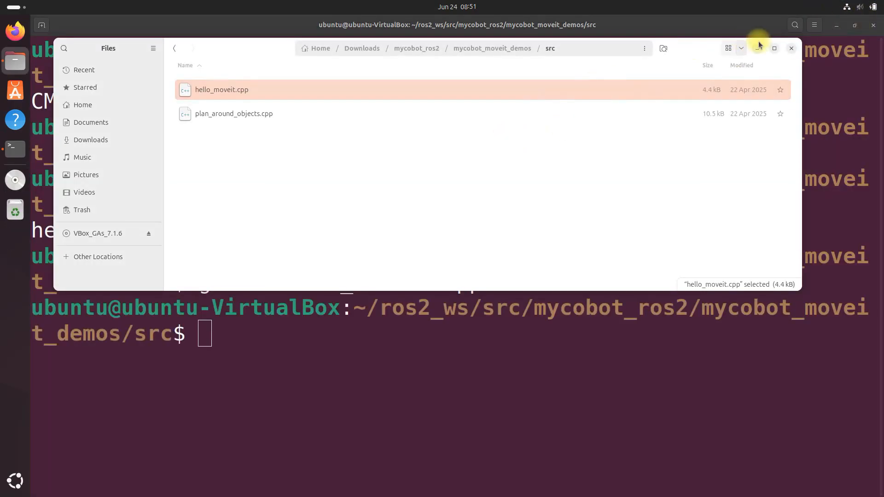
left_click(791, 48)
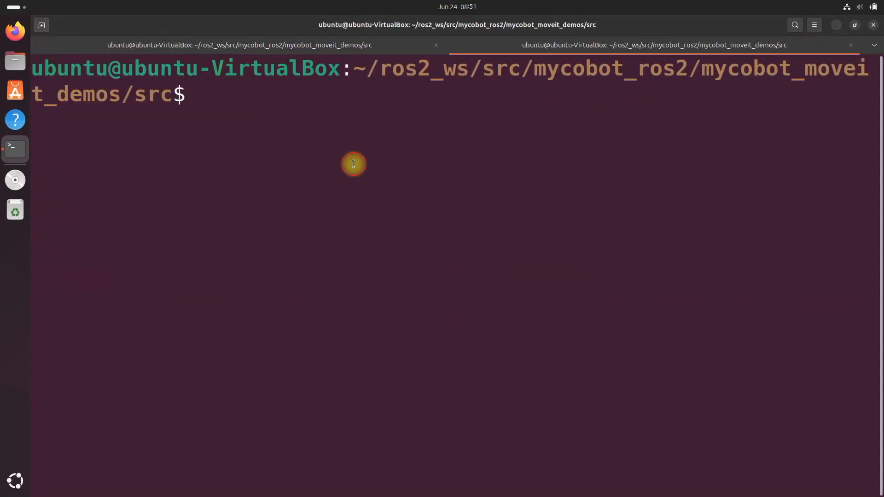
type("cd ~/")
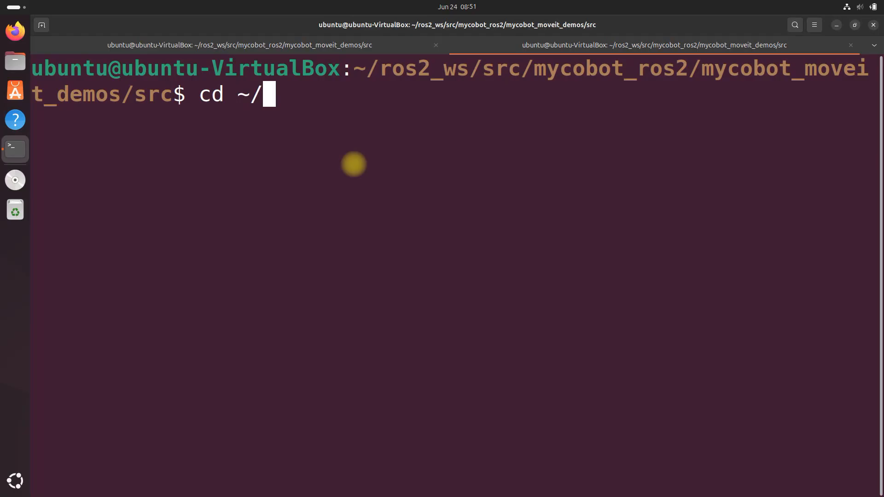
key("Return")
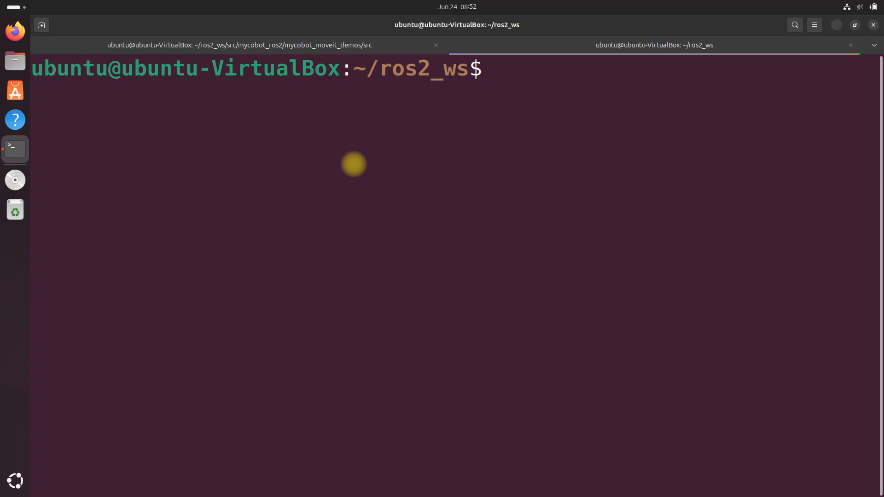
- Enter colcon build --packages-select mycobot_moveit_demos at the prompt without running it
type("co")
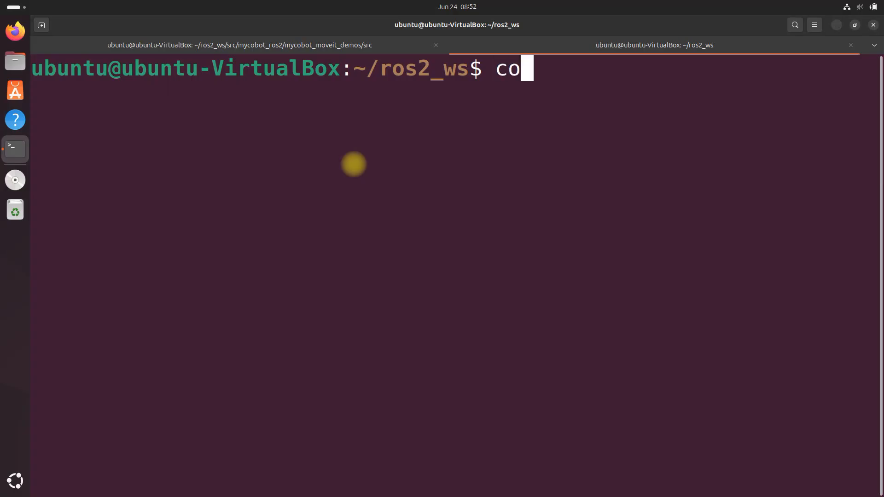
type("lcon build -")
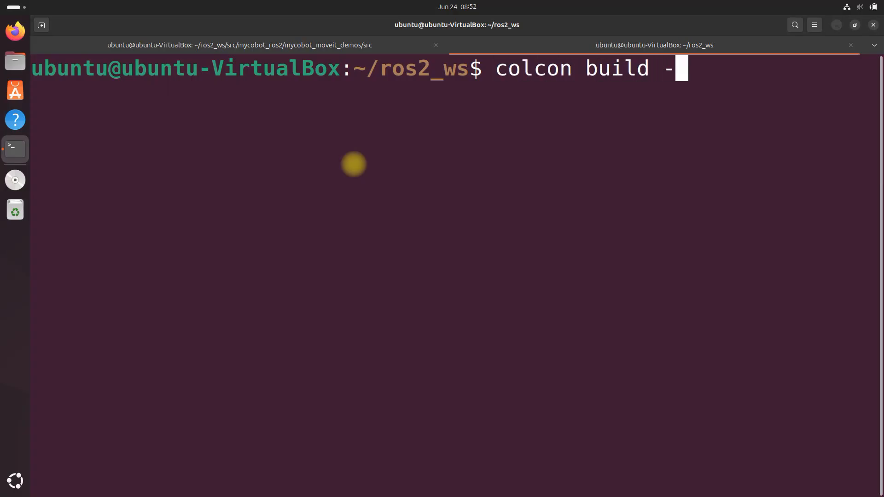
type("-packages")
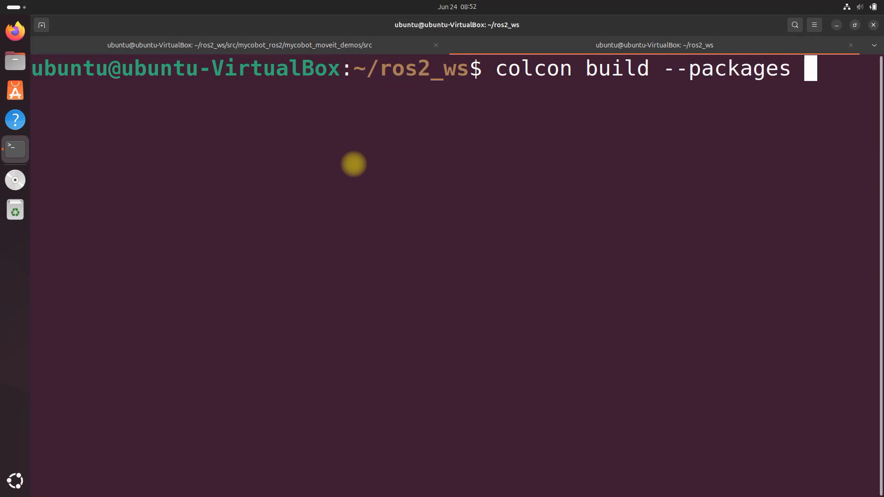
type("-select")
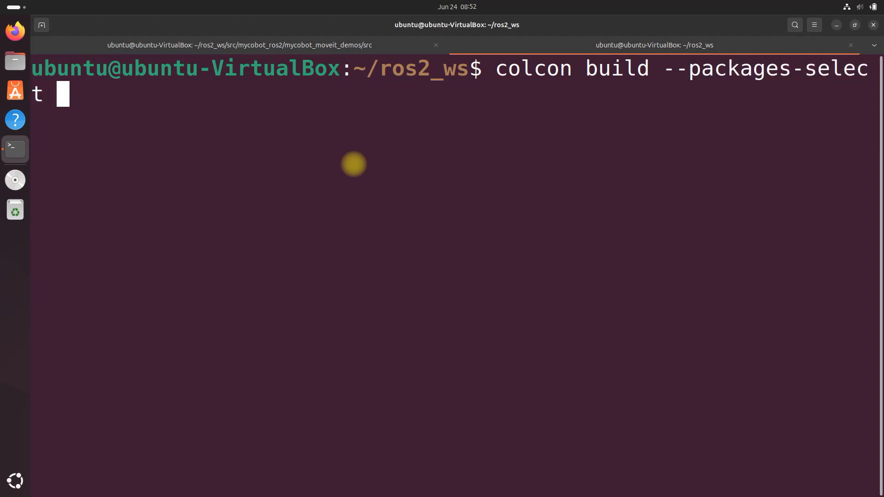
type("mycobot_")
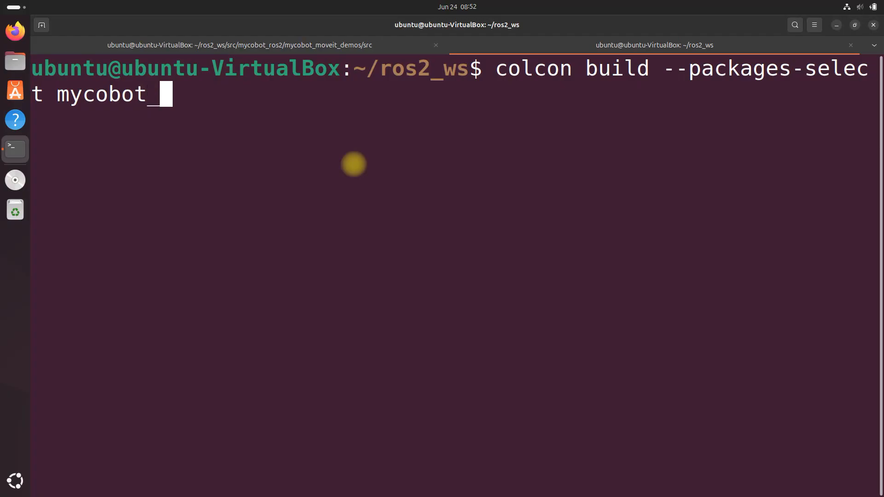
type("moveit_demos")
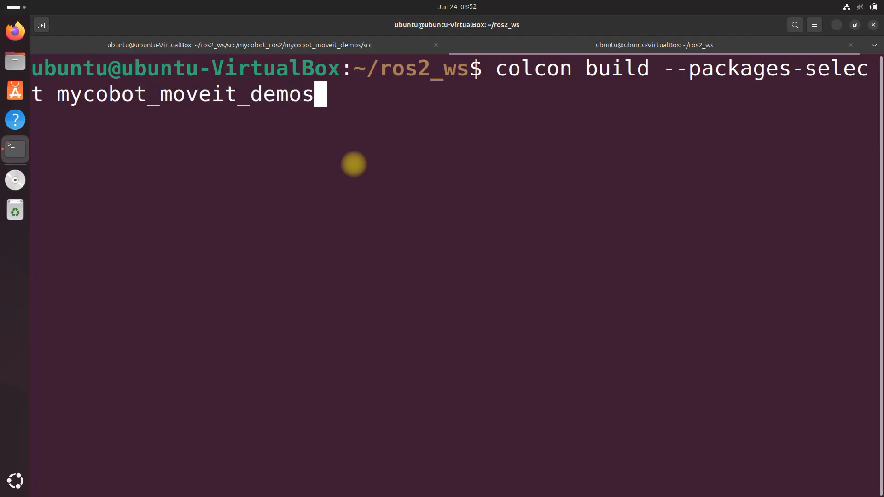
- Run the colcon build of mycobot_moveit_demos, which finishes with an obsolete .h header warning
key("Return")
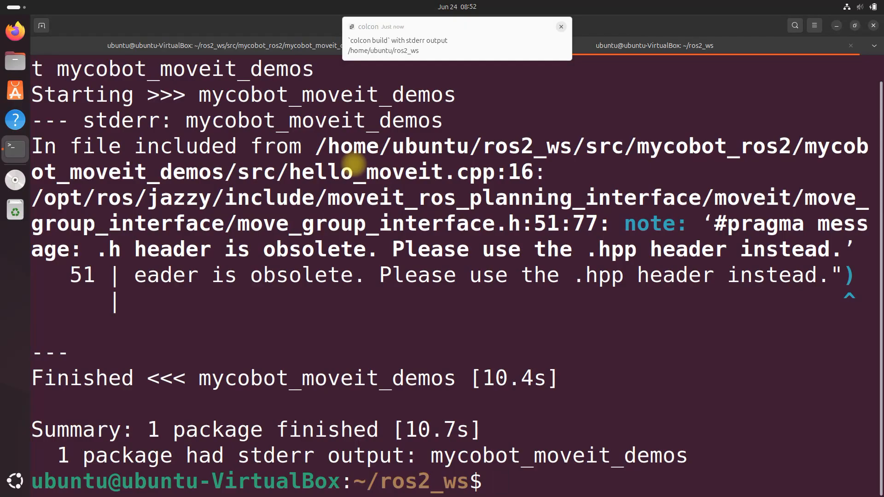
left_click(560, 26)
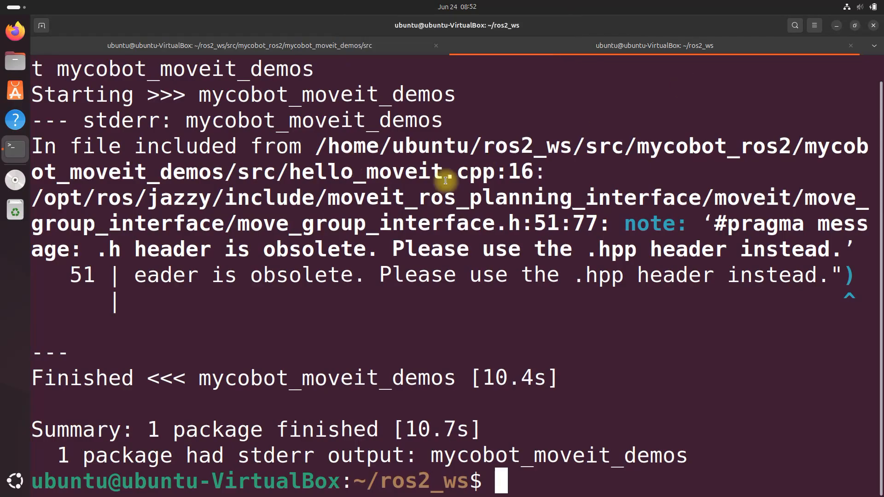
mouse_move(624, 248)
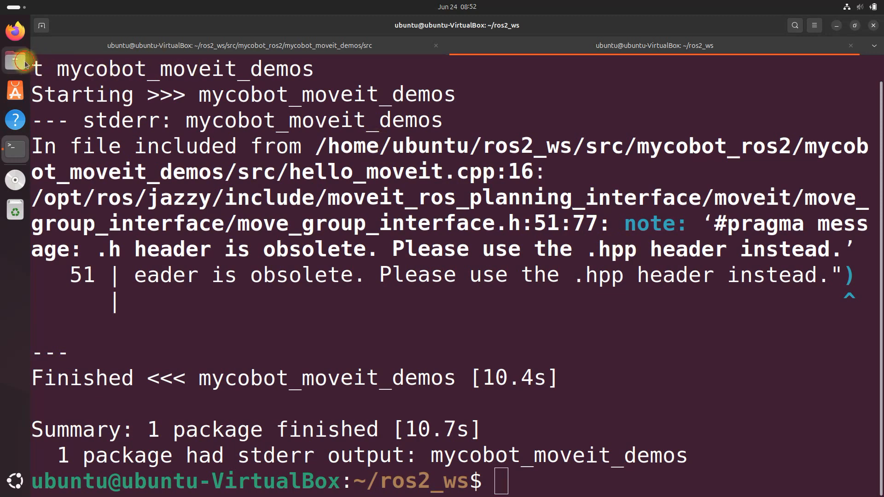
left_click(14, 61)
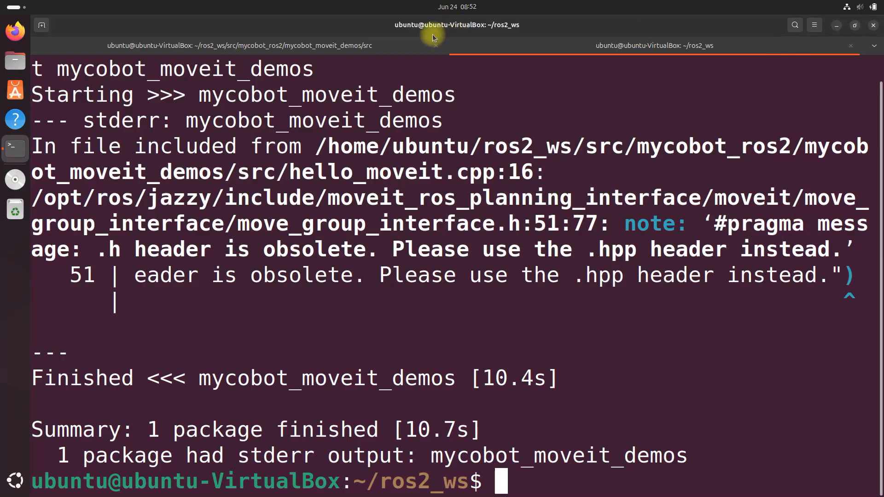
- Reopen hello_moveit.cpp in gedit, check the move_group_interface include line, and close the editor
left_click(240, 45)
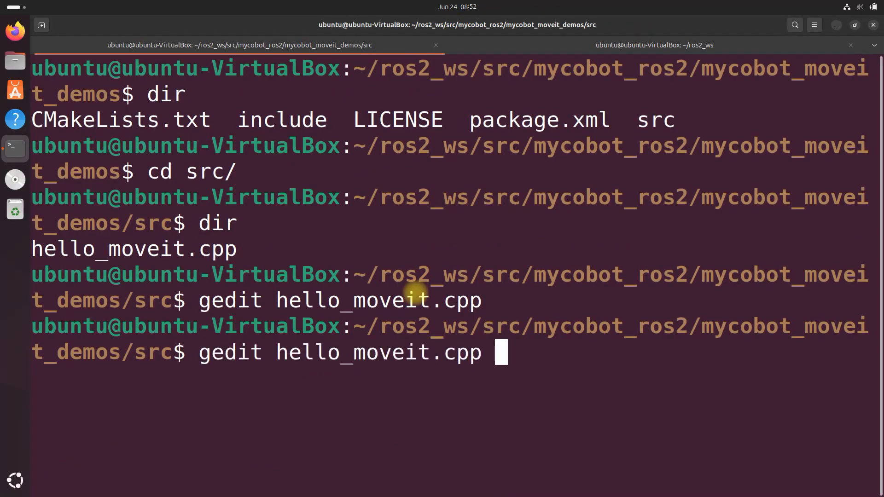
key("Return")
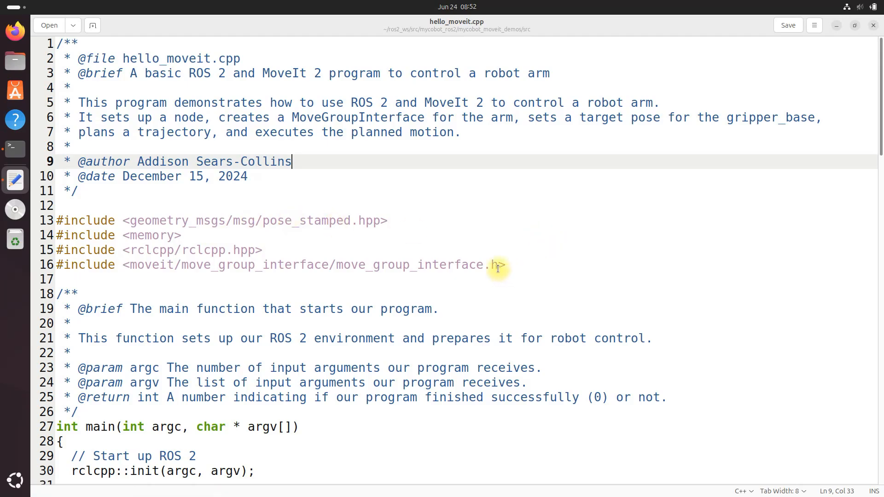
left_click(513, 264)
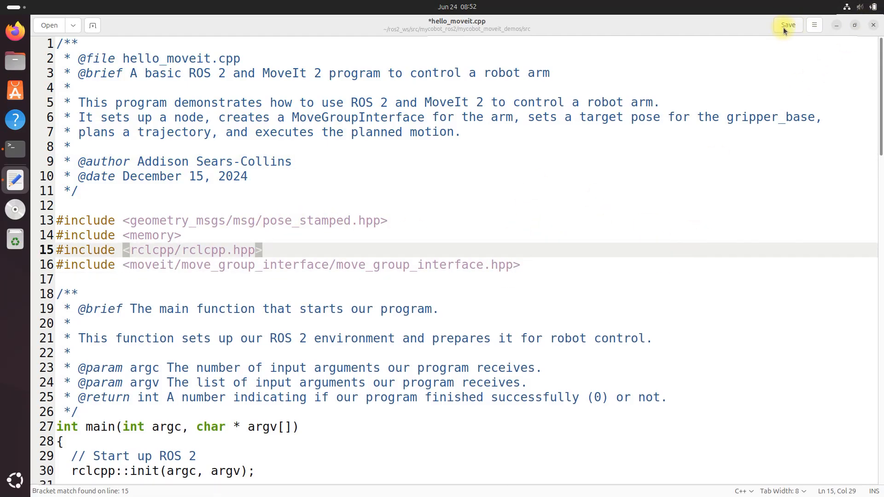
left_click(787, 25)
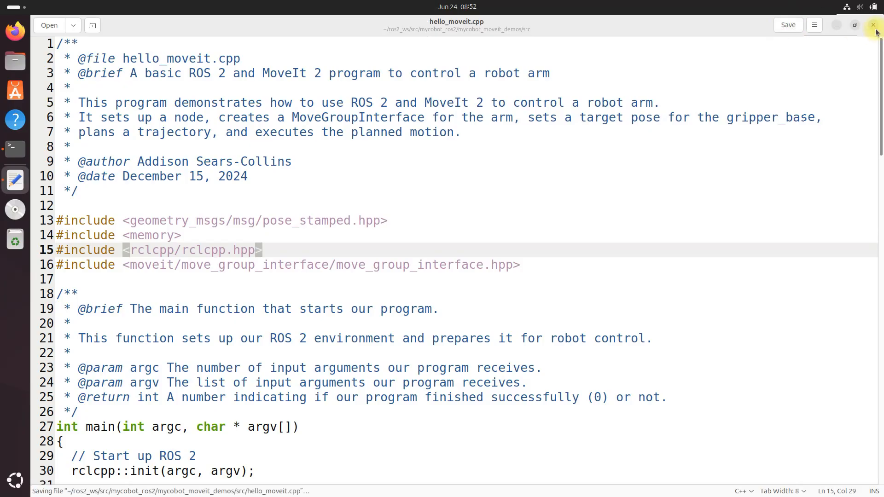
- In the ~/ros2_ws terminal, reload the shell with source ~/.bashrc and clear the screen
left_click(875, 25)
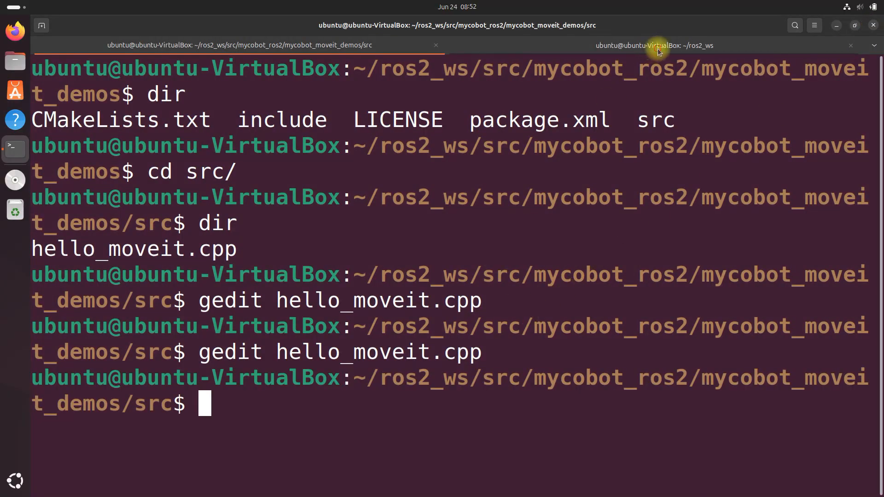
left_click(654, 45)
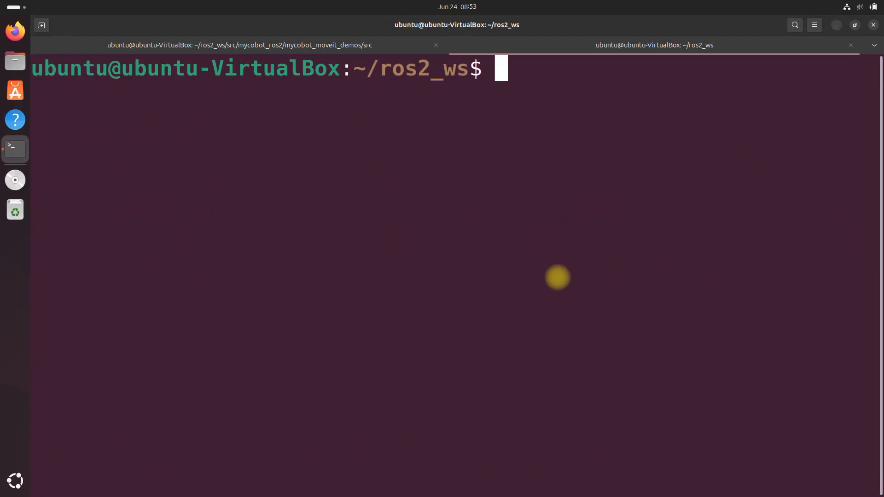
type("colcon build --packages-select mycobot_moveit_demos")
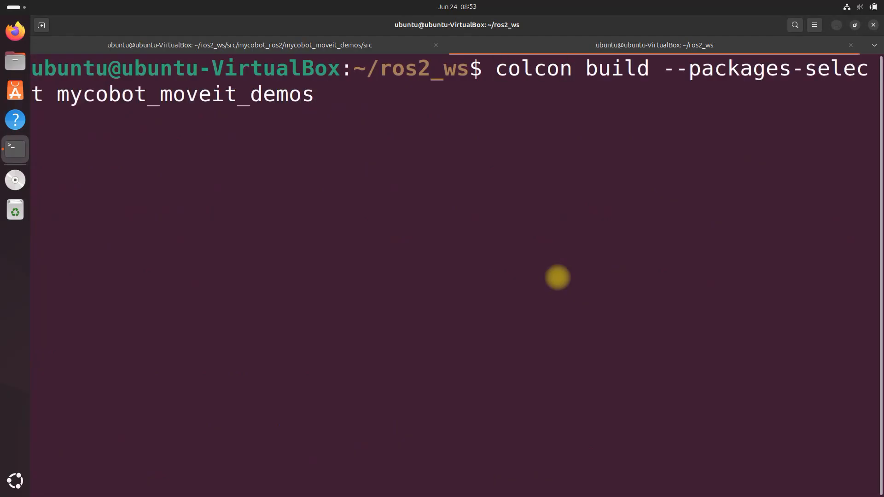
type("source")
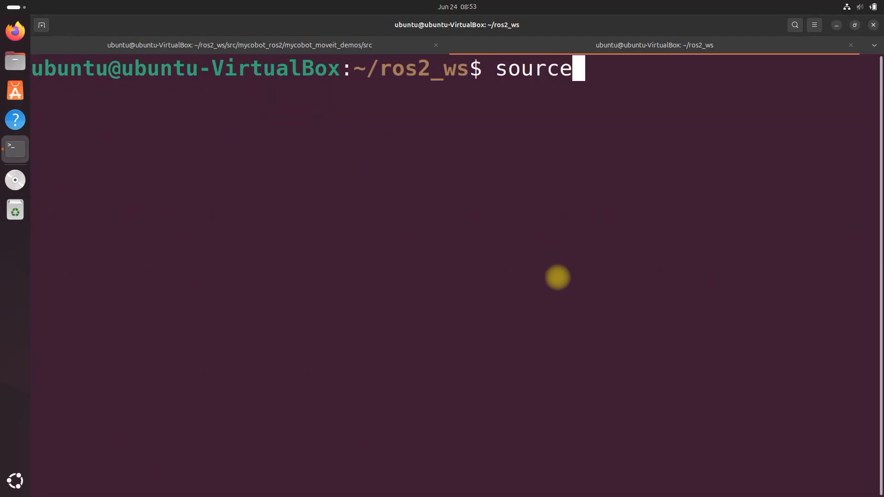
type("~/.bas")
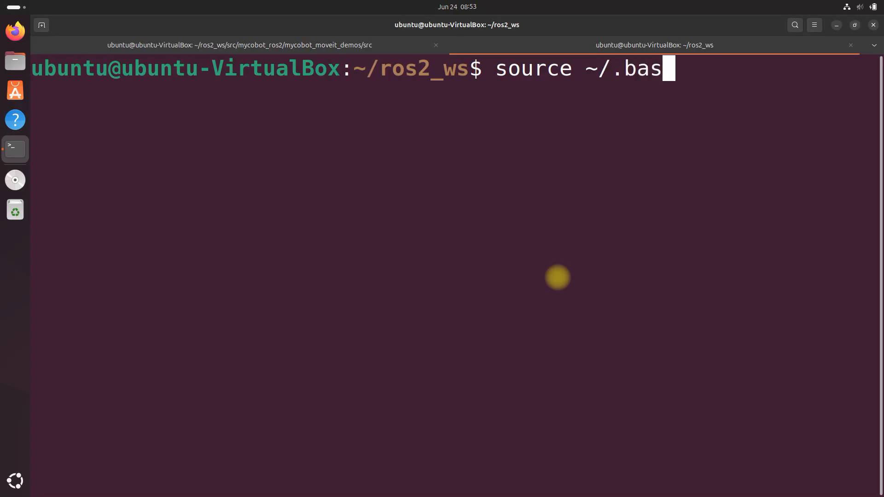
key("Return")
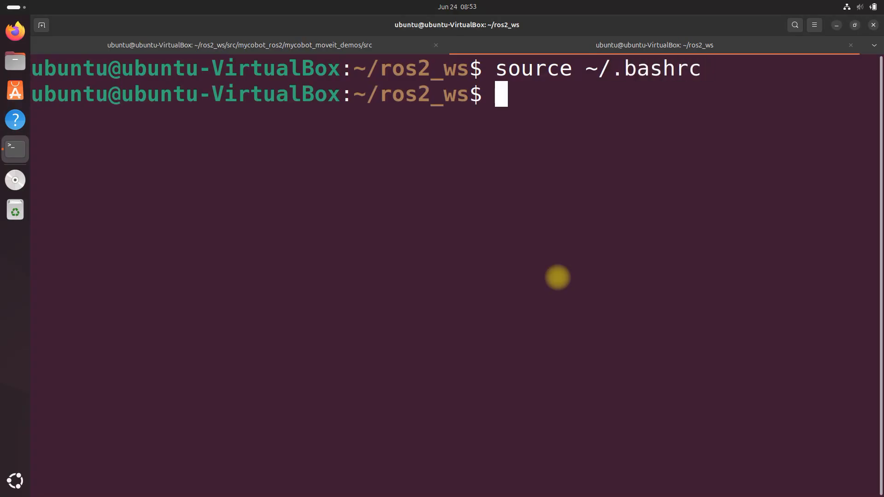
type("cl")
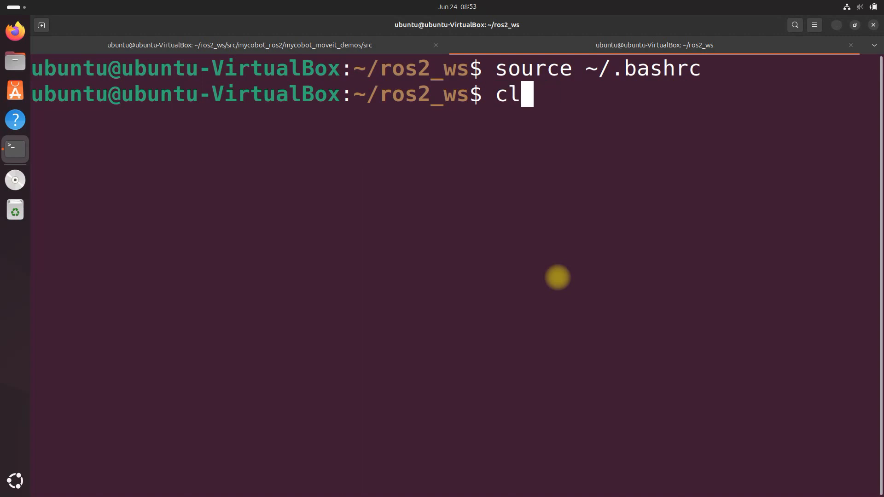
type("ear")
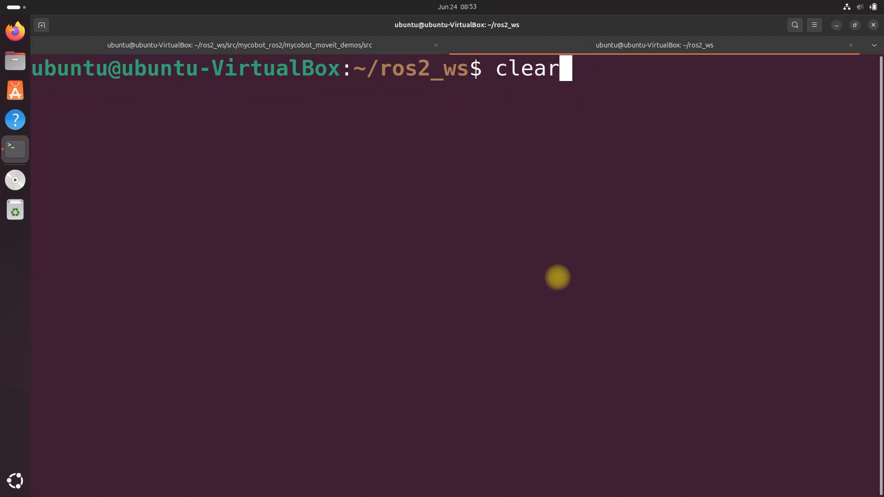
- Start colcon build --packages-select mycobot_moveit_demos
type("colcon build --packages-select mycobot_moveit_demos")
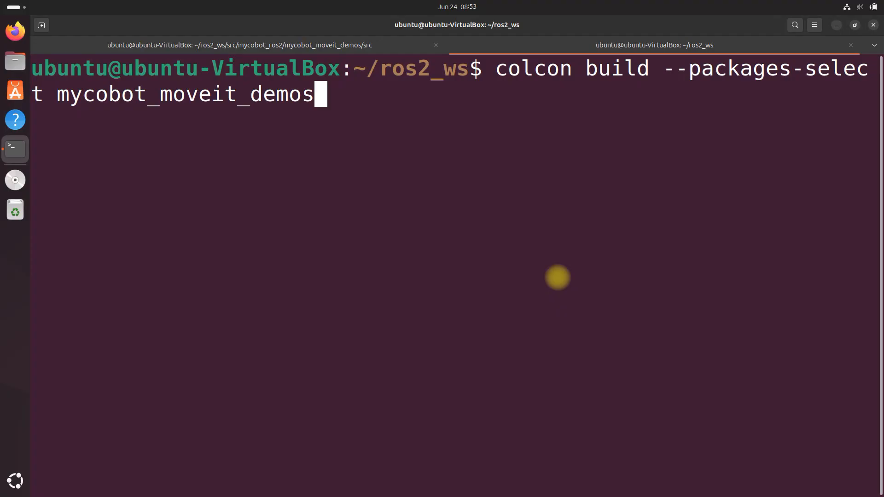
key("Return")
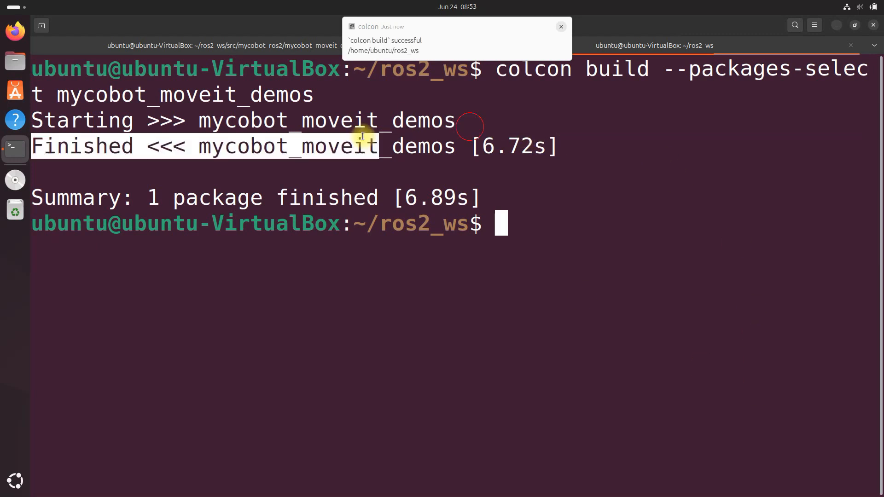
- After the clean build, run source ~/.bashrc again and clear the terminal
left_click(561, 27)
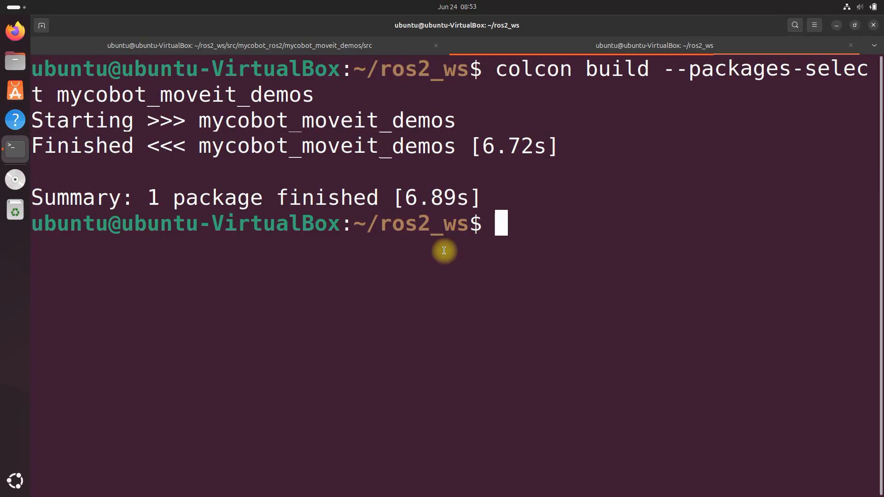
type("source ~/")
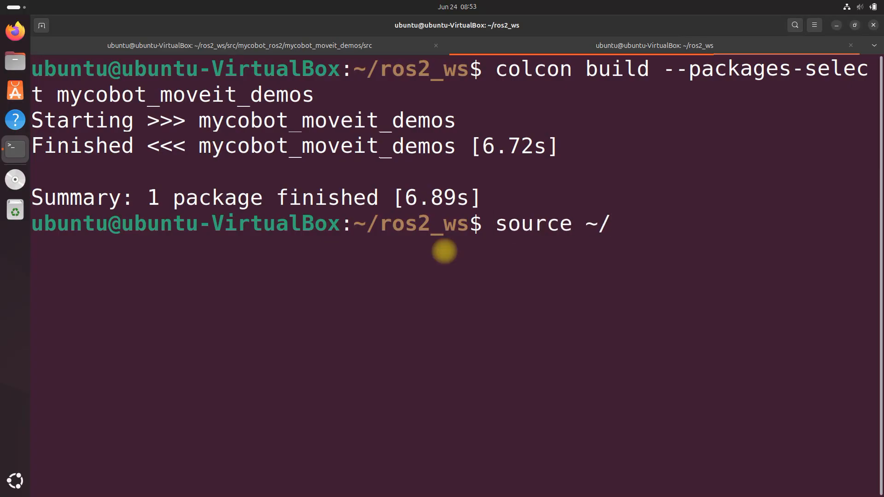
type(".bashrc")
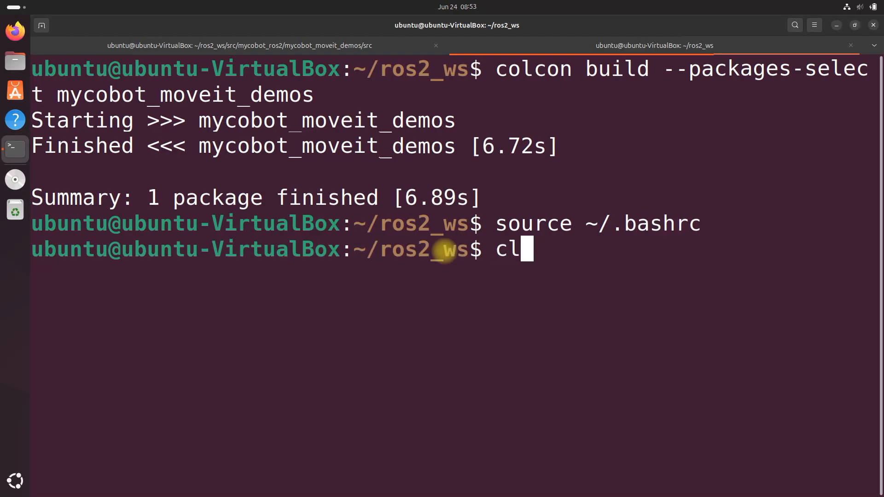
type("eas")
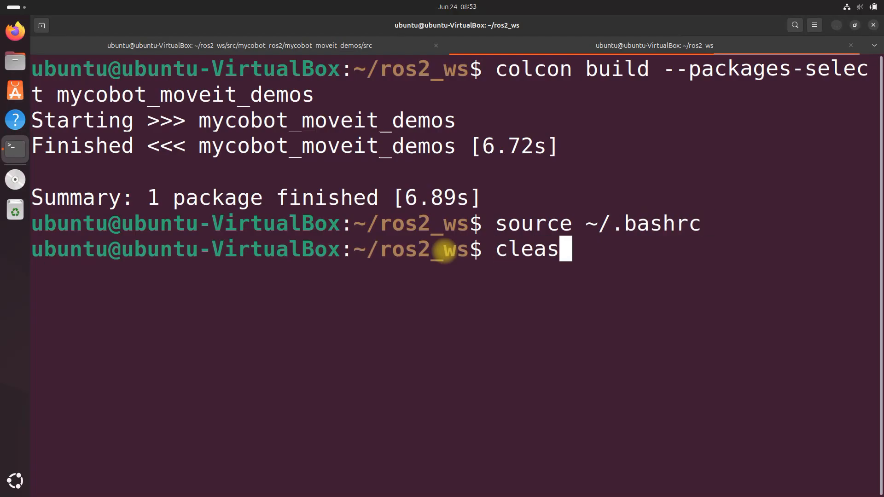
key("Return")
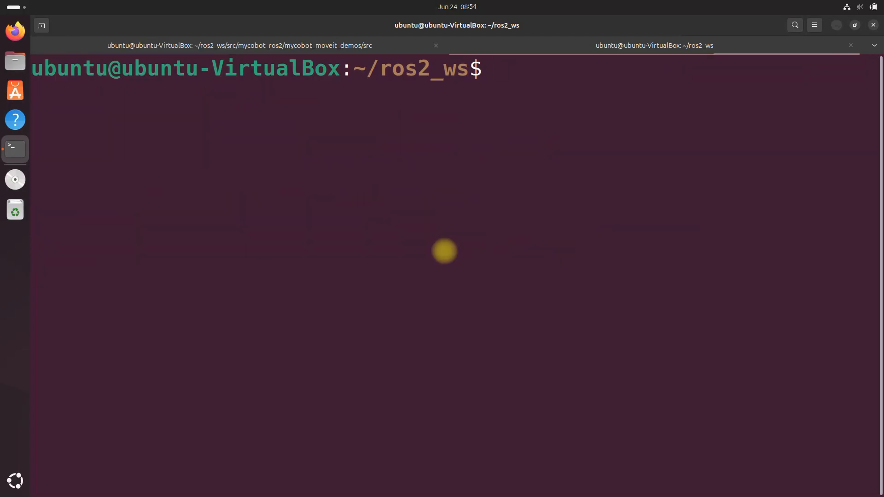
- Open ~/.bashrc with gedit and mark the line sourcing ~/ros2_ws/install/setup.bash
type("gedit")
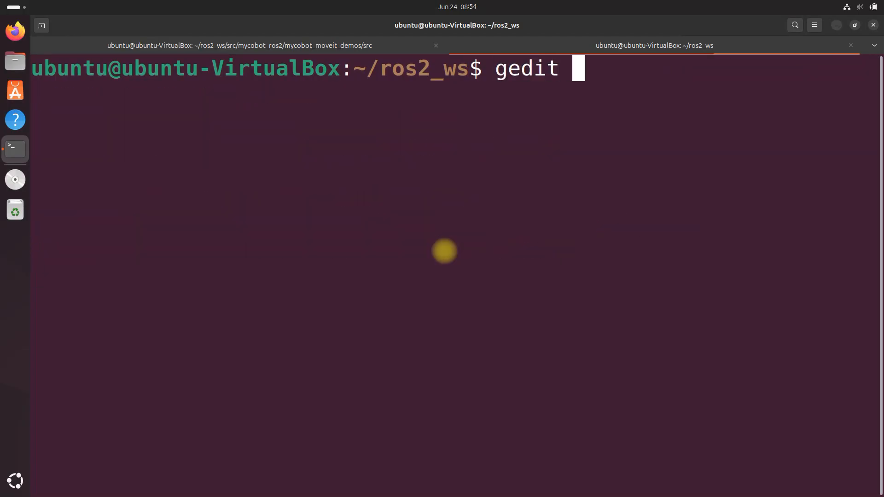
type("~/")
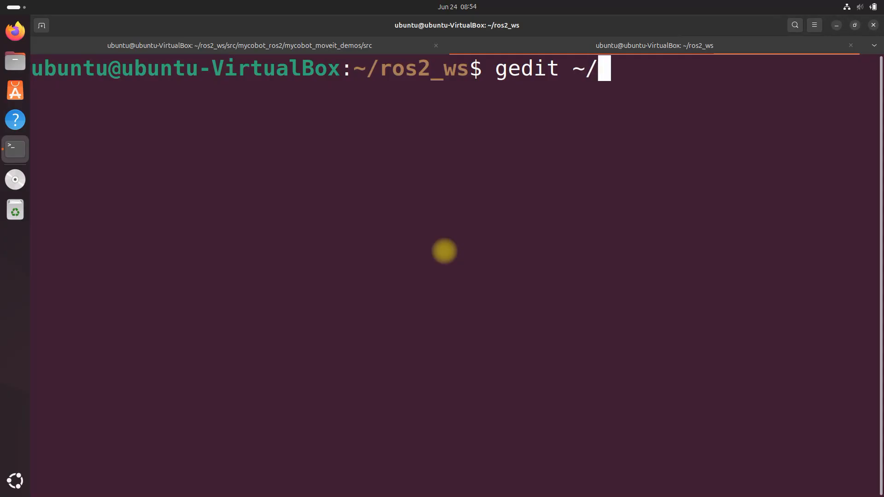
key("Return")
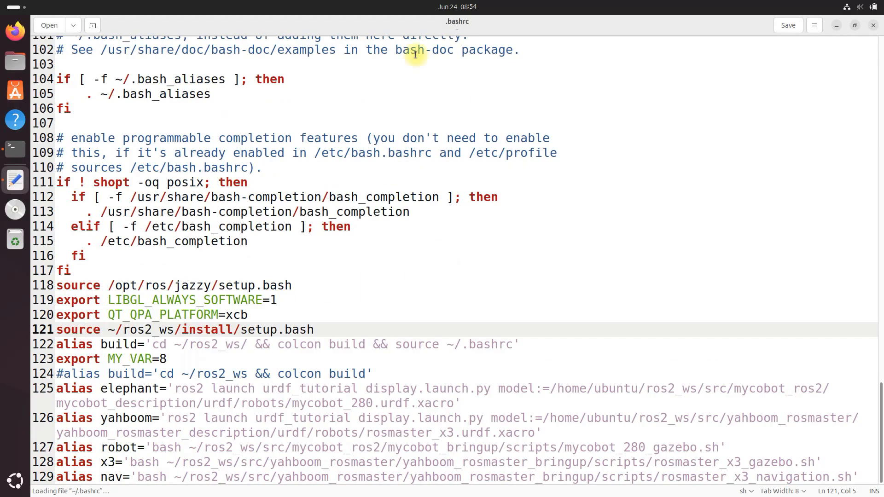
left_click(141, 270)
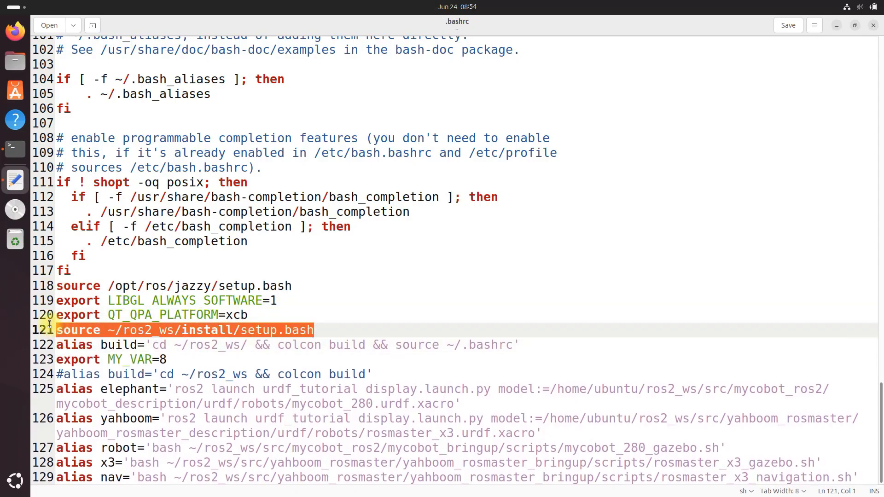
mouse_move(455, 138)
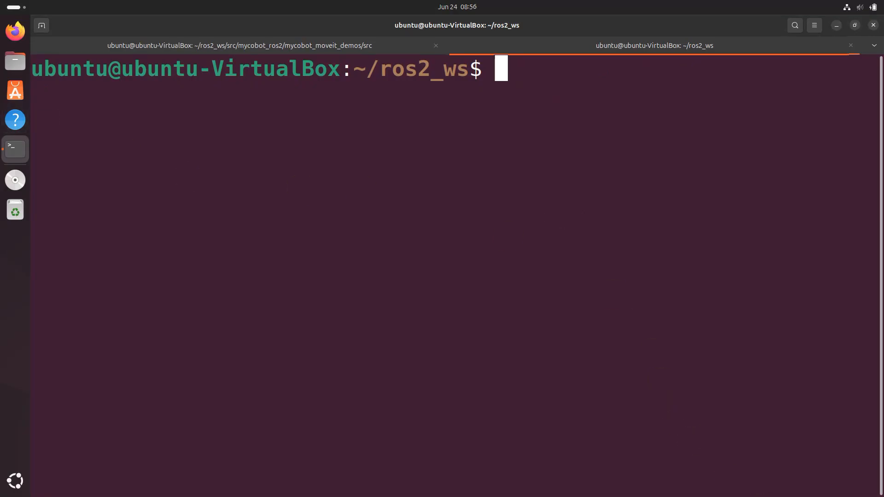
mouse_move(576, 314)
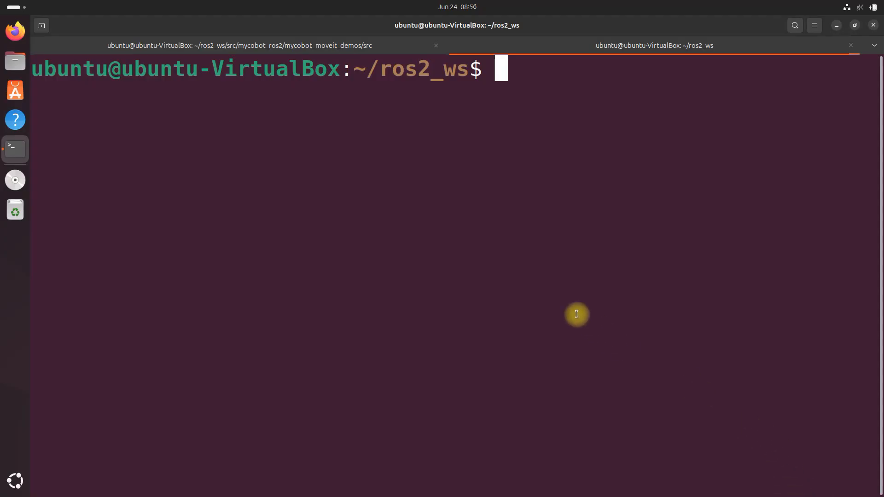
mouse_move(577, 314)
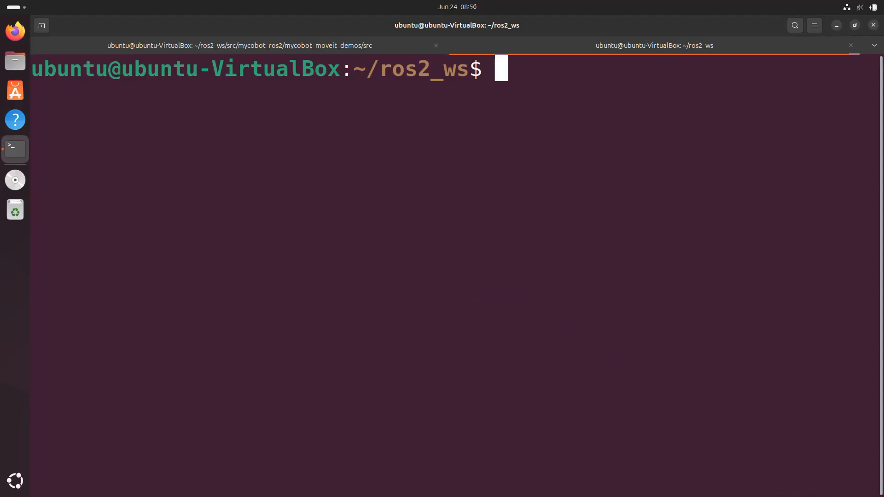
mouse_move(501, 239)
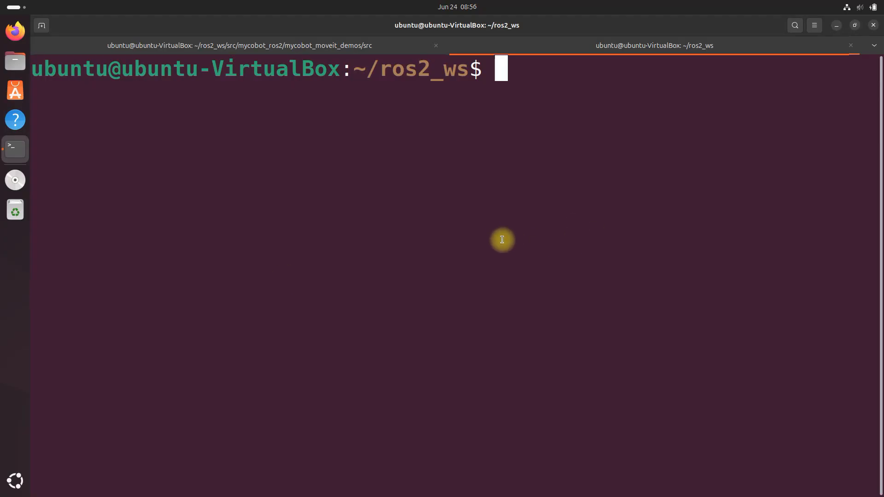
mouse_move(501, 239)
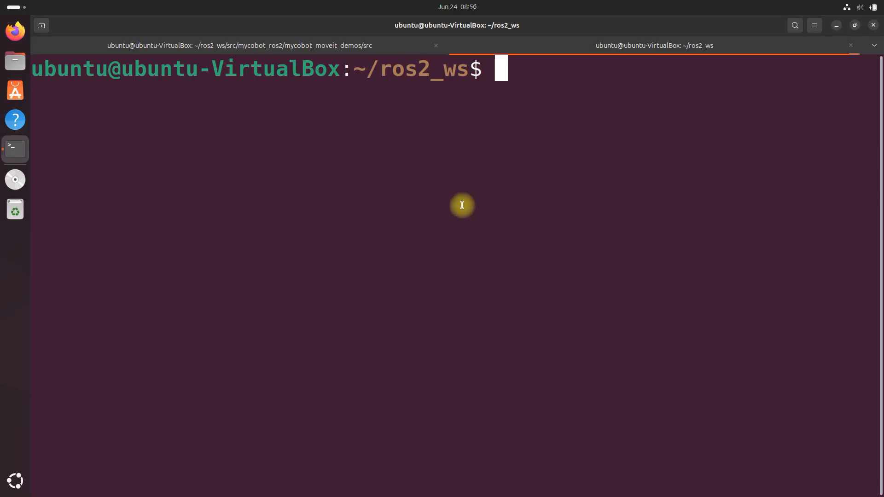
mouse_move(371, 389)
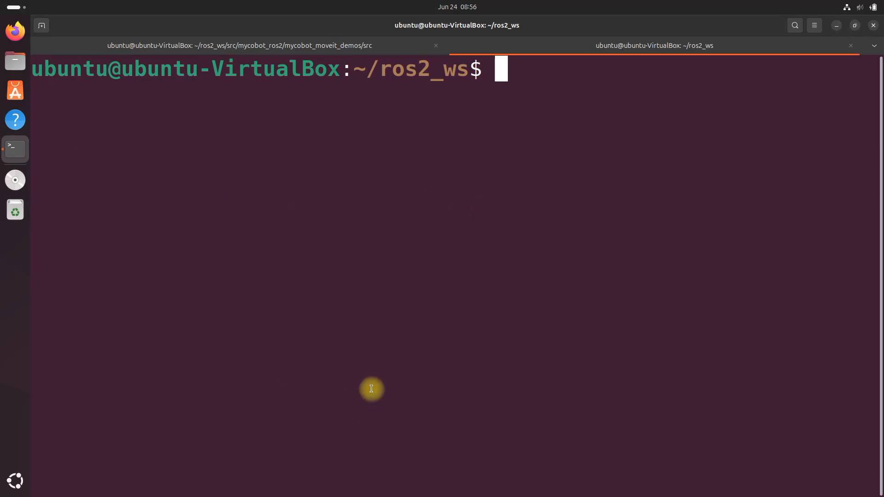
- Run bash ~/ros2_ws/src/mycobot_ros2/mycobot_bringup/scripts/mycobot_280_gazebo_and_moveit.sh
type("bash")
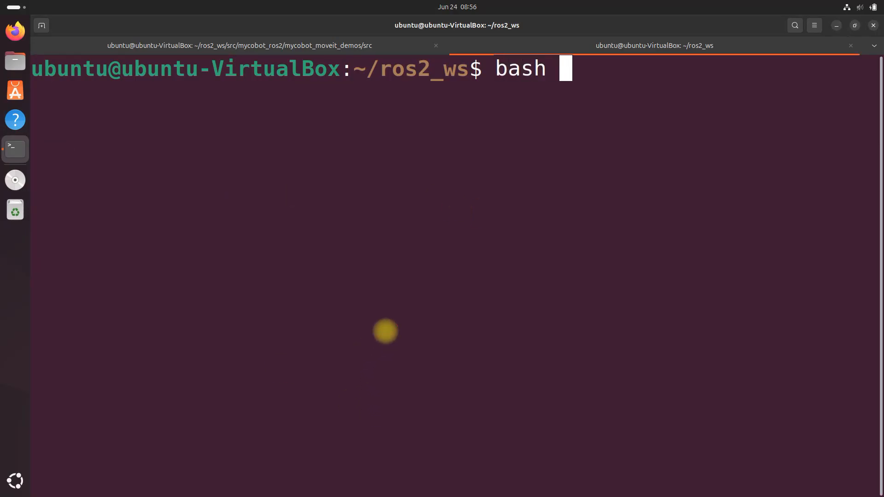
type("~/ros2_ws/")
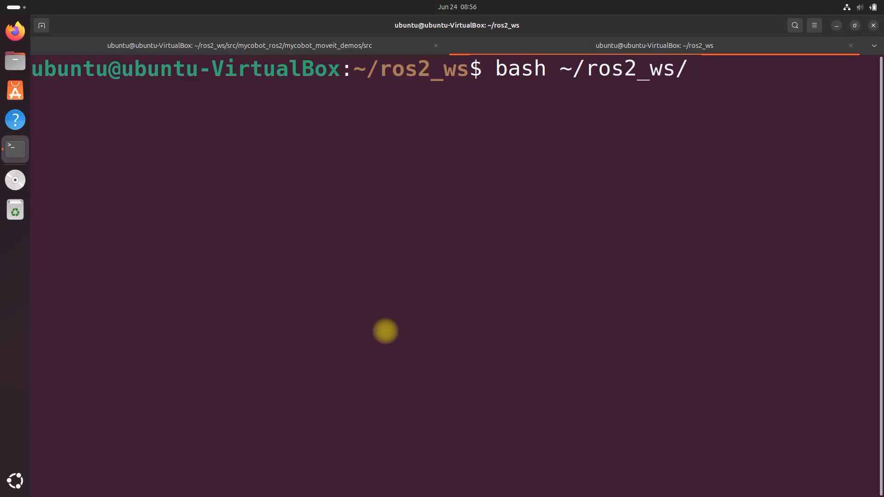
type("src/m")
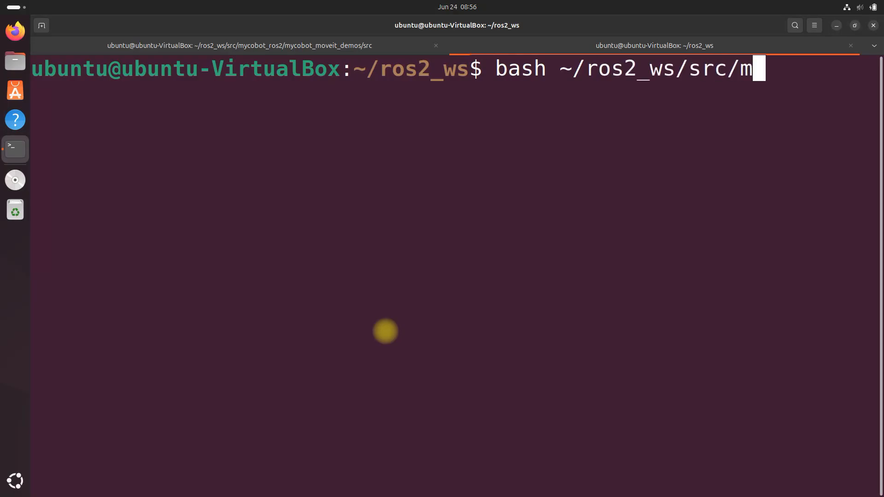
type("ycobot_ros2/")
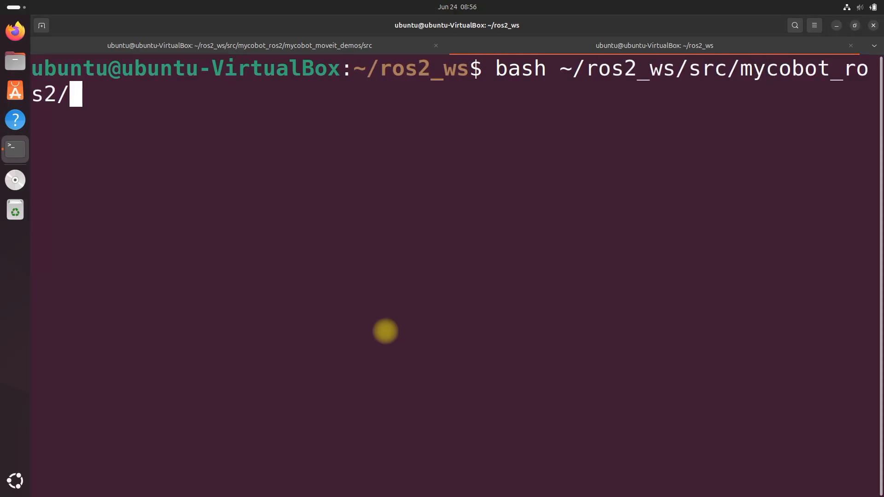
type("mycobot_bringup/")
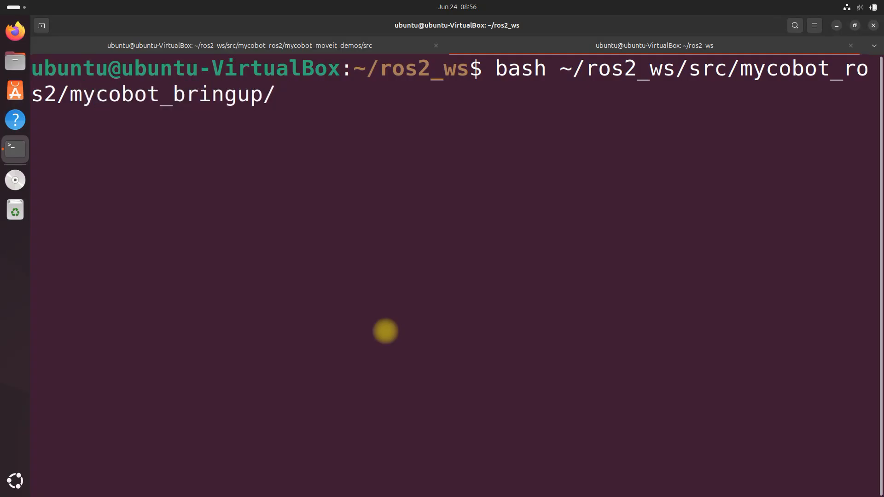
type("scripts/m")
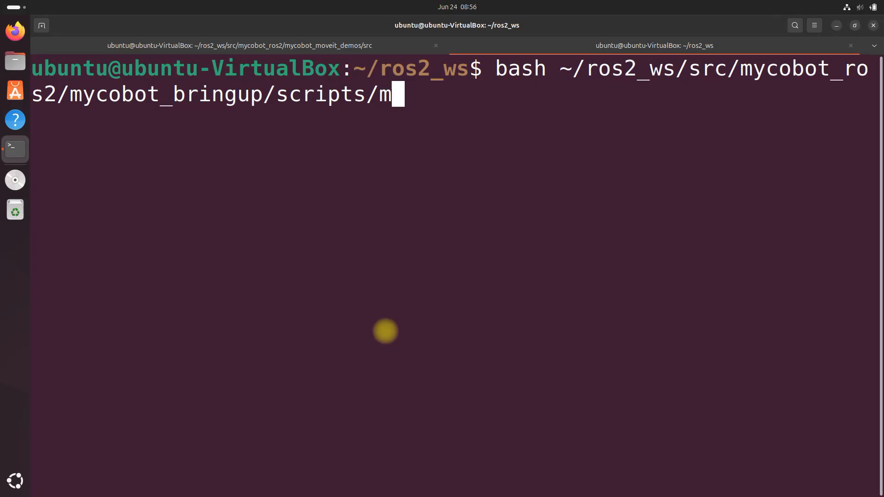
type("ycobot_280_gazebo")
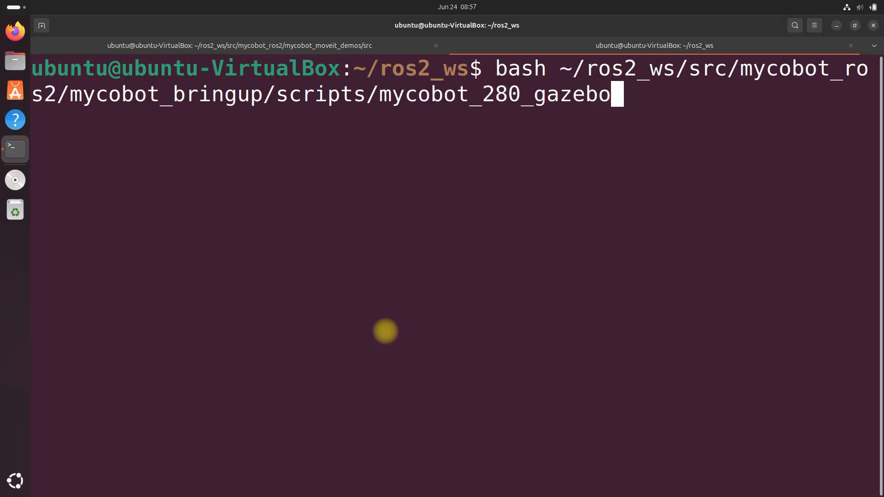
type("_and_moveit.sh")
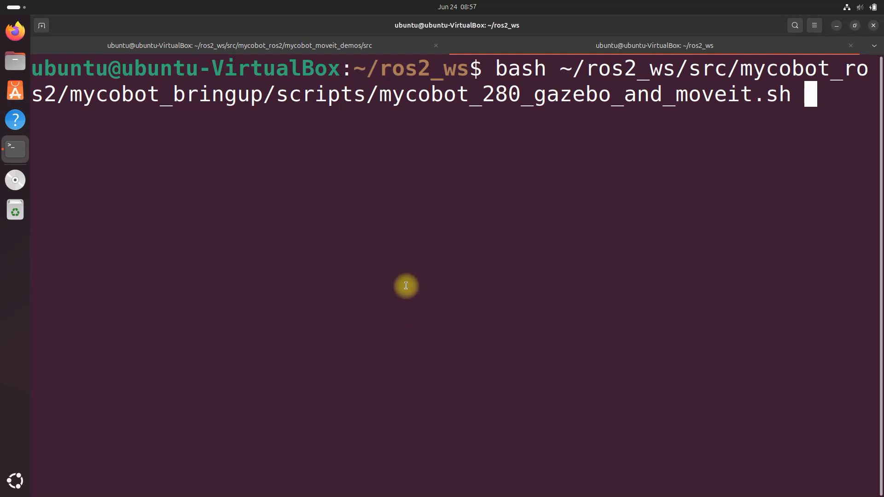
key("Return")
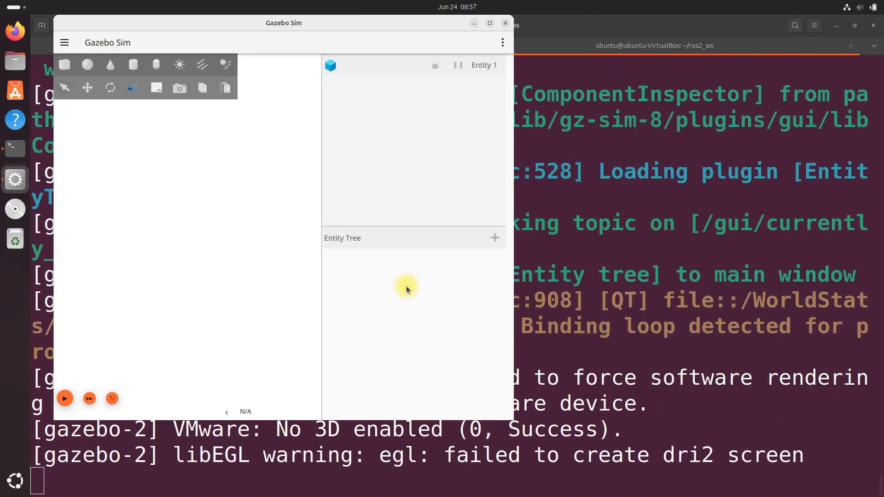
- Raise the loaded Gazebo Sim window, then minimize it to return to the launch log
left_click(63, 398)
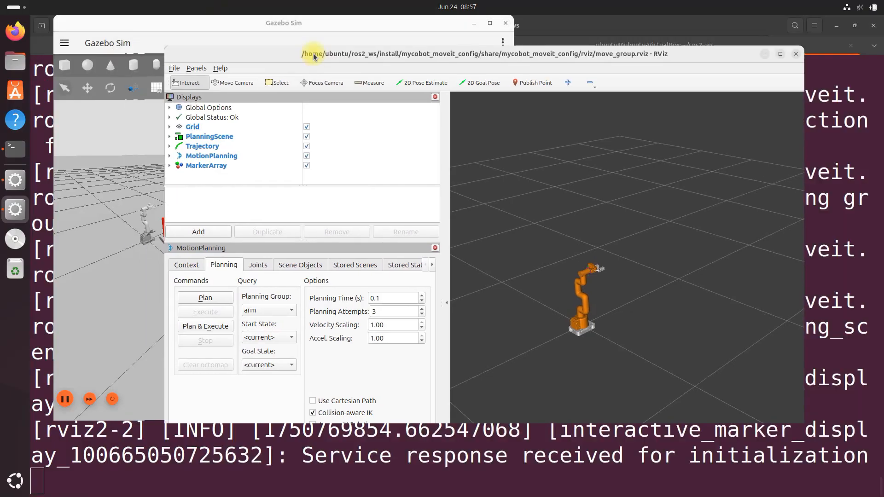
left_click(284, 22)
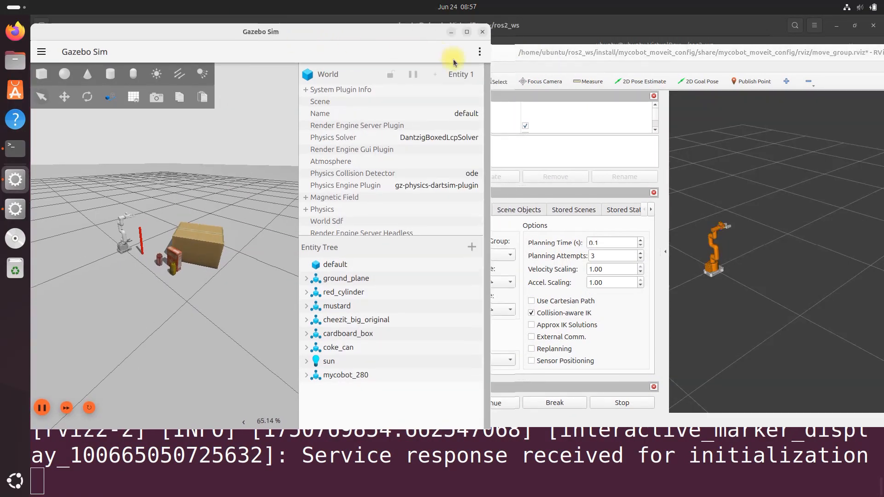
left_click(508, 59)
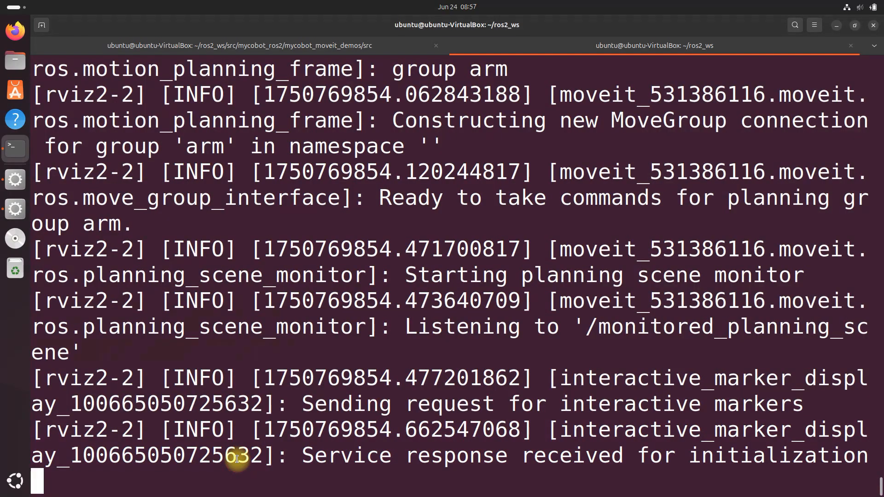
mouse_move(41, 24)
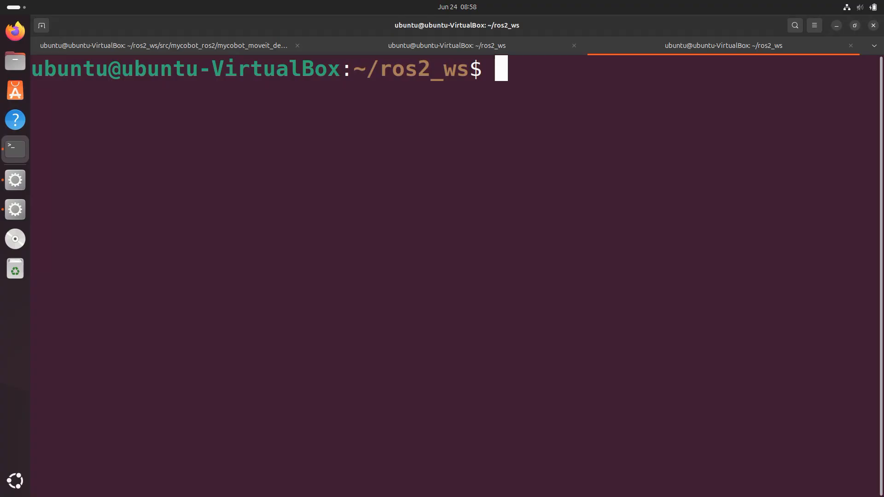
mouse_move(477, 191)
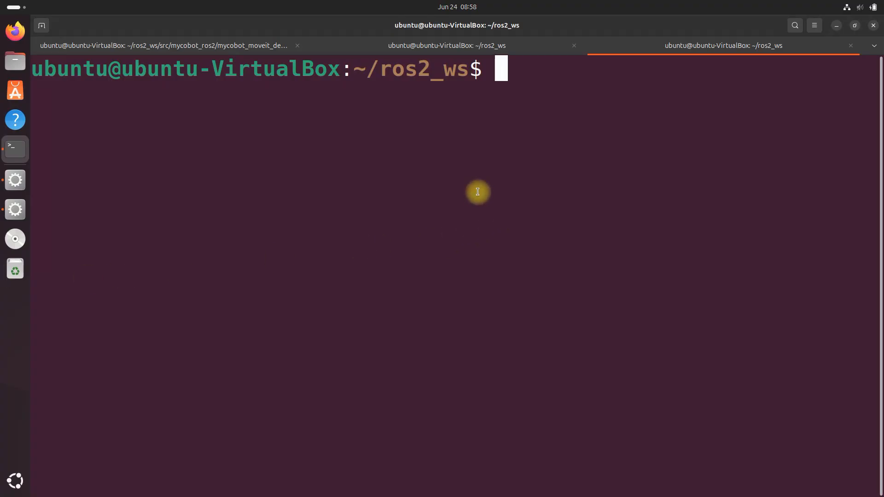
- Enter ros2 run mycobot_moveit_demos hello_moveit in the new terminal tab
type("ros2")
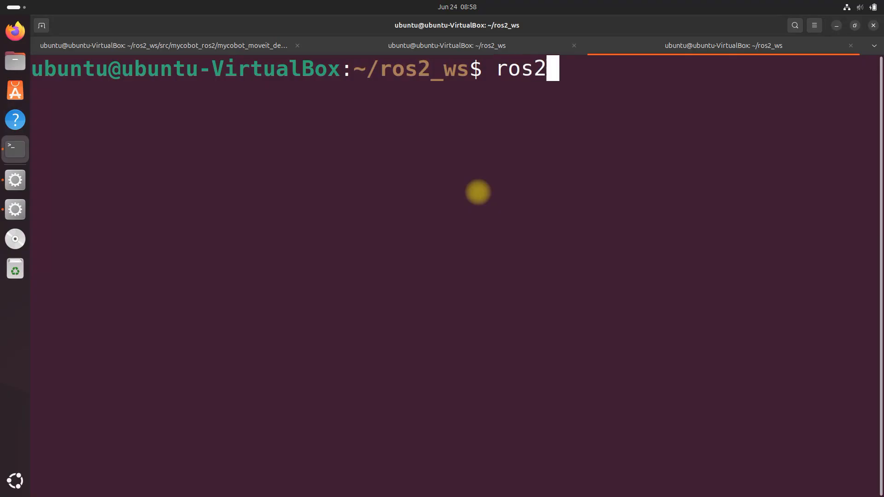
type("run m")
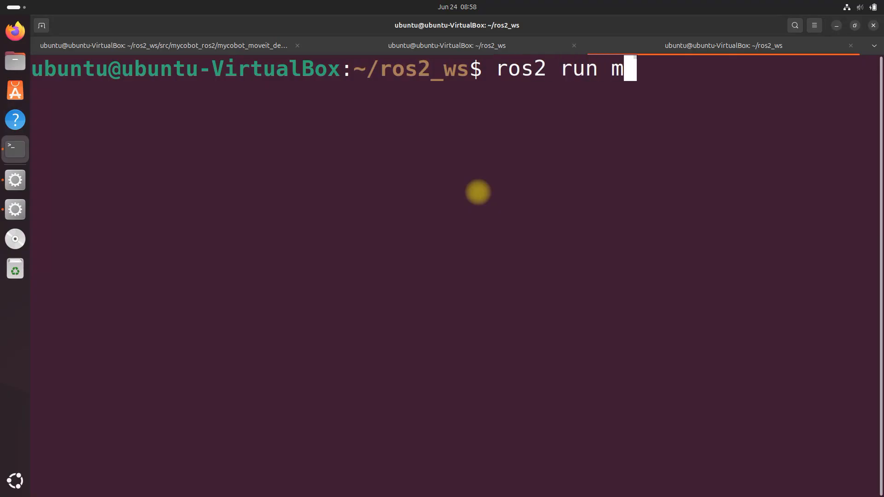
type("ycobot")
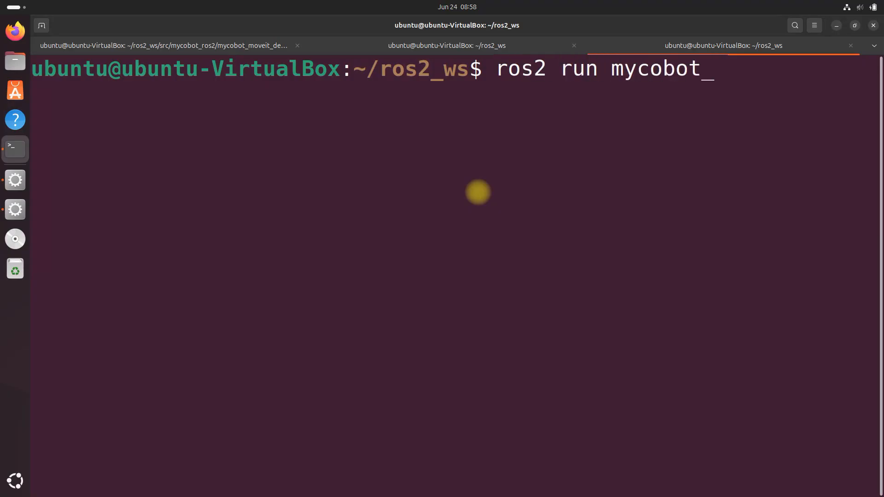
type("_moveit_e")
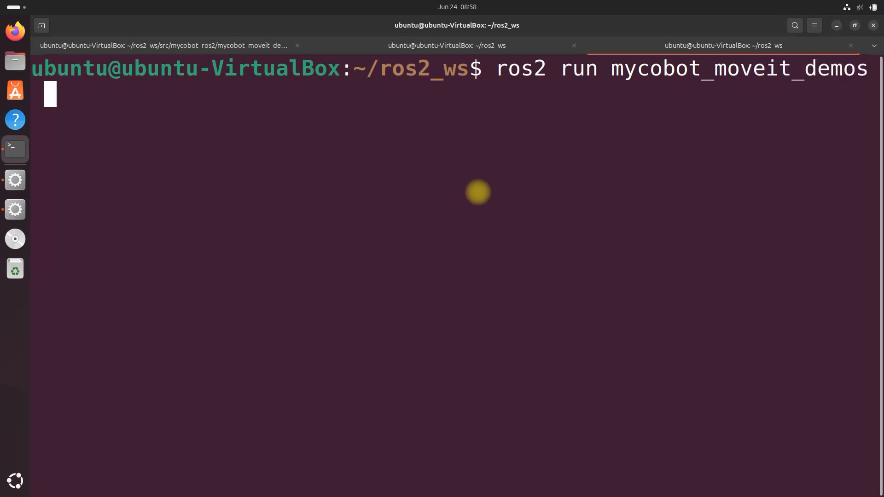
type("hello_moveit")
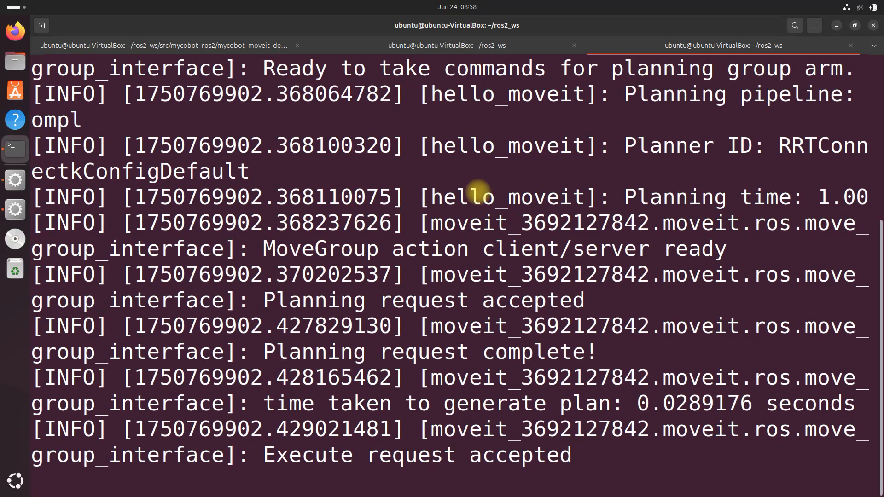
- Scroll the node output down to the 'Execute request success!' line and prompt
scroll("down", 3)
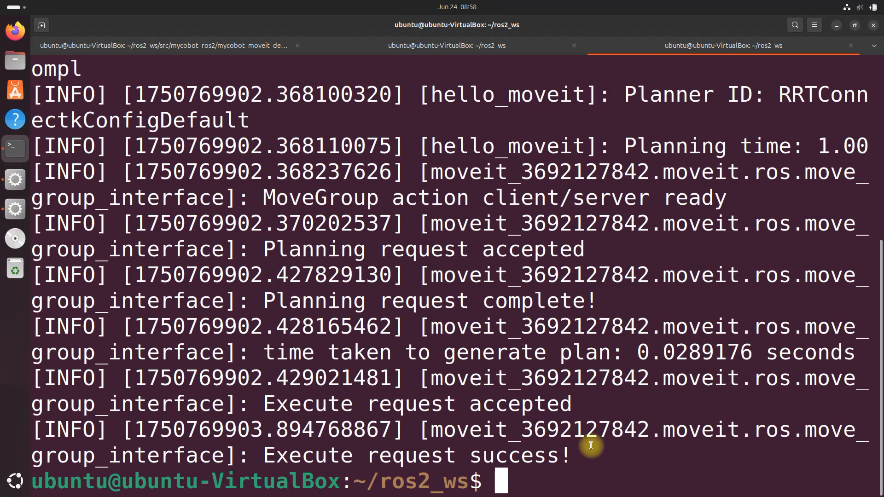
mouse_move(411, 456)
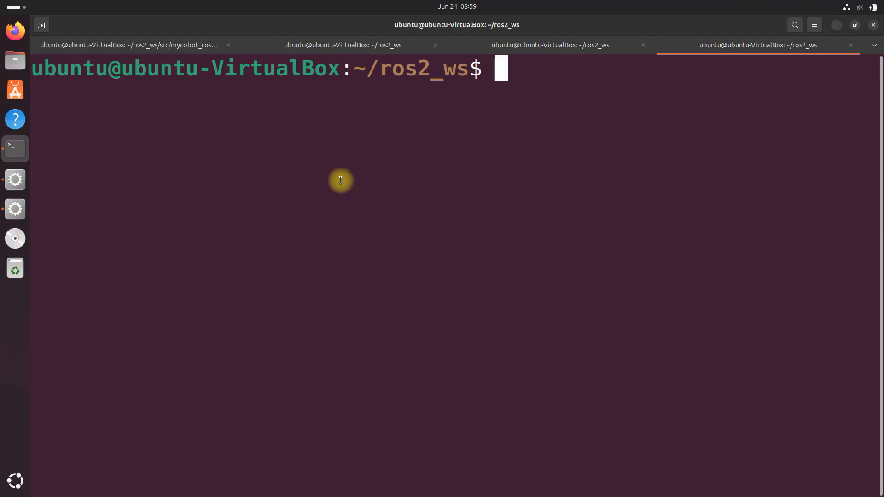
- Enter ros2 run tf2_ros tf2_echo base_link gripper_base to print the gripper pose
type("ros")
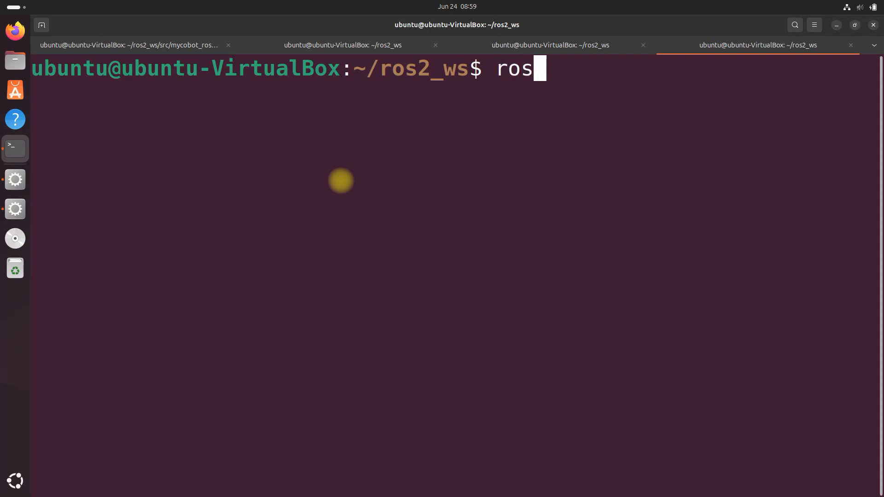
type("2 run")
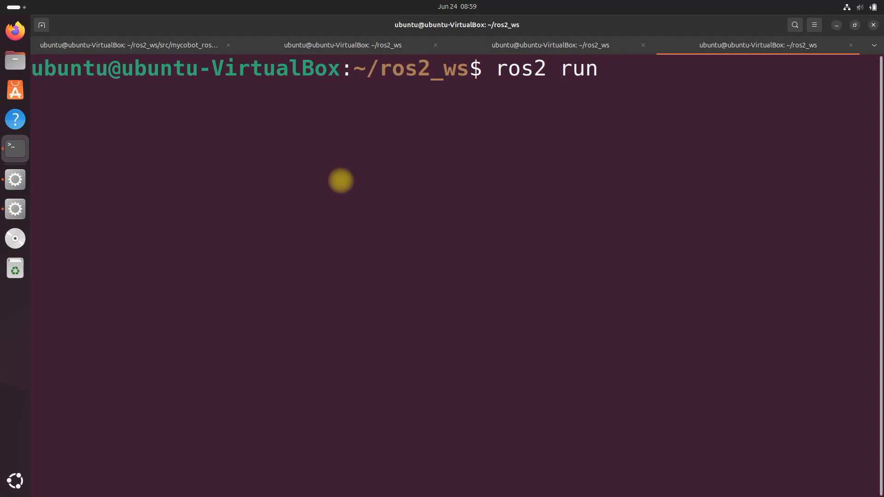
type("tf2_")
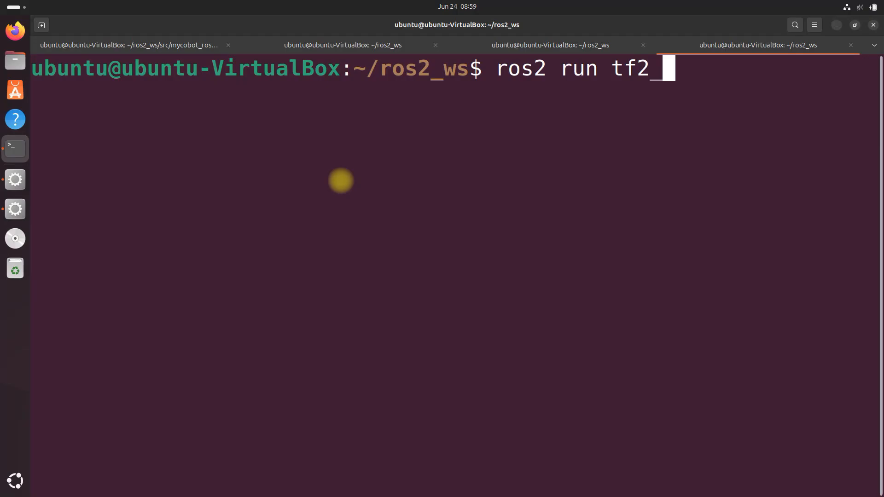
type("ros t")
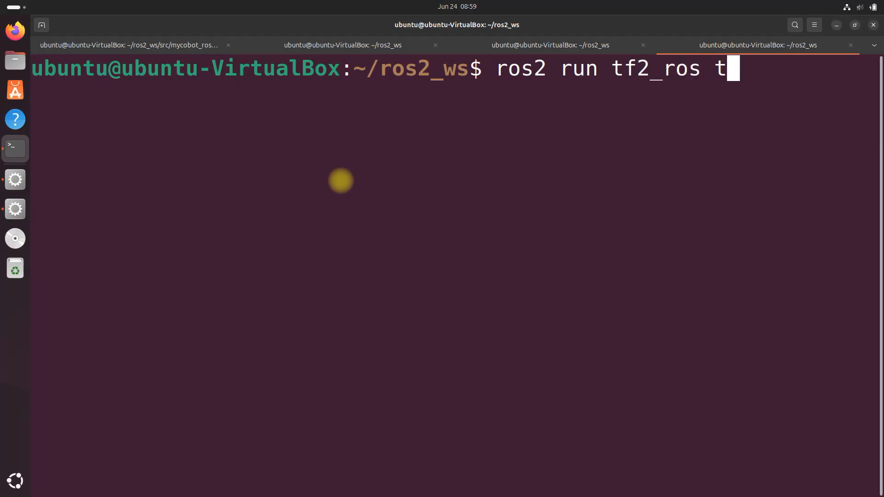
type("f2_echo")
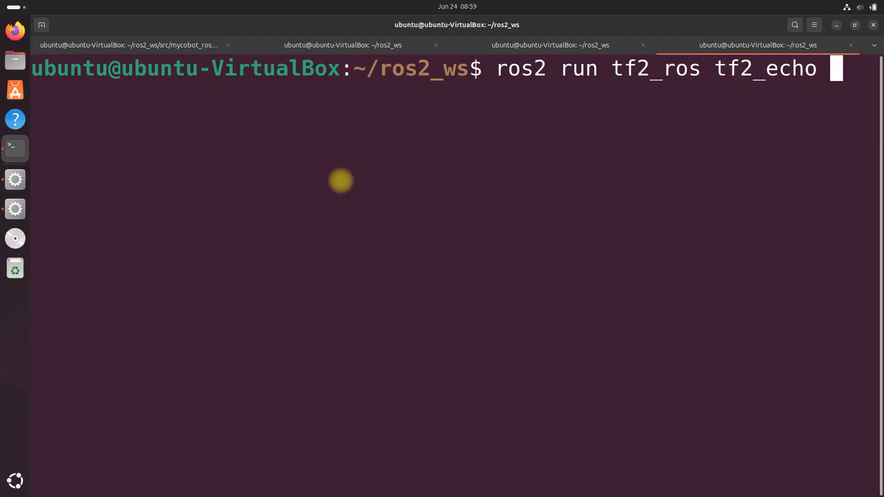
type("base_link")
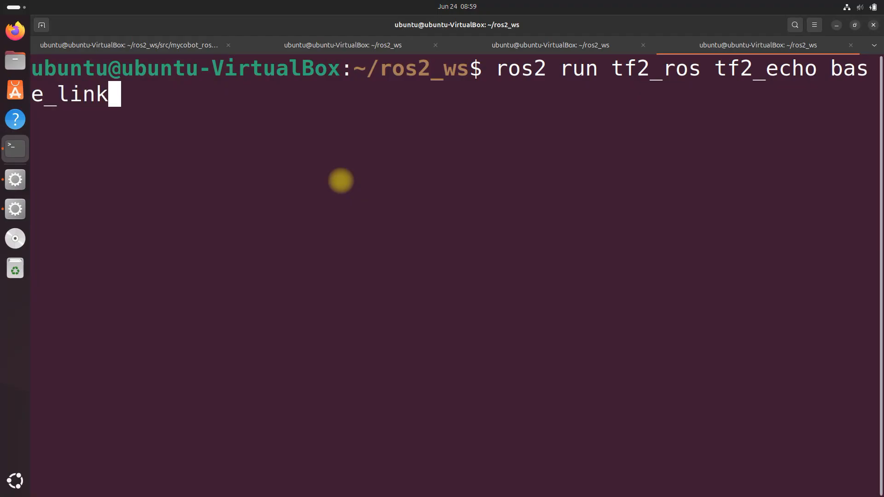
type("gripper")
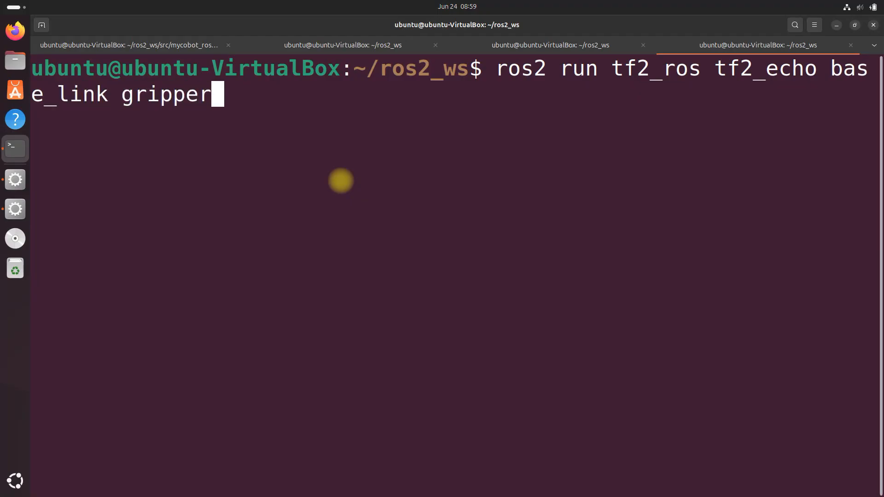
type("_base")
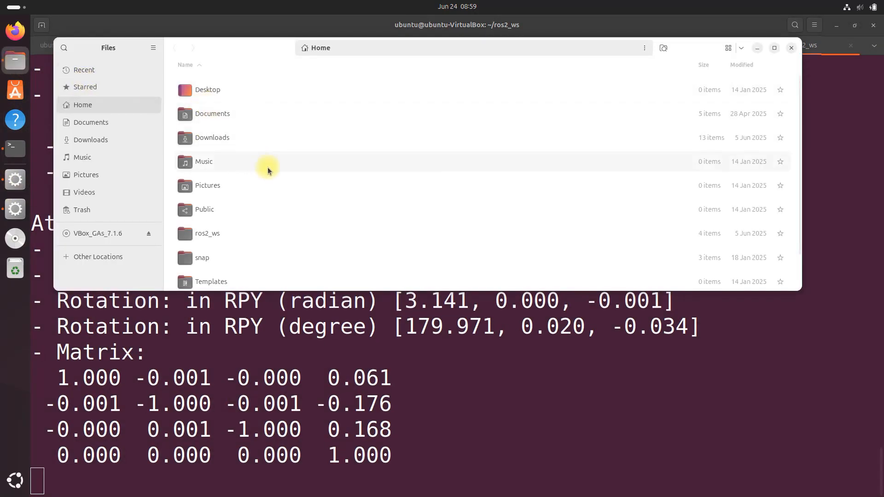
- Browse Files into ros2_ws/src/mycobot_ros2/mycobot_moveit_demos/src
double_click(207, 233)
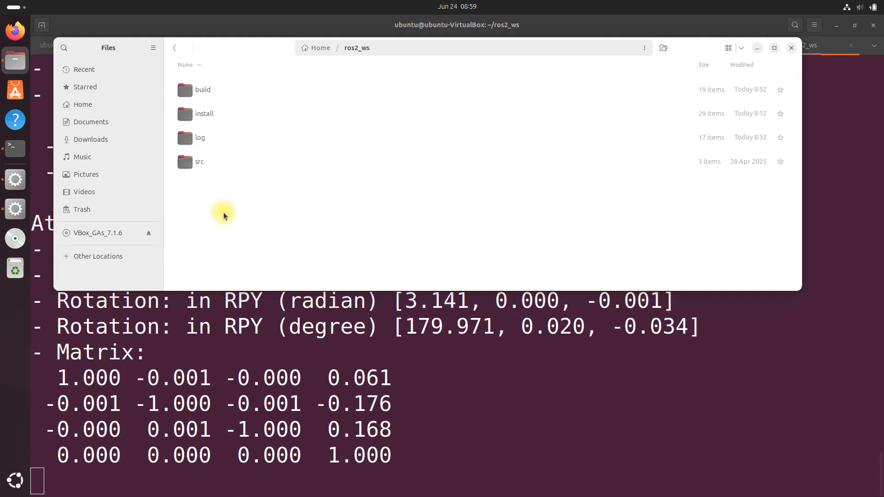
double_click(199, 162)
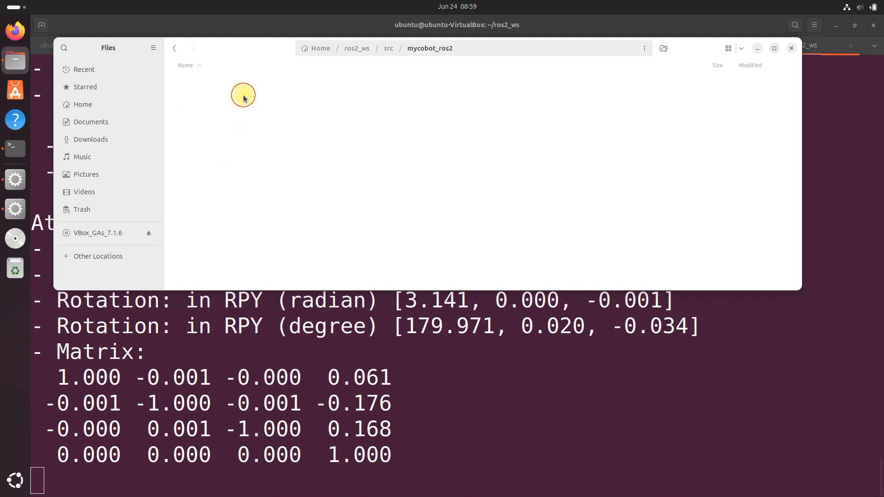
double_click(242, 95)
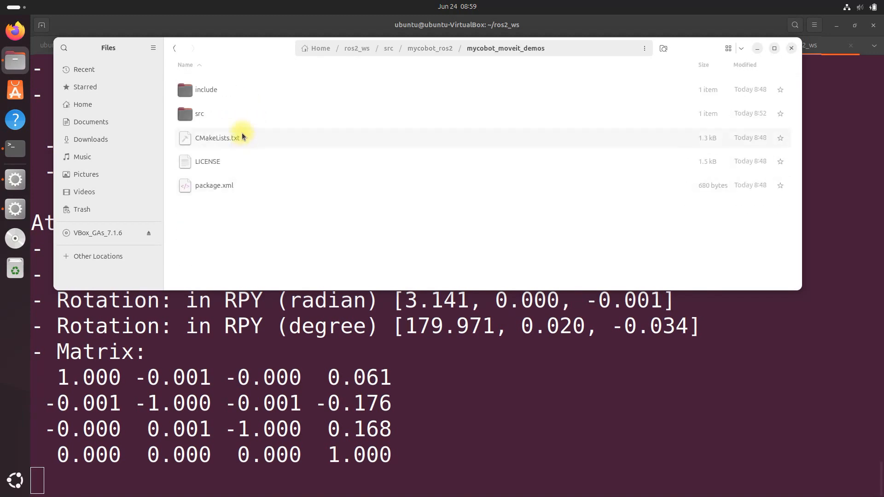
double_click(199, 114)
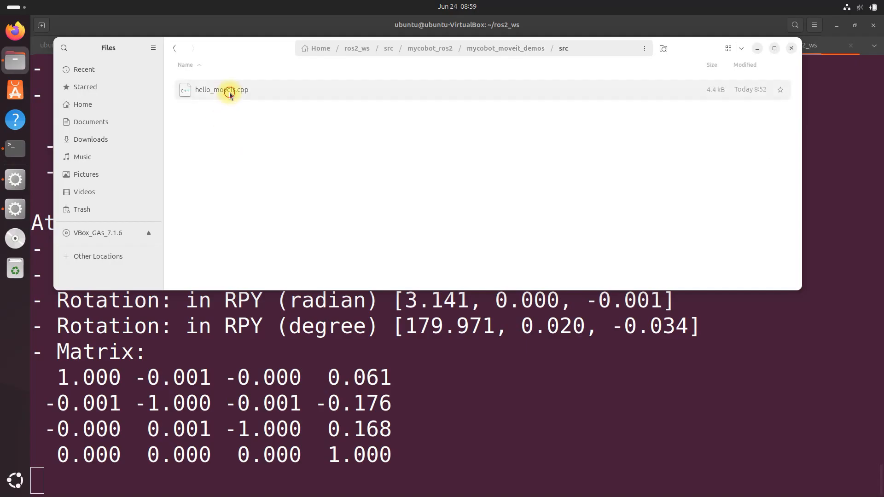
- Choose Open With… gedit for hello_moveit.cpp and set it as always used
right_click(220, 89)
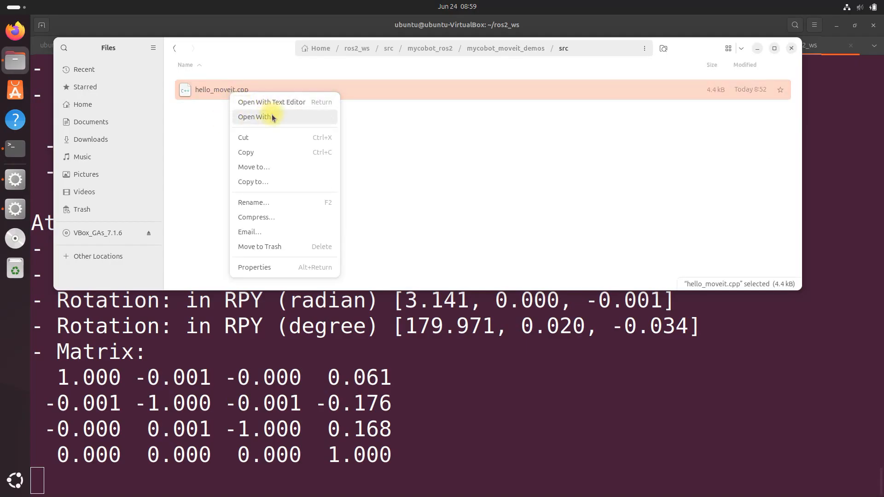
left_click(256, 117)
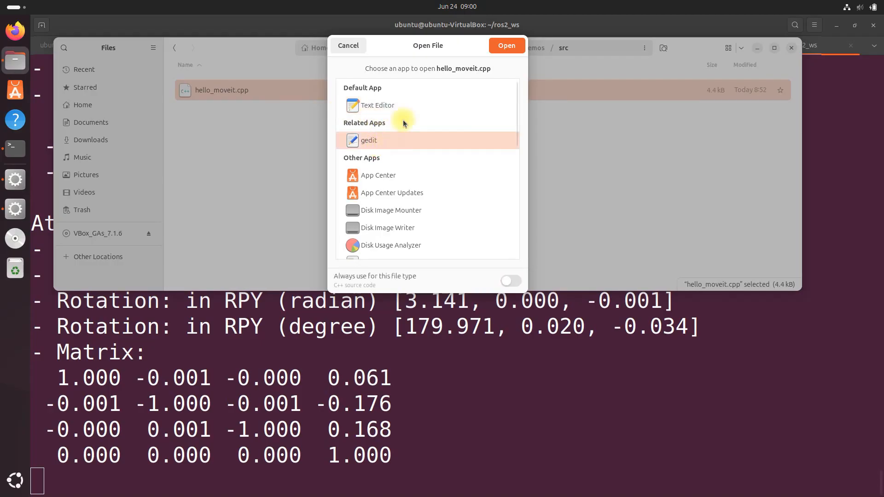
left_click(509, 281)
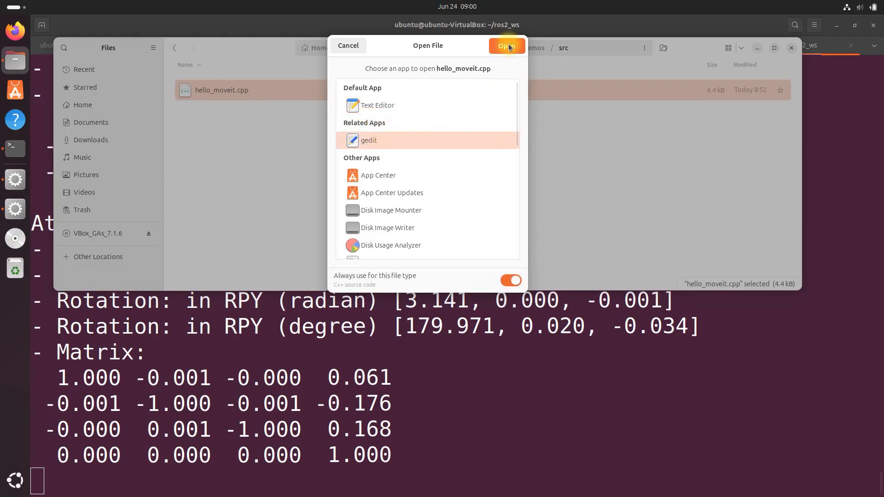
- Scroll hello_moveit.cpp to the arm_target_pose block (lines 71–85) with the gripper_base position values
left_click(505, 46)
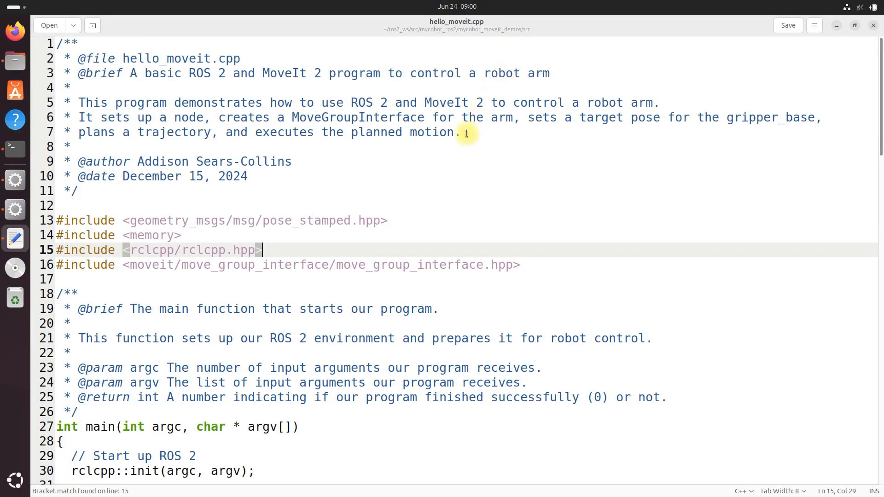
scroll("down", 3)
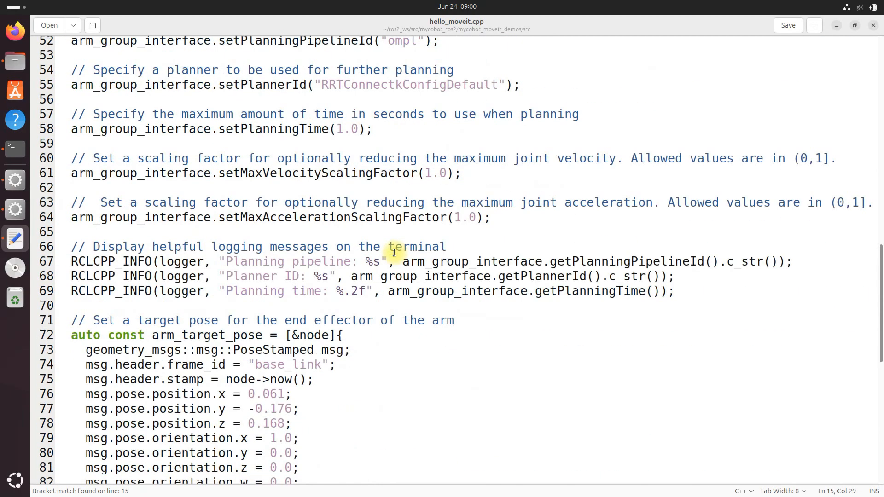
scroll("down", 3)
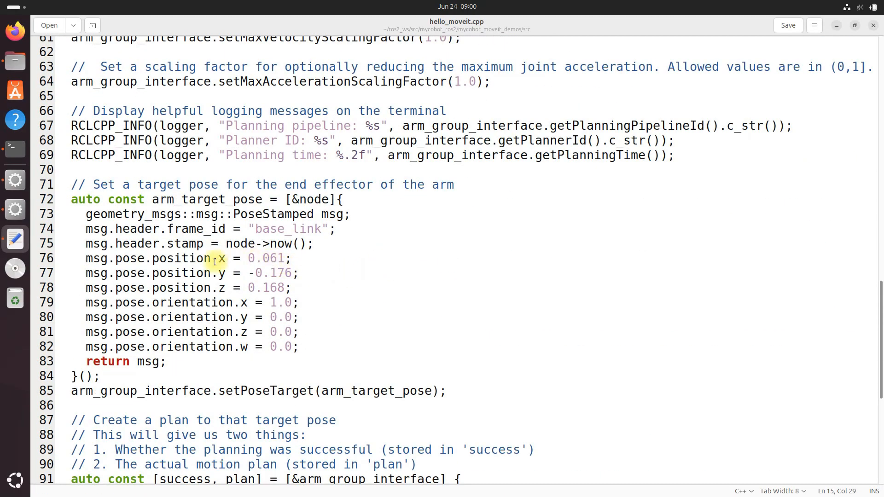
mouse_move(270, 243)
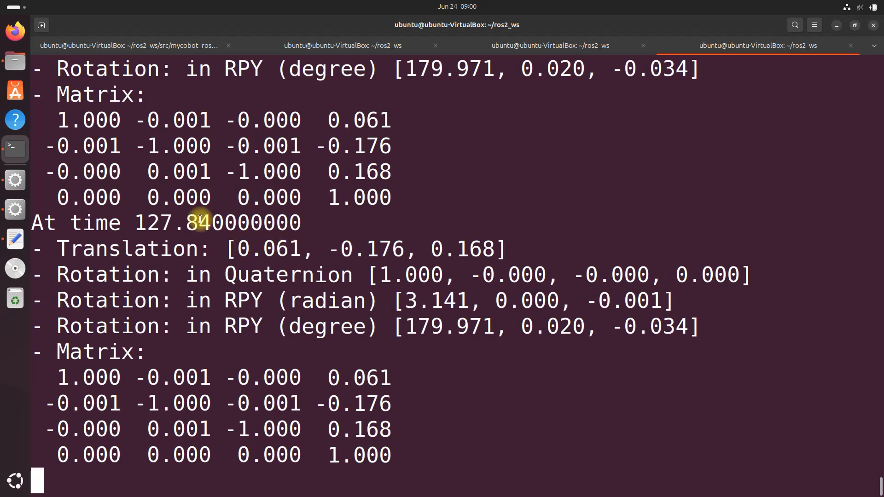
mouse_move(141, 203)
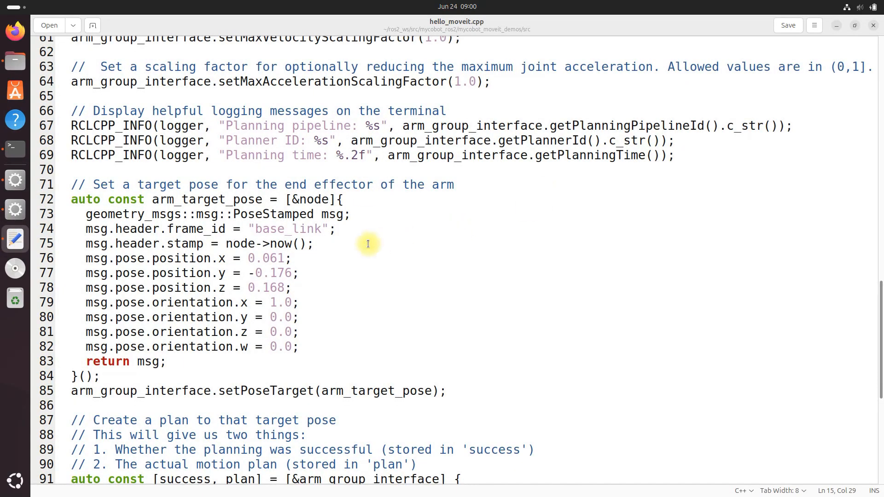
mouse_move(257, 332)
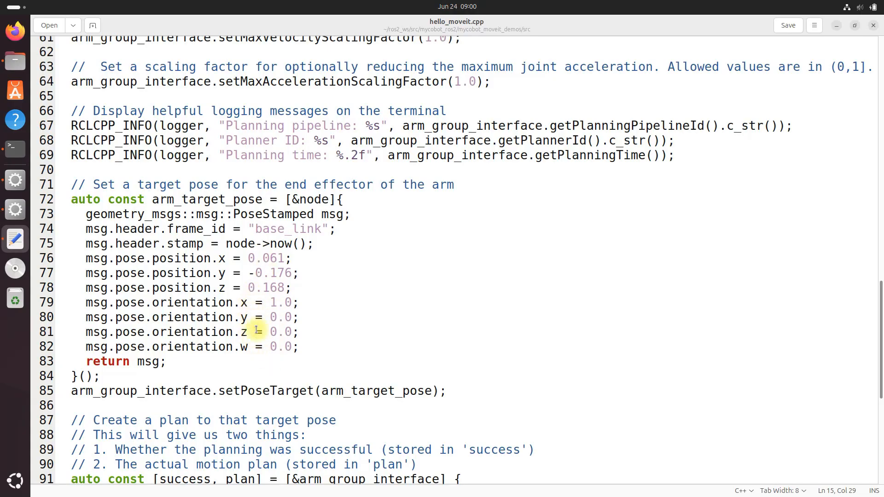
mouse_move(273, 316)
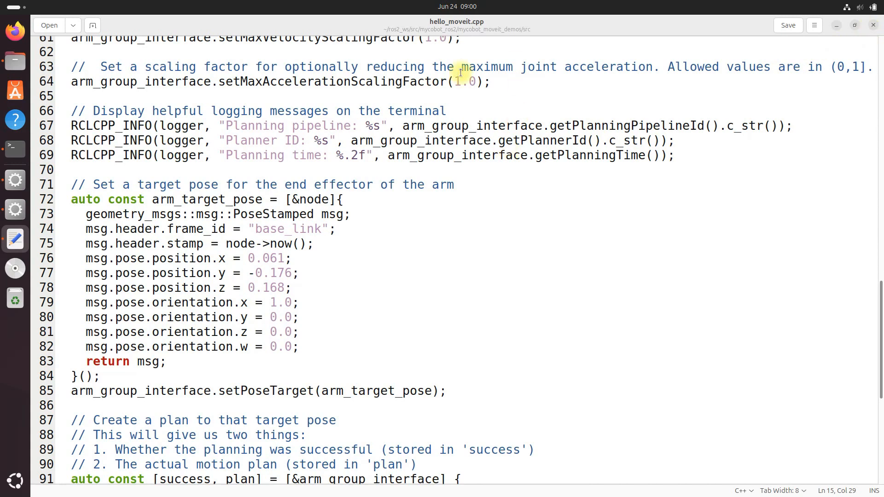
mouse_move(189, 457)
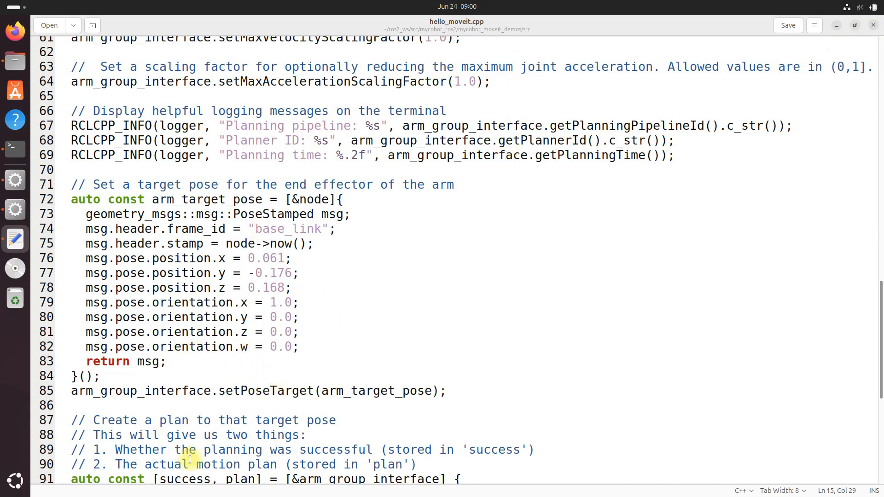
mouse_move(129, 464)
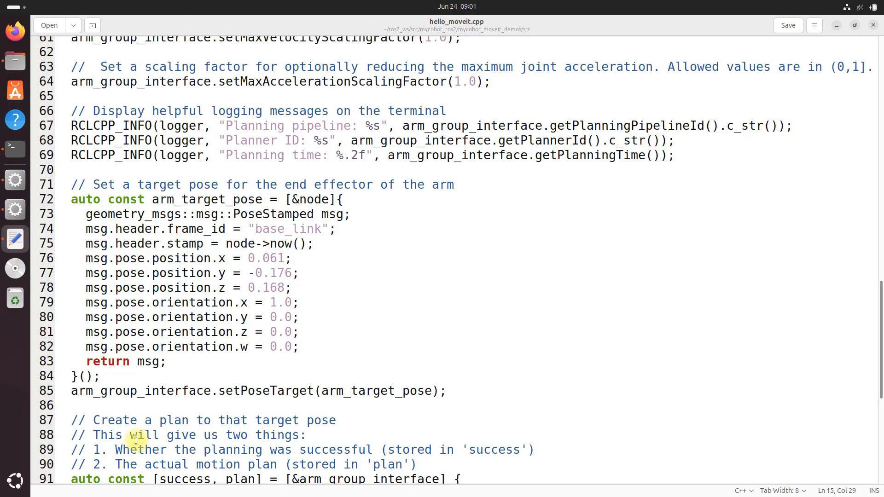
mouse_move(15, 480)
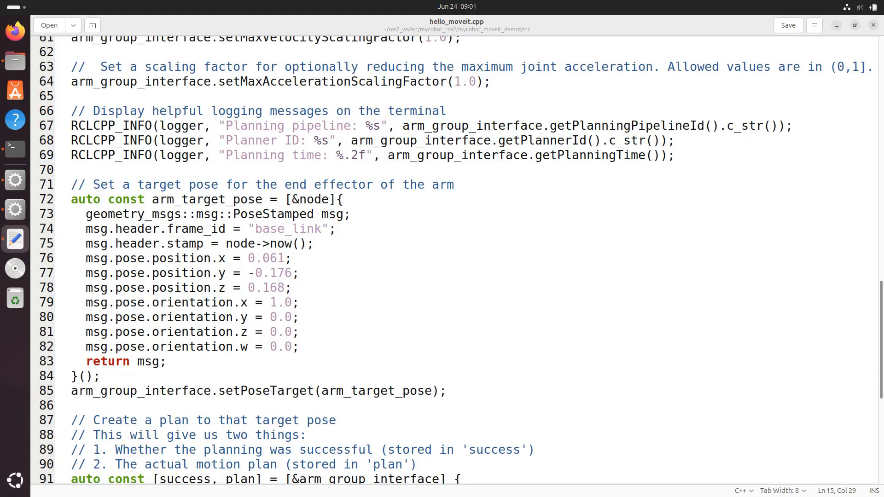
- Scroll to lines 32–60 and place the cursor on line 49, the arm_group_interface MoveGroupInterface creation
scroll("up", 3)
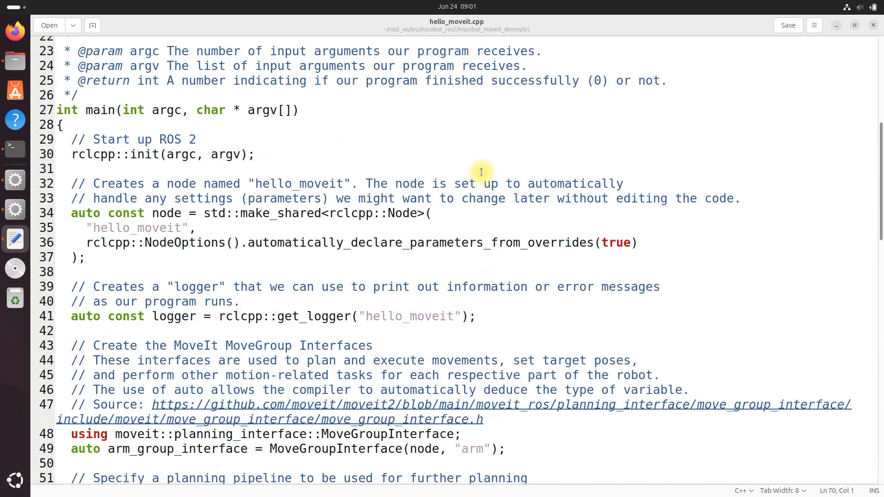
scroll("up", 3)
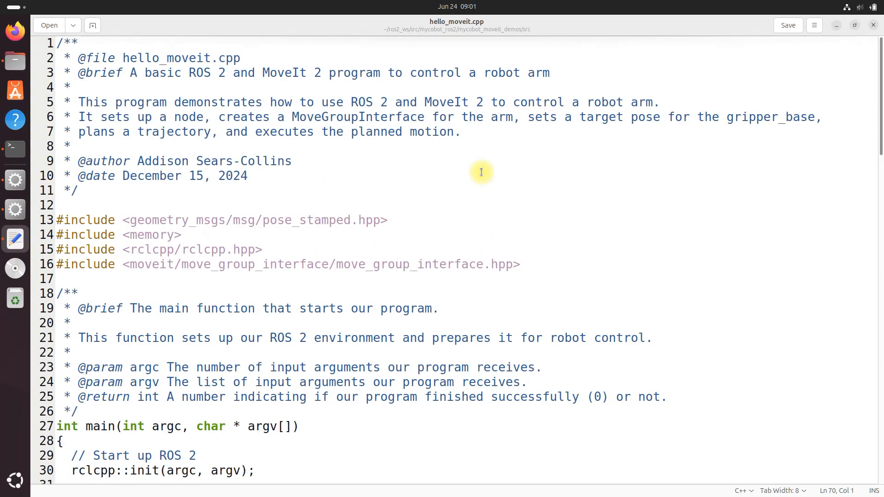
scroll("down", 3)
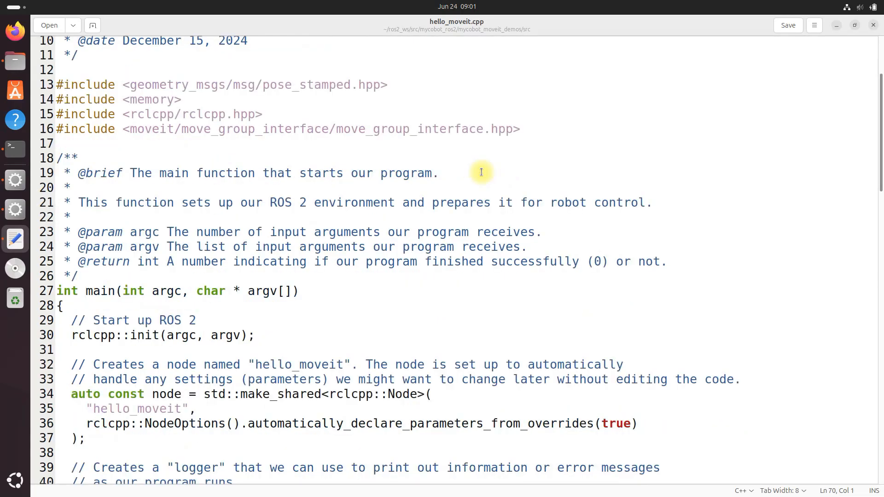
scroll("down", 3)
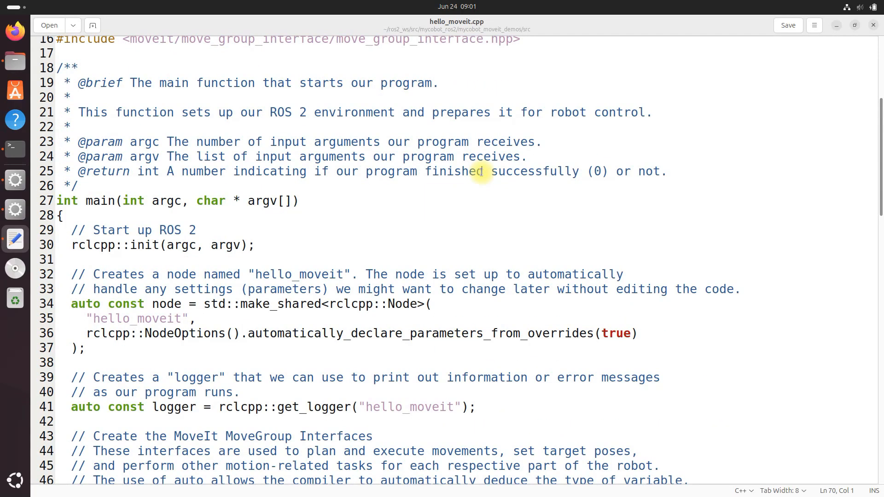
scroll("down", 3)
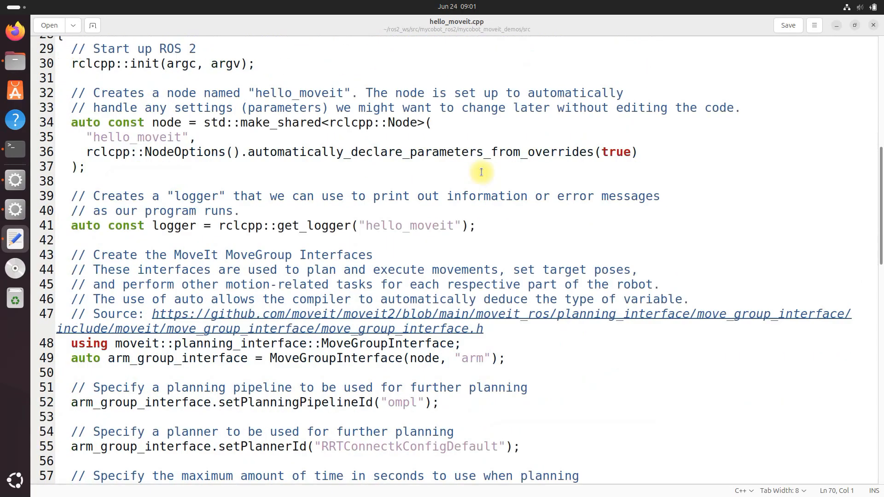
mouse_move(344, 318)
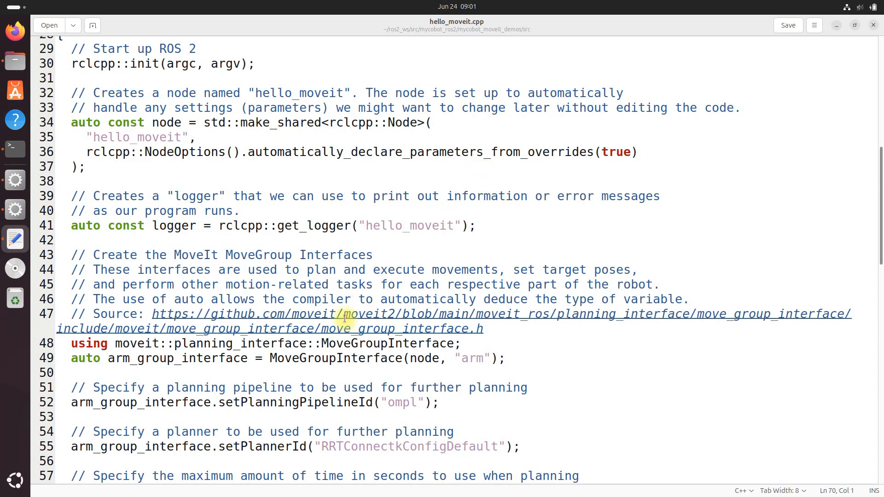
scroll("down", 3)
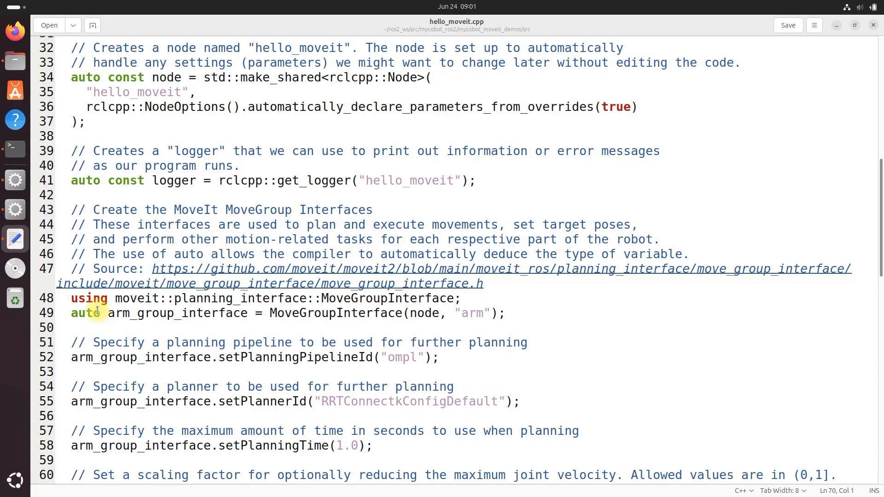
mouse_move(457, 215)
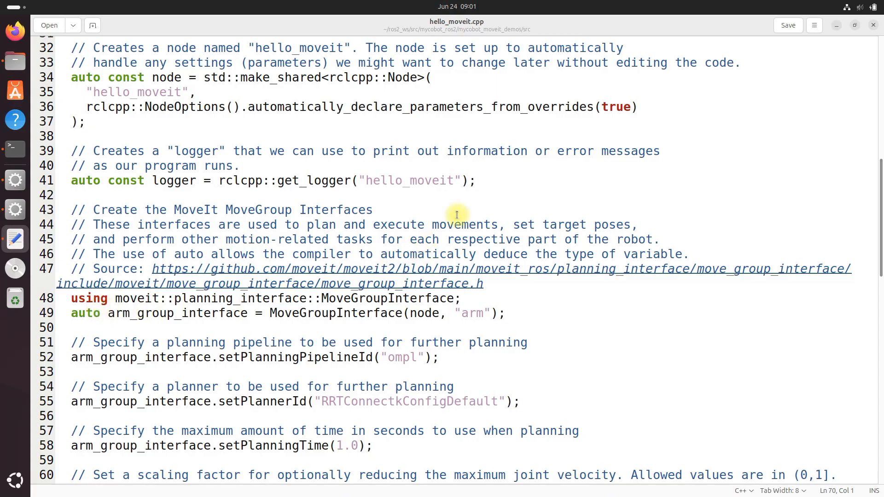
left_click(72, 313)
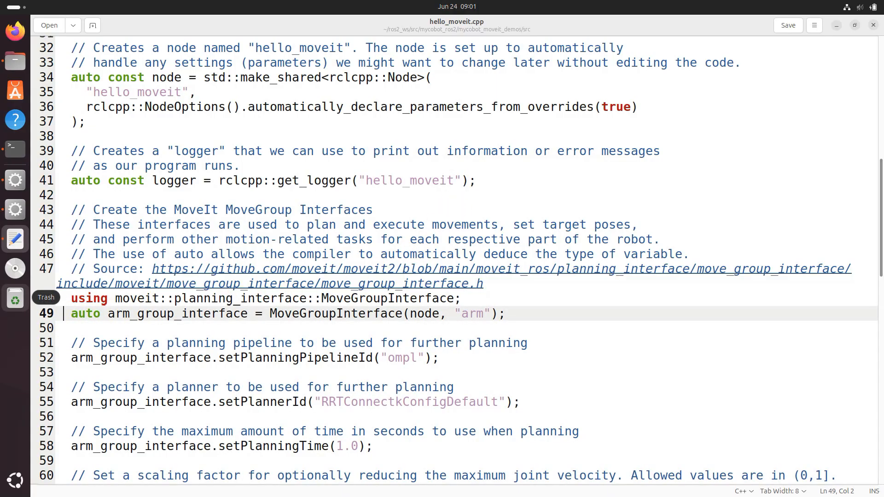
- Scroll to lines 80–109 showing plan creation, execute and the Planning failed! error branch
scroll("down", 3)
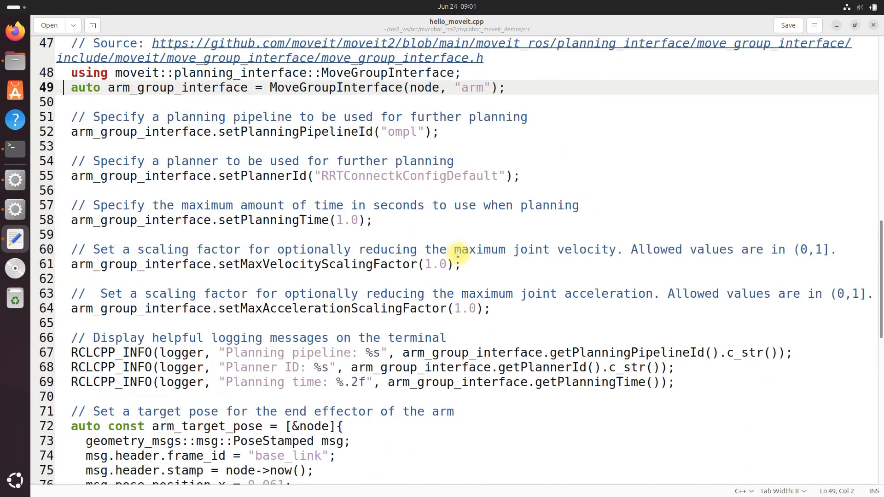
scroll("down", 3)
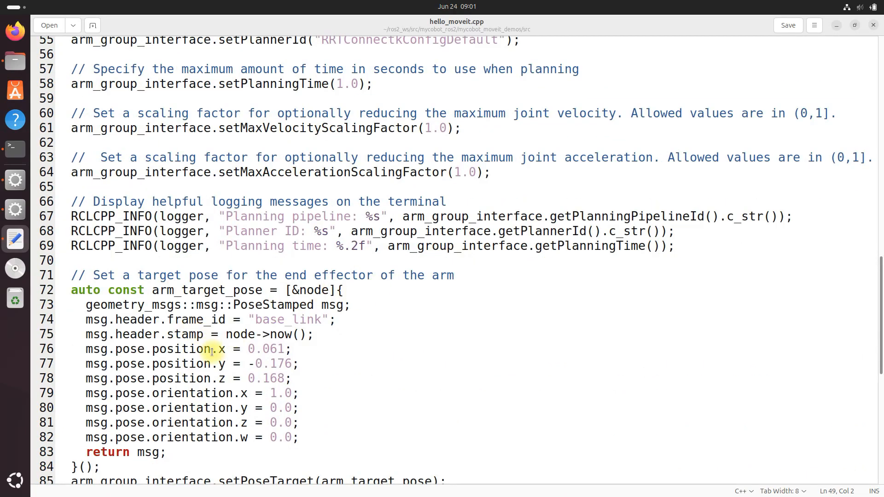
mouse_move(256, 379)
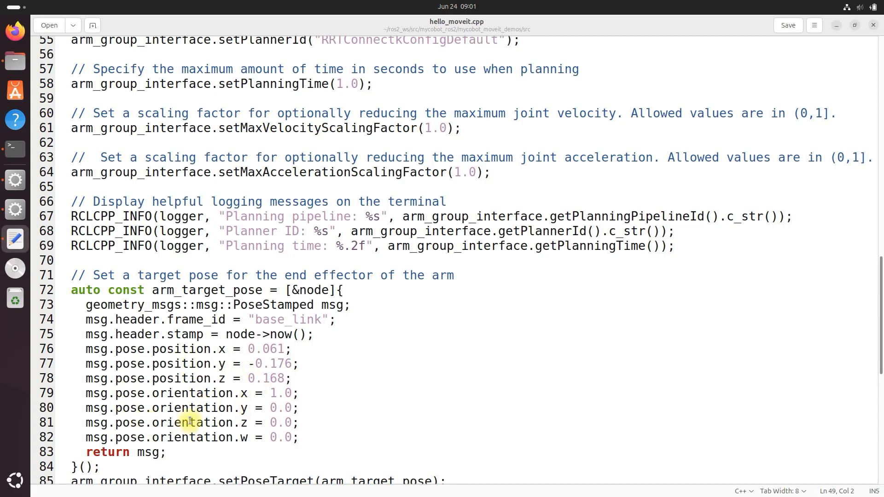
mouse_move(196, 416)
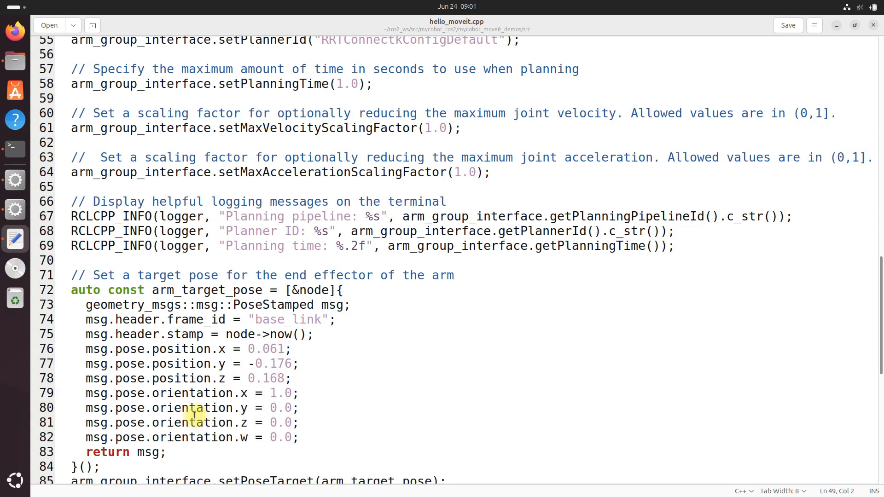
scroll("down", 3)
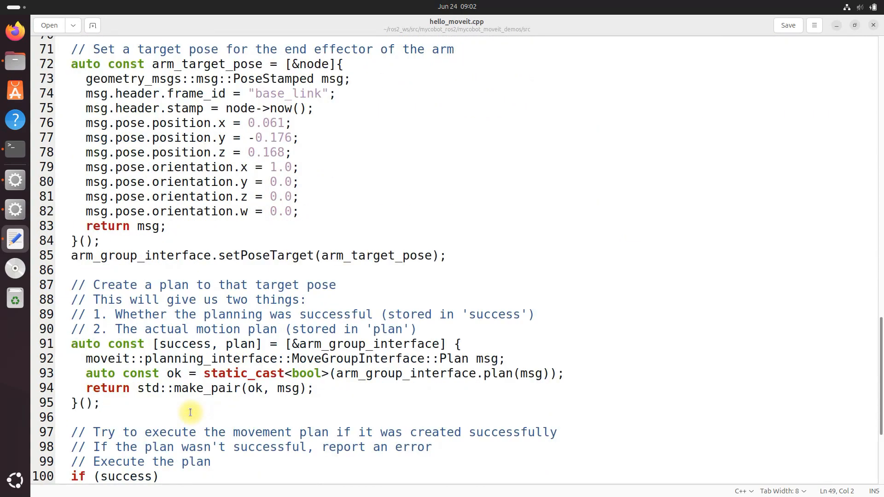
scroll("down", 3)
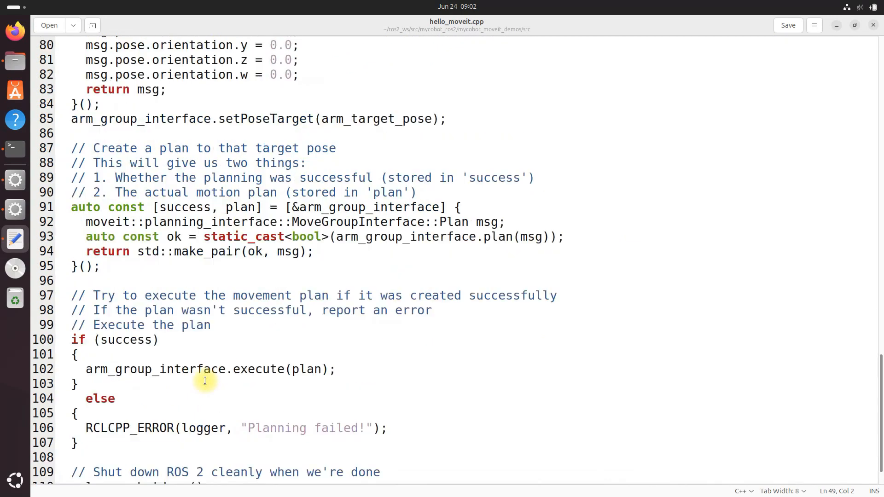
scroll("up", 3)
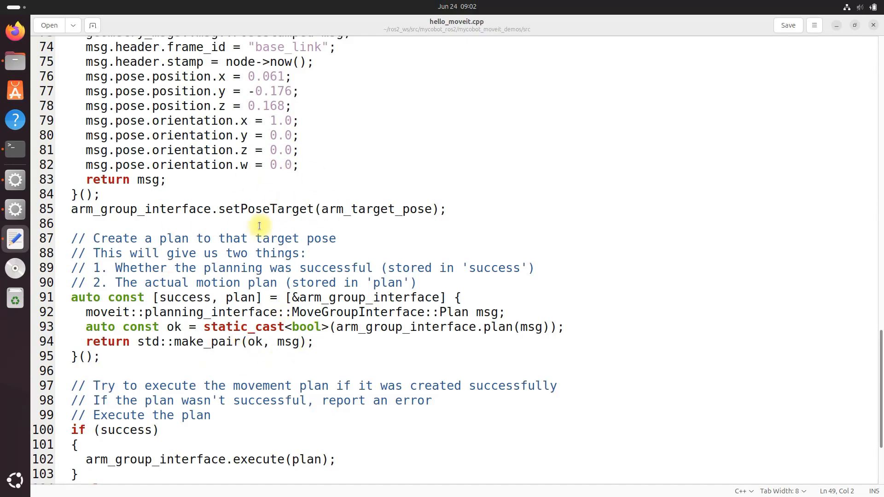
mouse_move(123, 297)
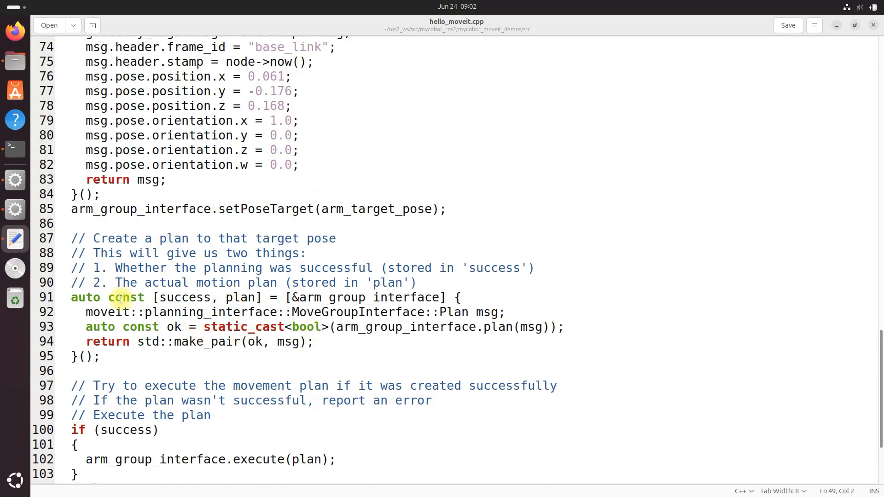
mouse_move(86, 312)
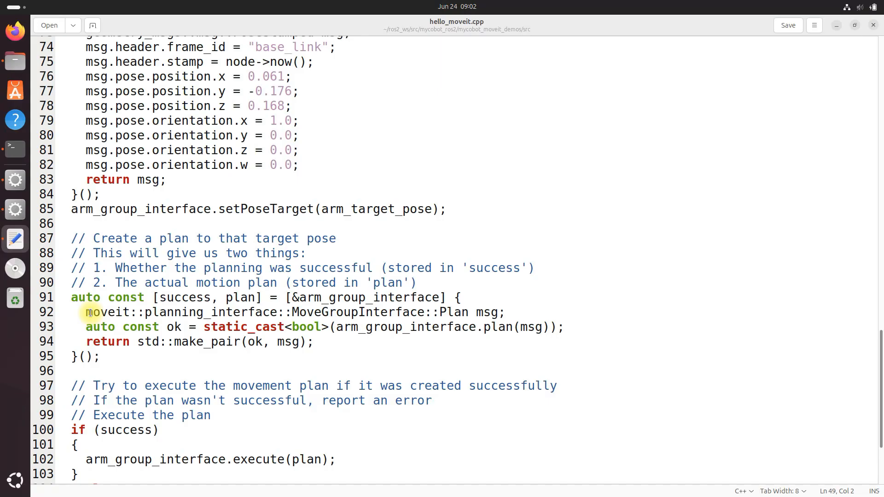
scroll("down", 3)
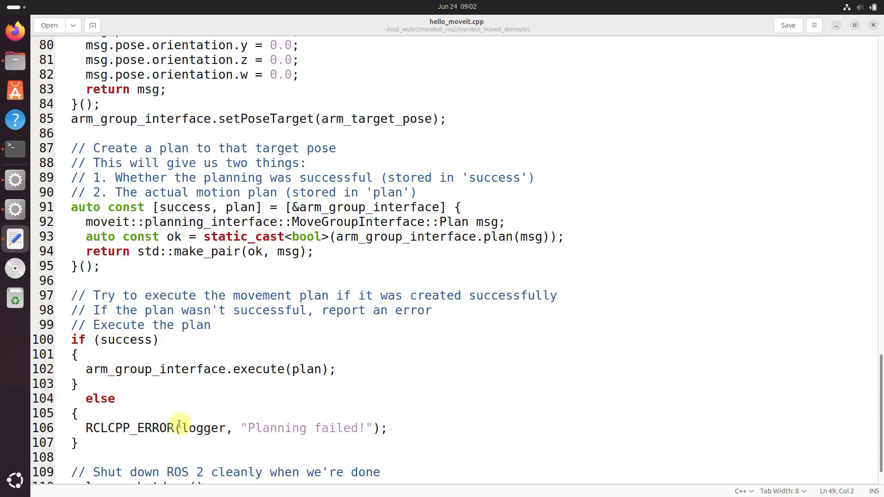
mouse_move(162, 410)
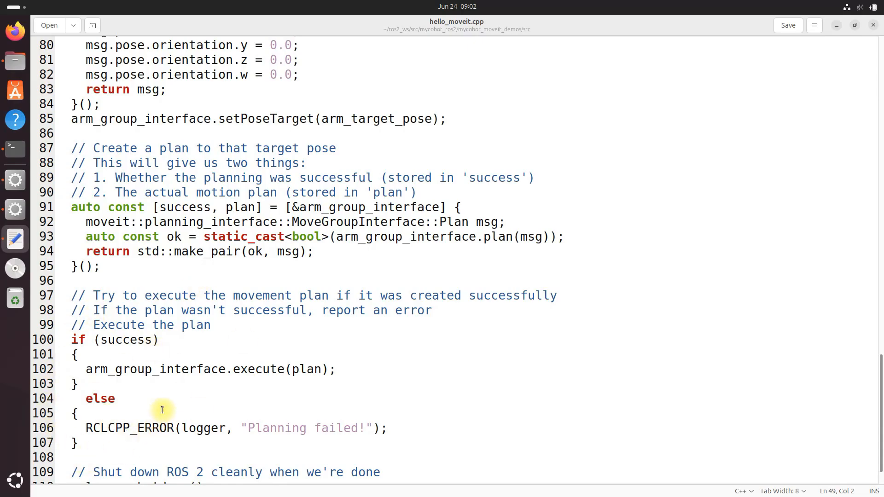